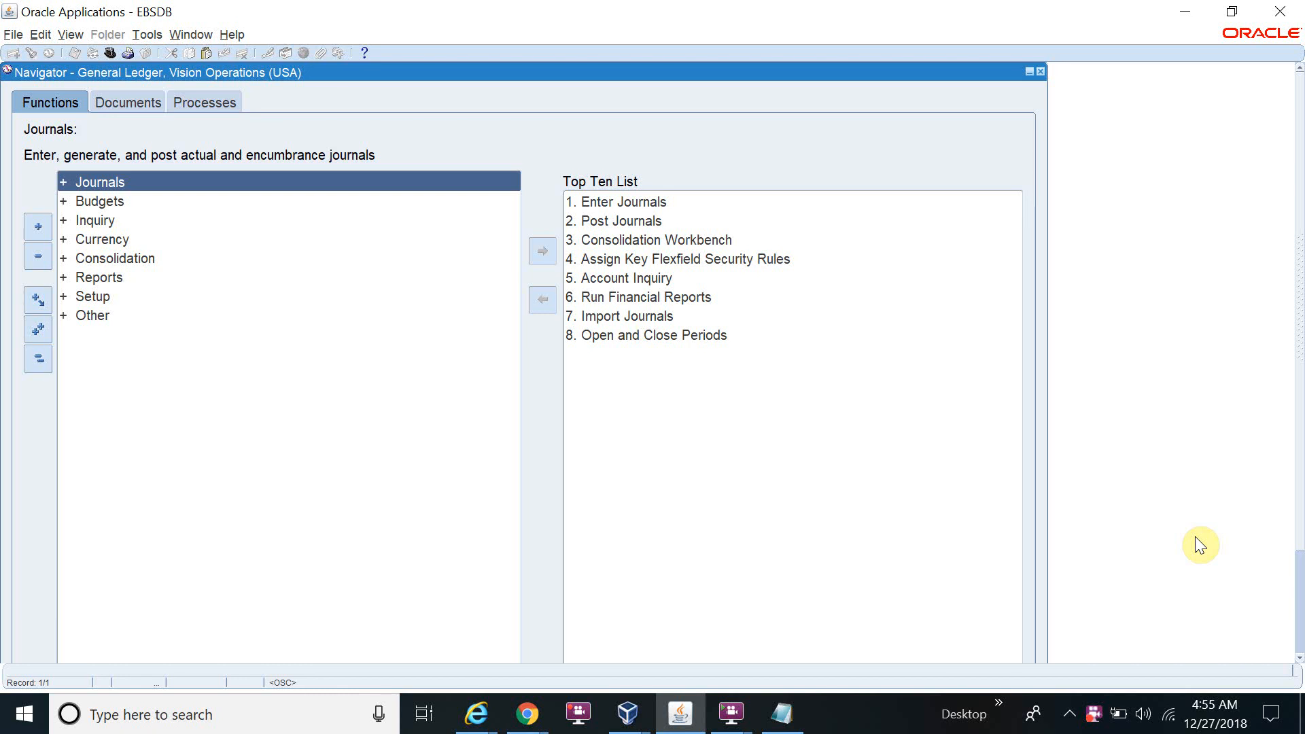
{"action": "mouse_move", "coordinate": [889, 390]}
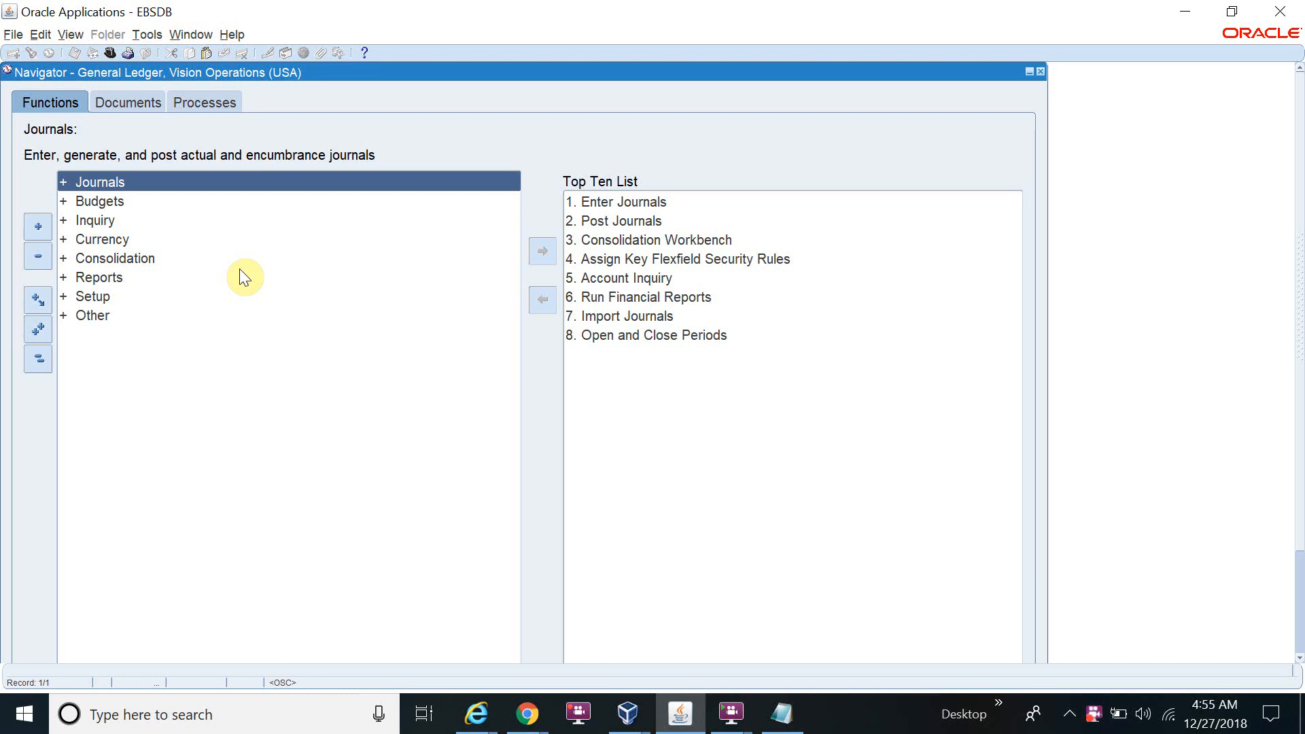
{"action": "mouse_move", "coordinate": [270, 325]}
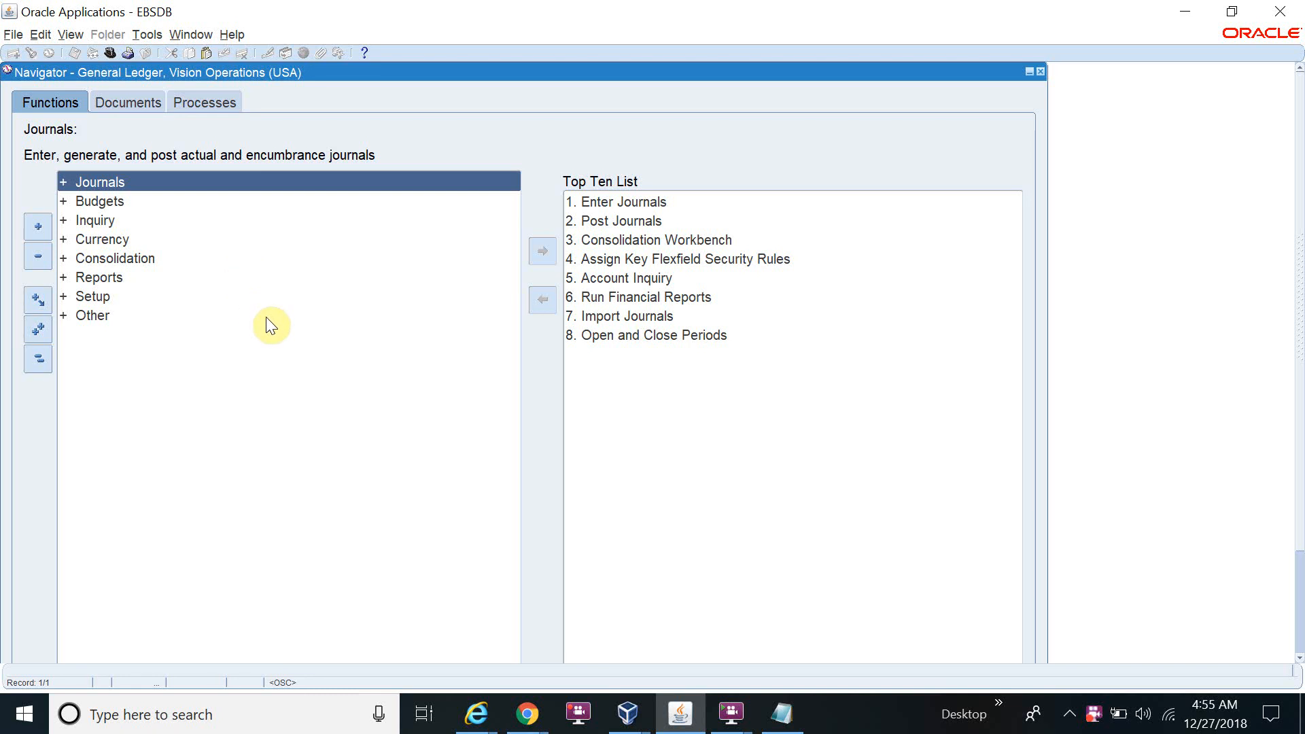
{"action": "mouse_move", "coordinate": [270, 322]}
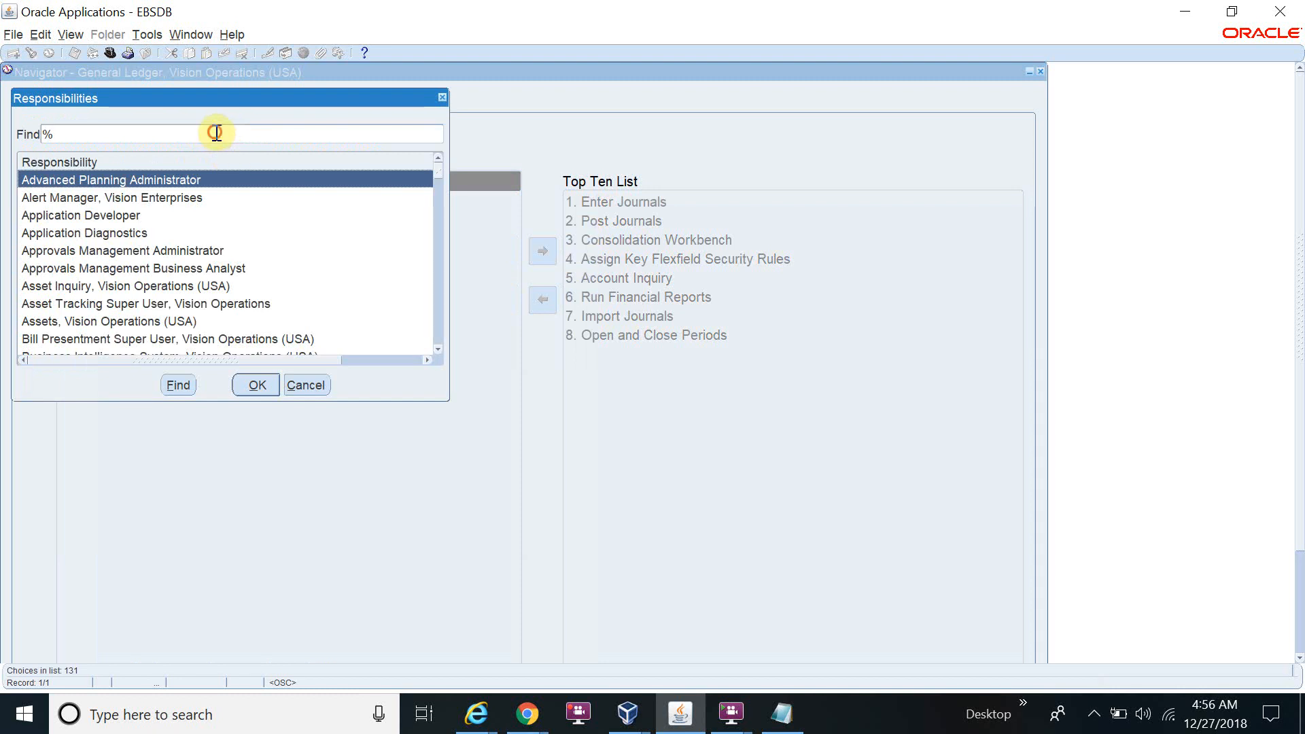
Step: Filter responsibilities by 'purc' and switch to Purchasing, Vision Operations (USA)
{"action": "type", "text": "purch"}
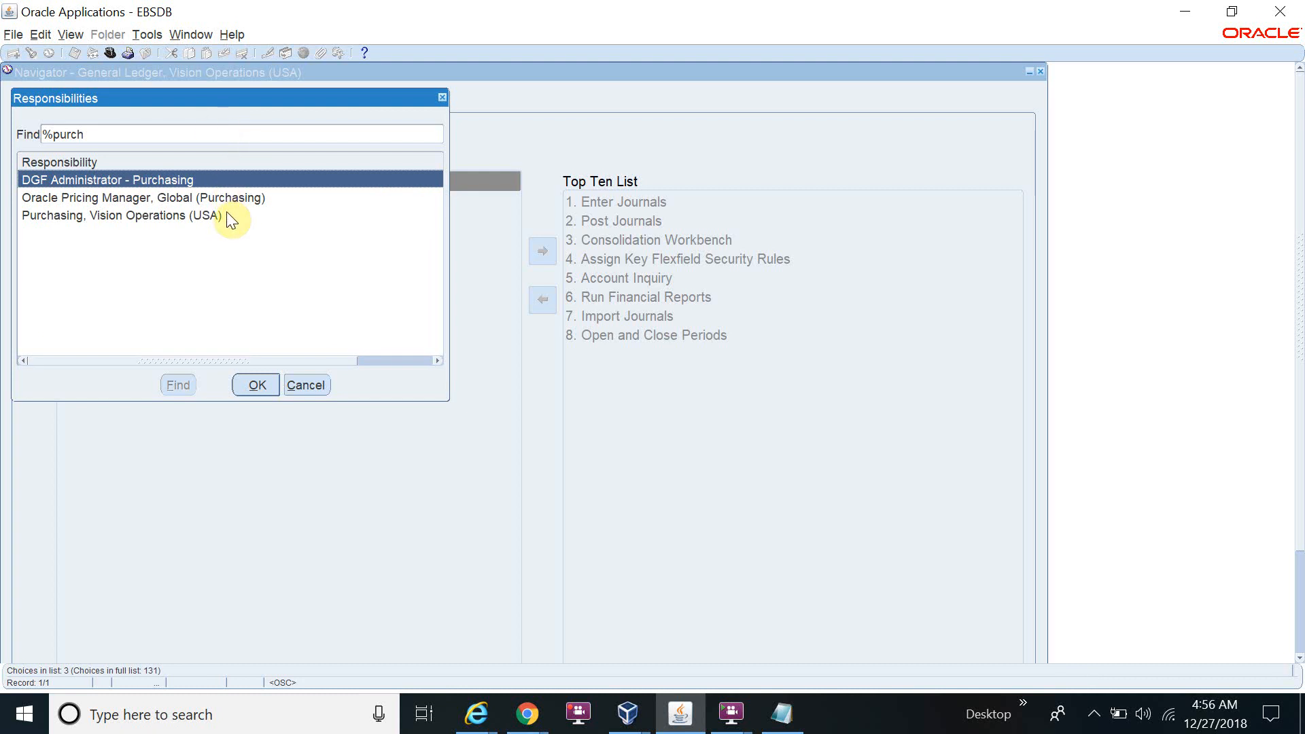
{"action": "left_click", "coordinate": [121, 215]}
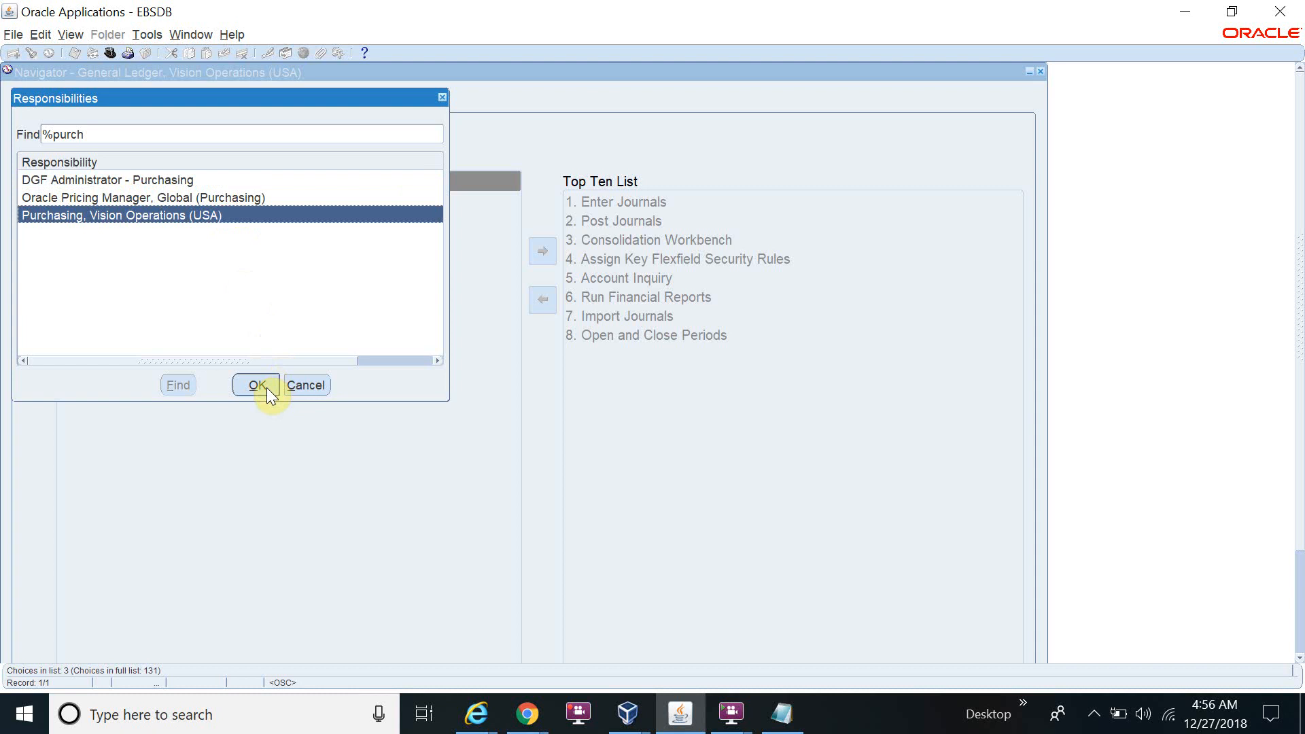
{"action": "left_click", "coordinate": [256, 385]}
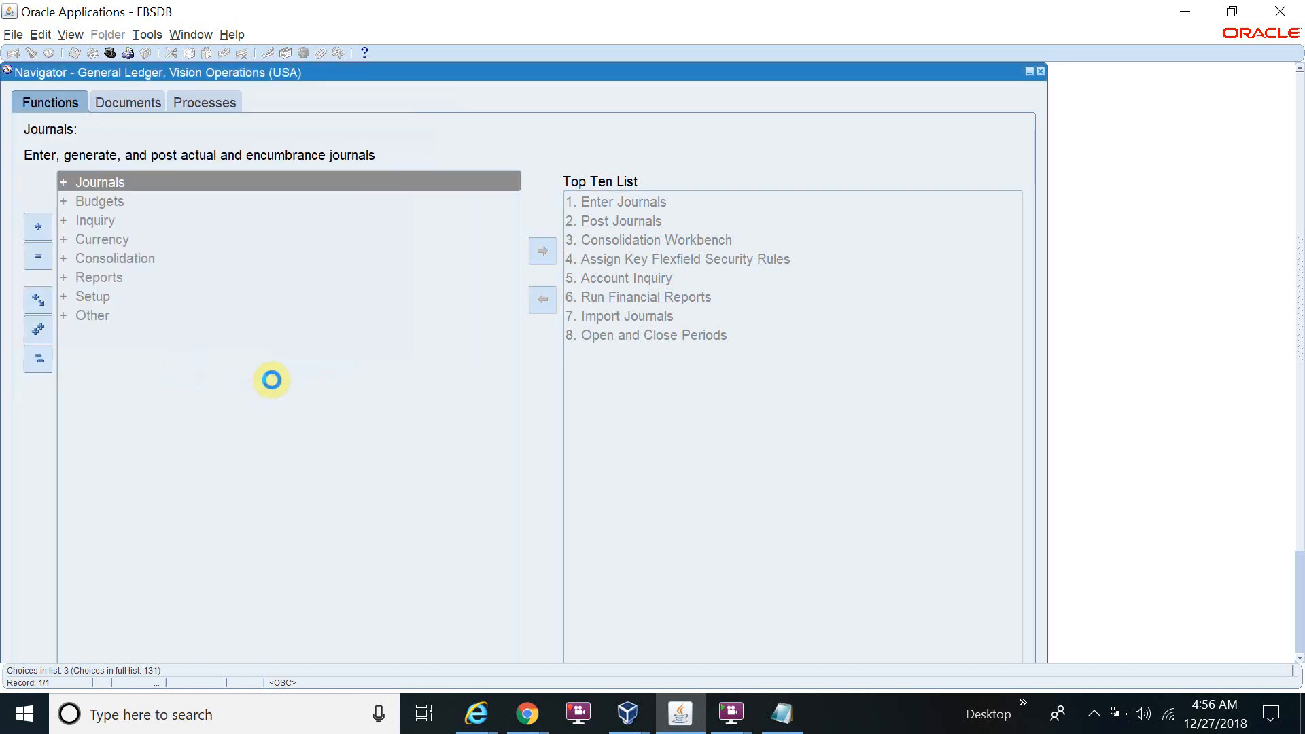
{"action": "mouse_move", "coordinate": [290, 271]}
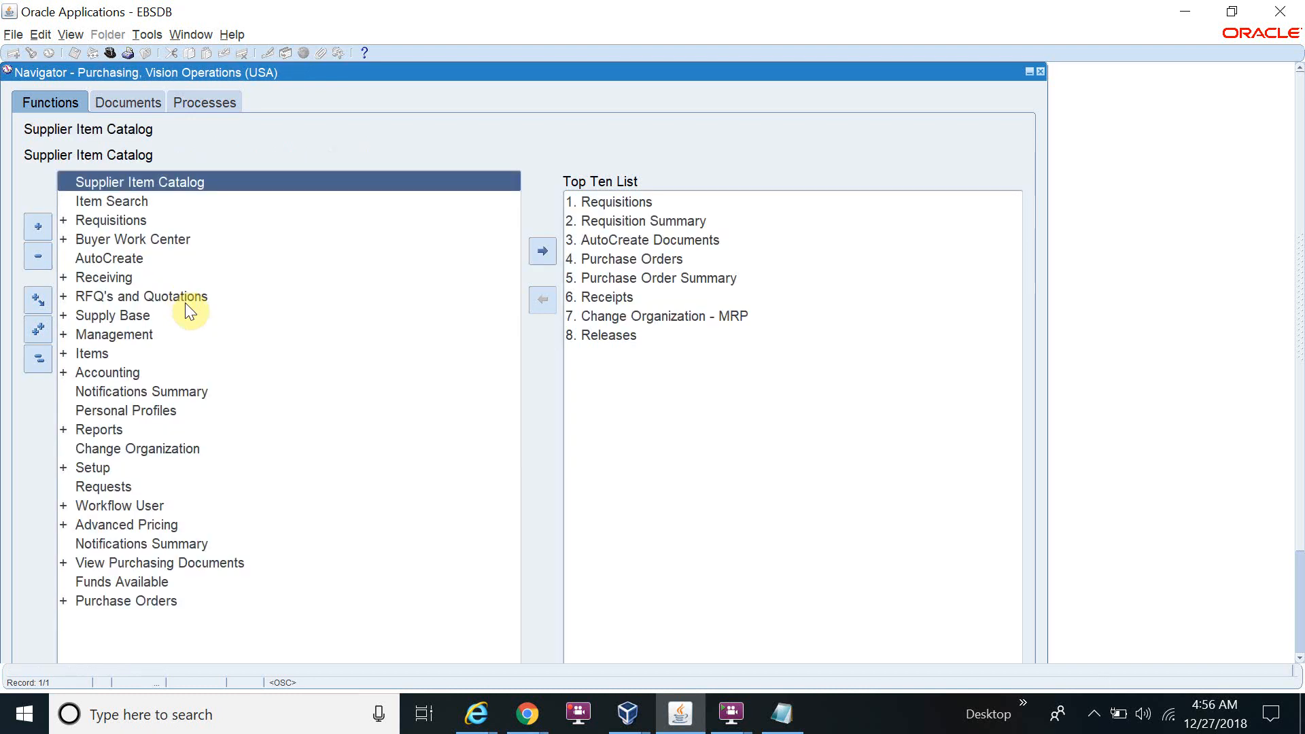
{"action": "mouse_move", "coordinate": [97, 472]}
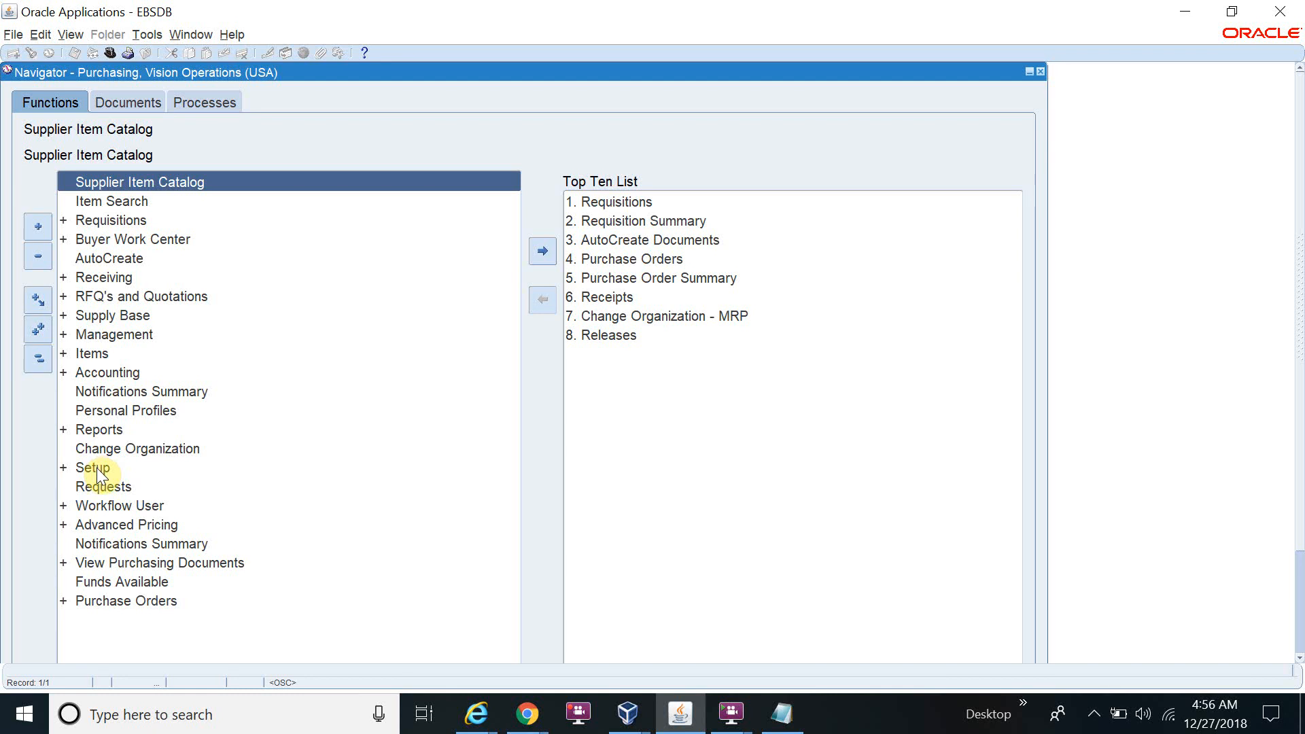
Step: Expand Setup in the Purchasing navigator and launch the Locations form
{"action": "left_click", "coordinate": [87, 467]}
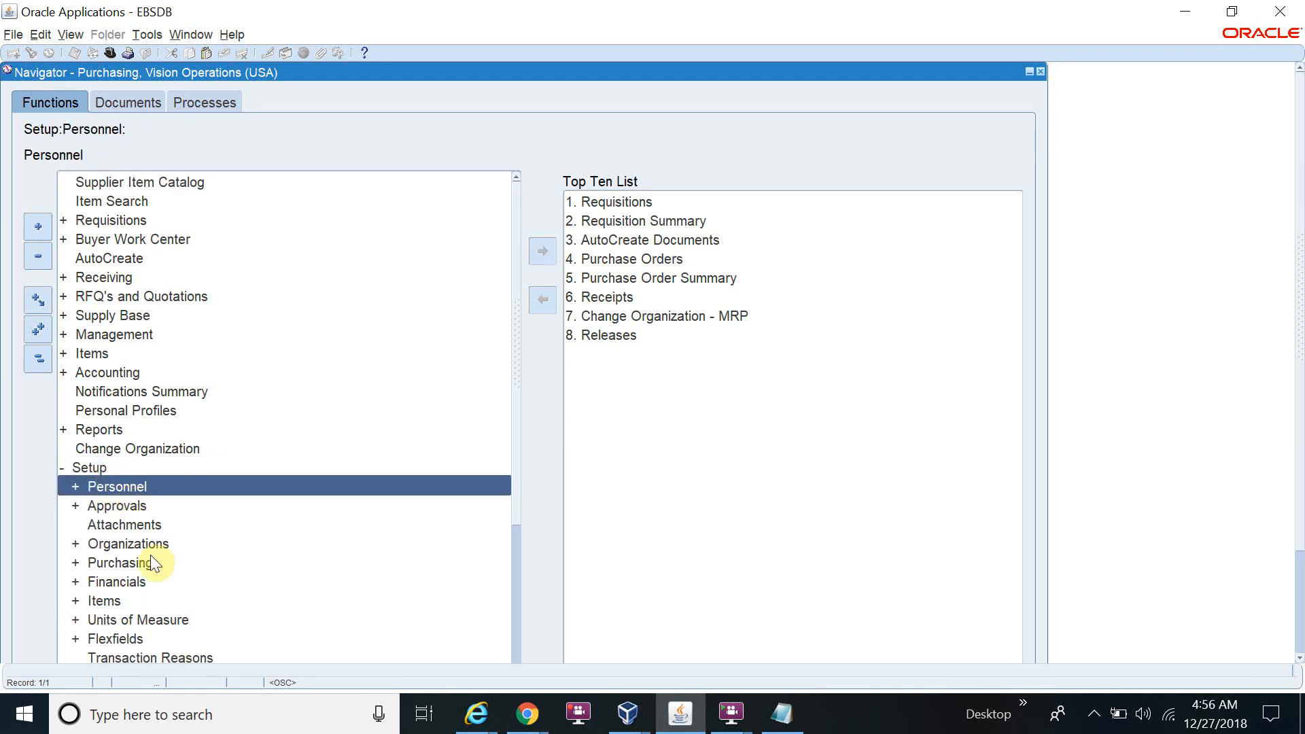
{"action": "mouse_move", "coordinate": [151, 581]}
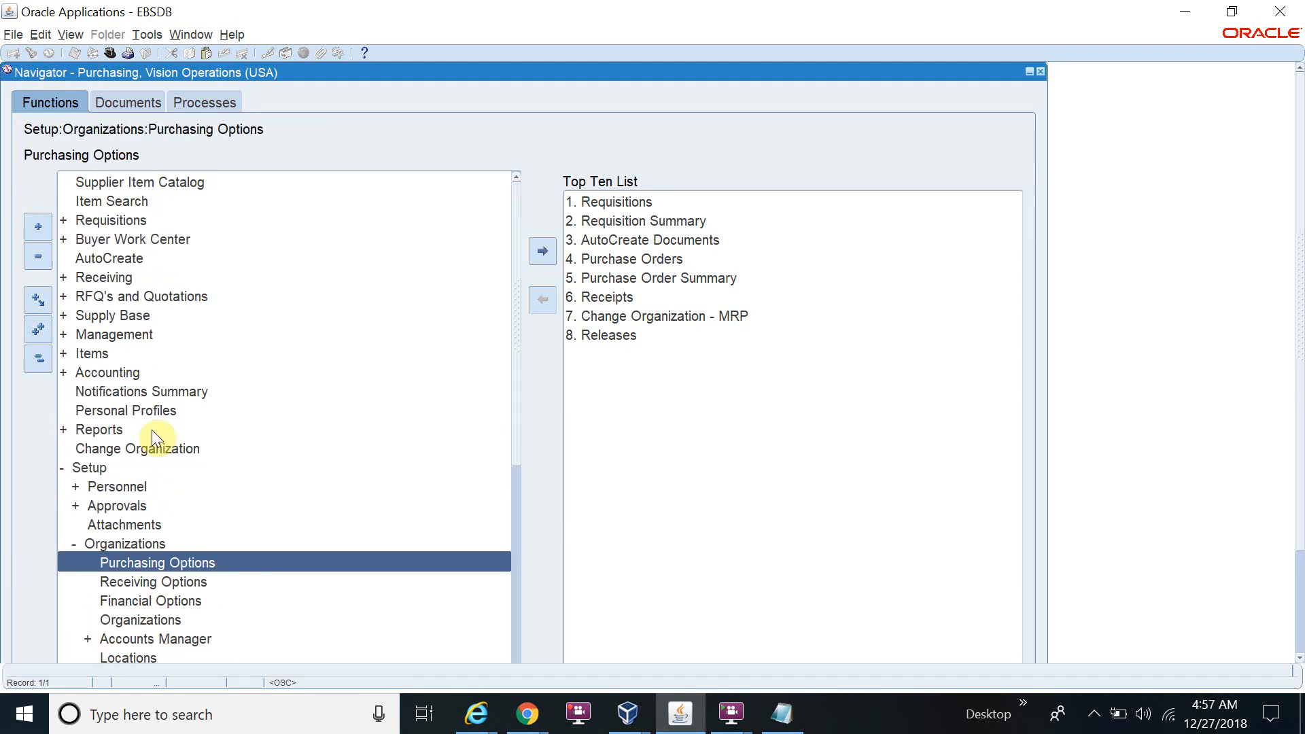
{"action": "scroll", "scroll_direction": "down", "scroll_amount": 3}
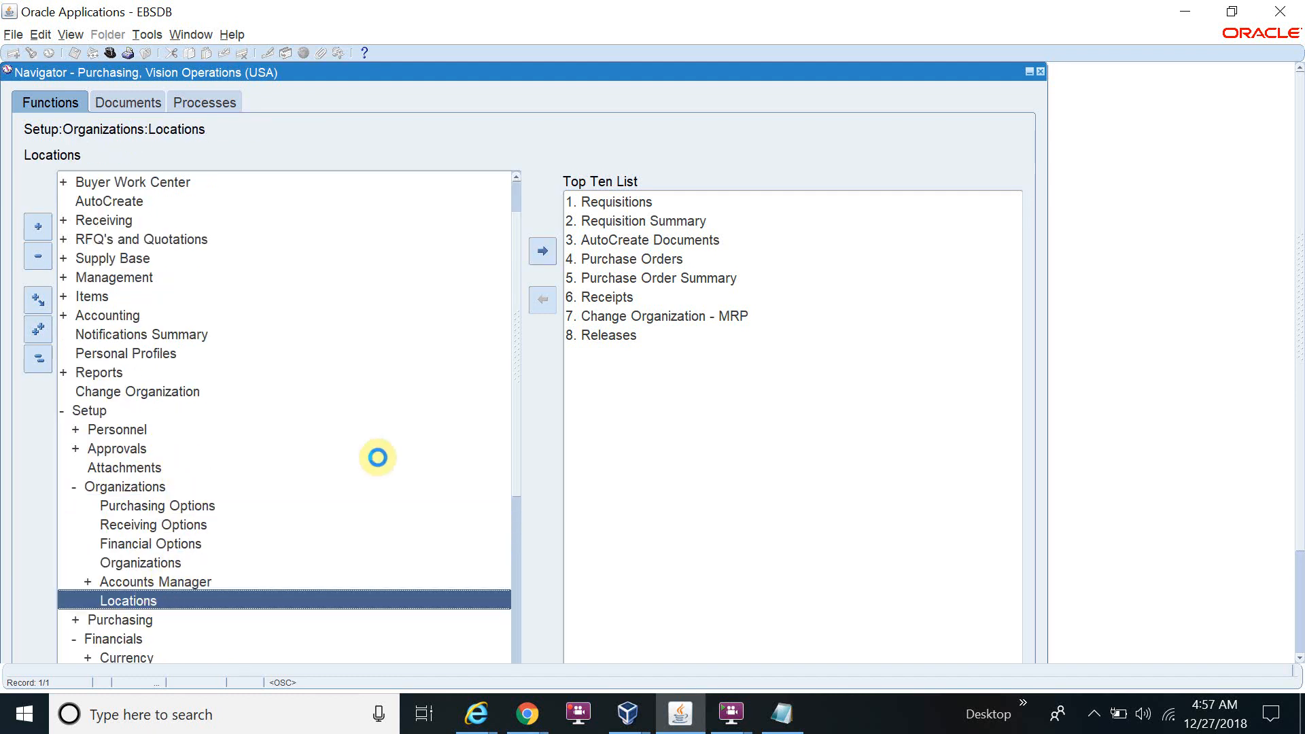
{"action": "double_click", "coordinate": [129, 599]}
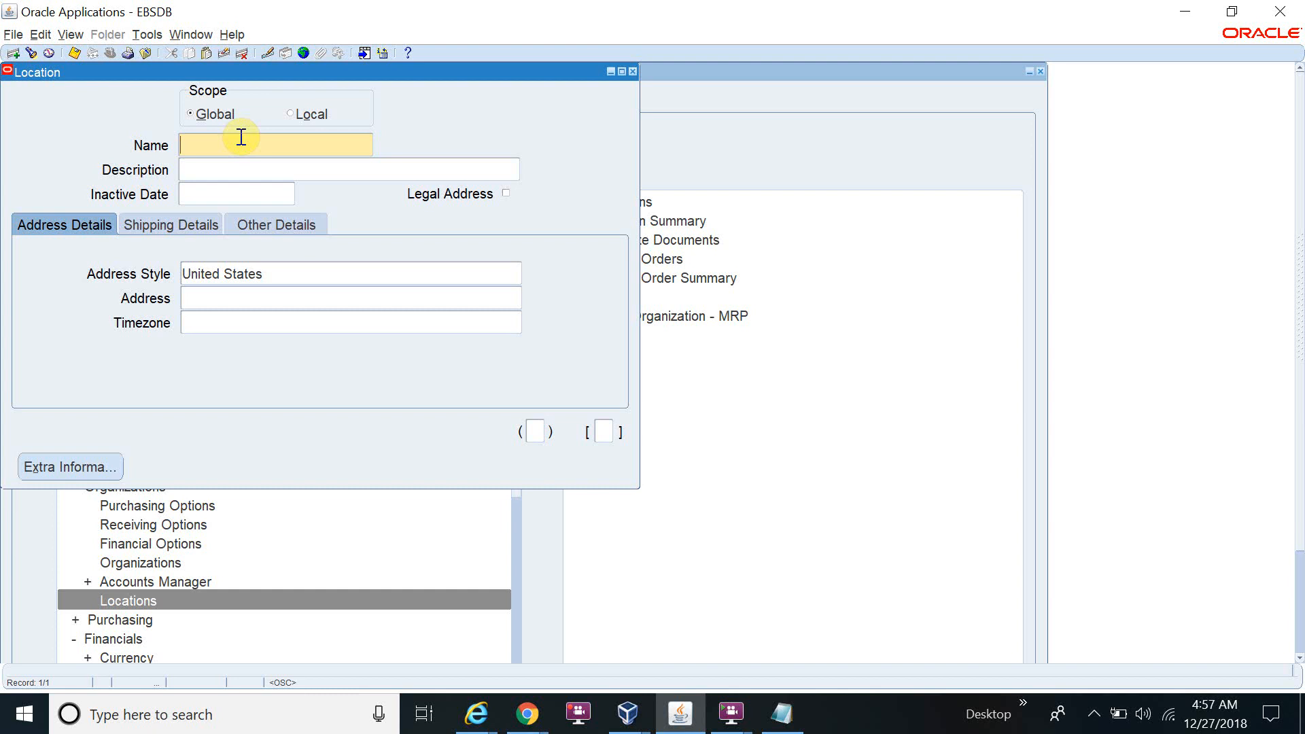
Step: Enter 'ABC Company Address' as the new location's name
{"action": "type", "text": "ABC"}
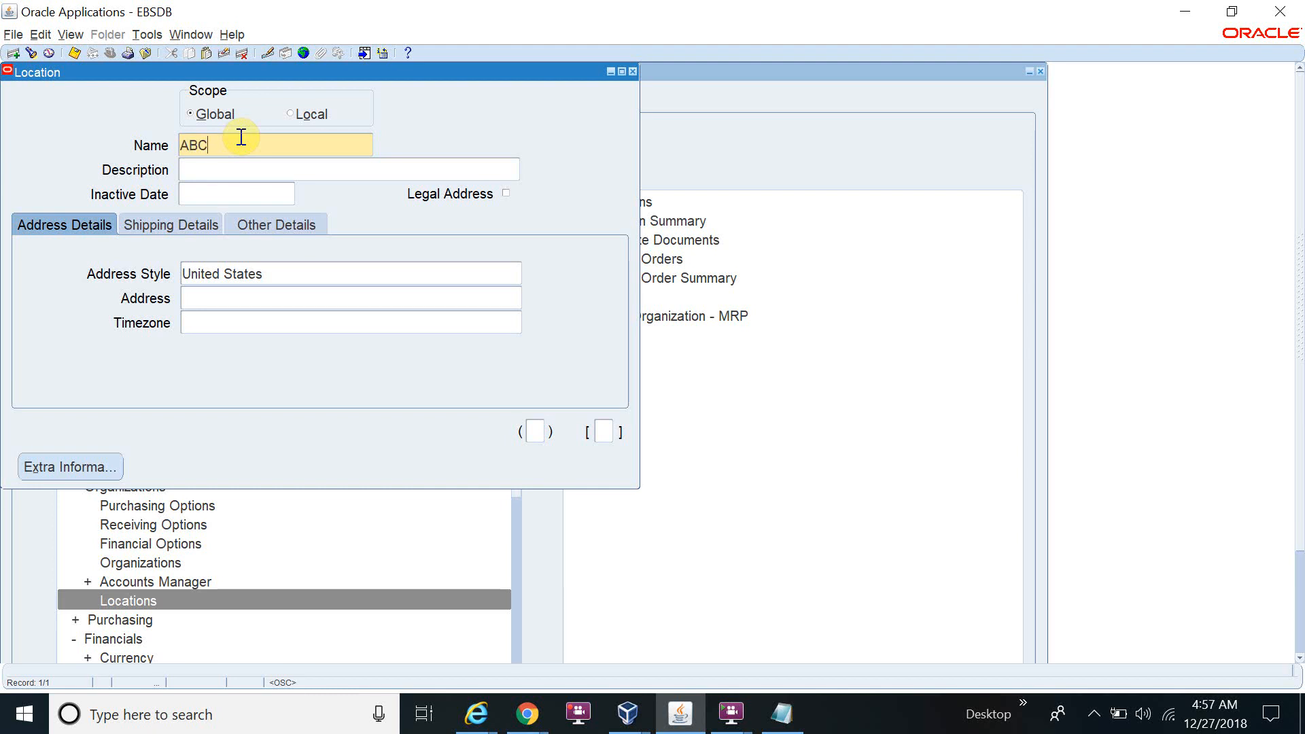
{"action": "type", "text": "Compan"}
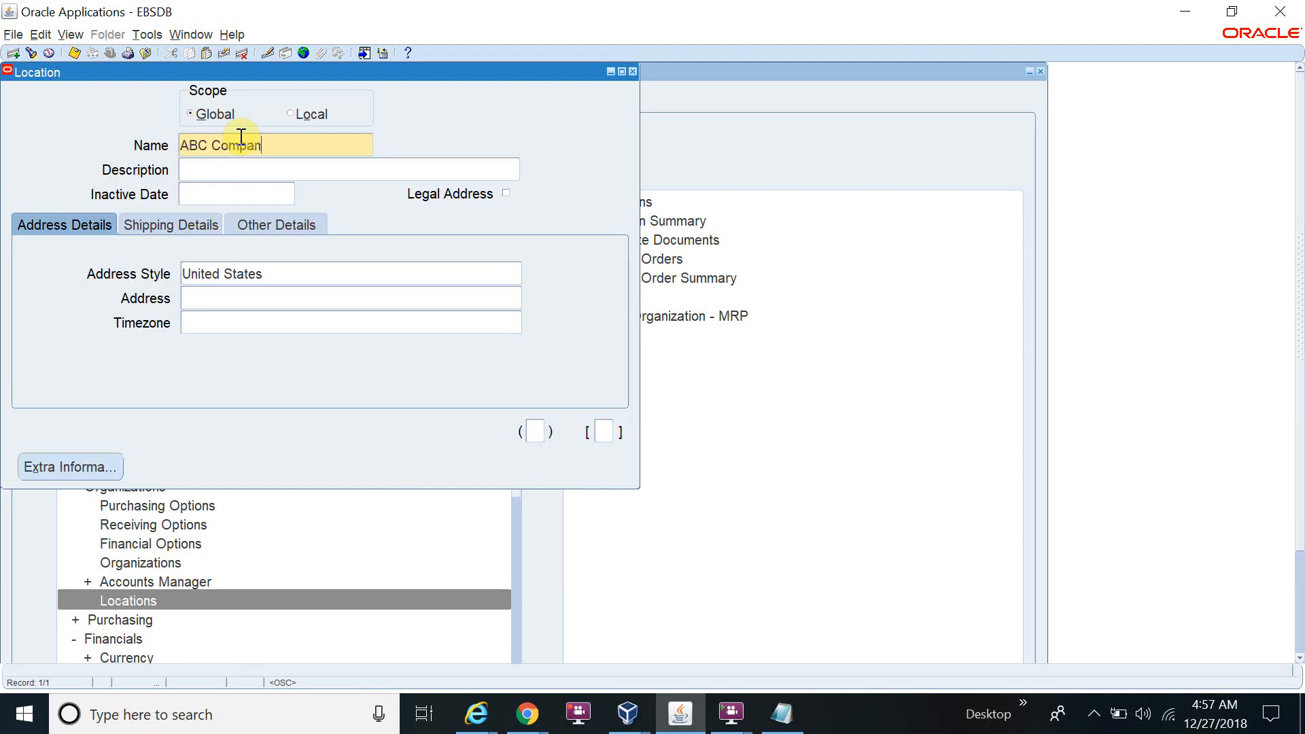
{"action": "type", "text": "y Add"}
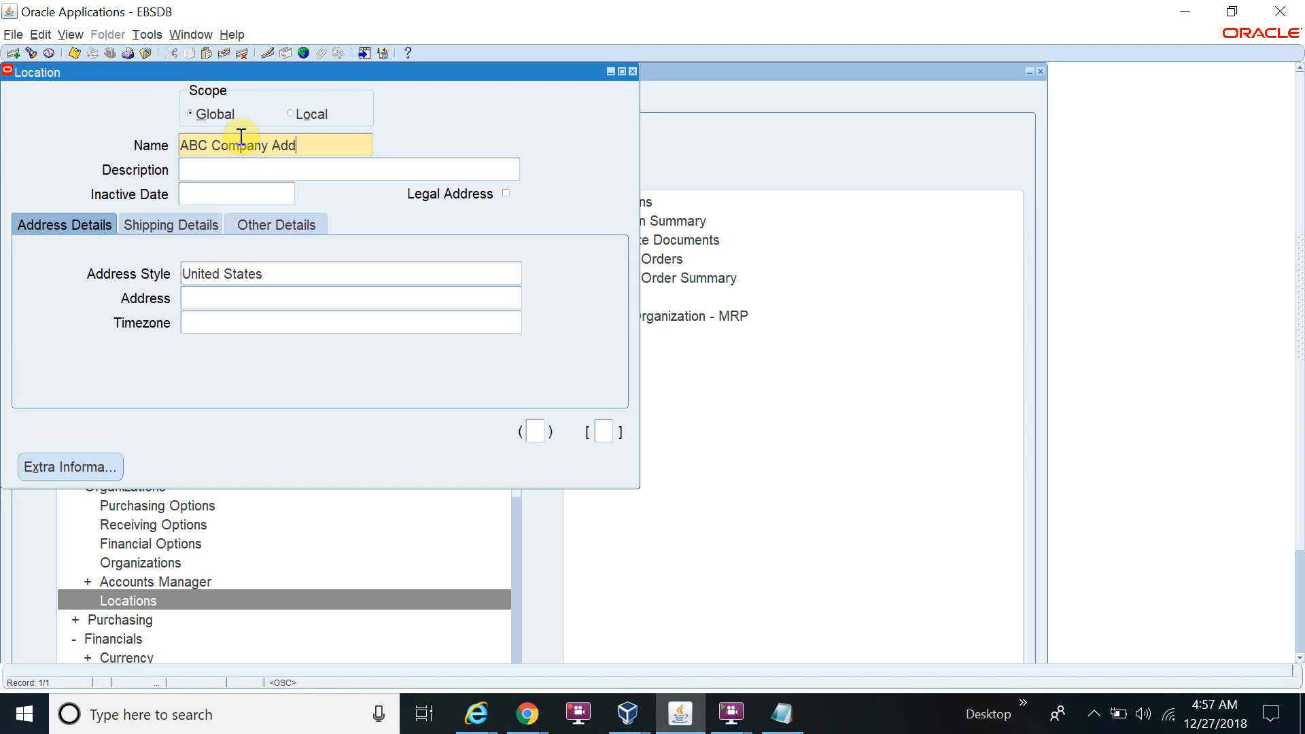
{"action": "type", "text": "ress"}
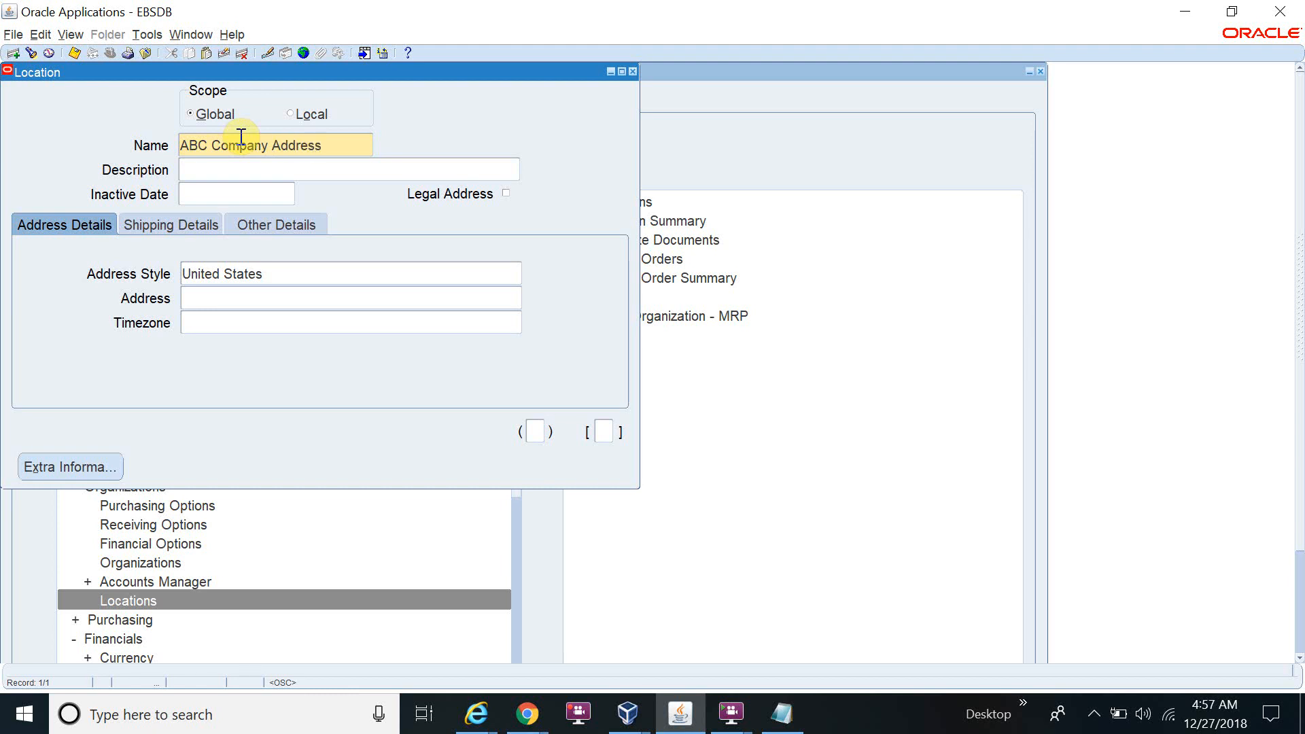
{"action": "mouse_move", "coordinate": [286, 279]}
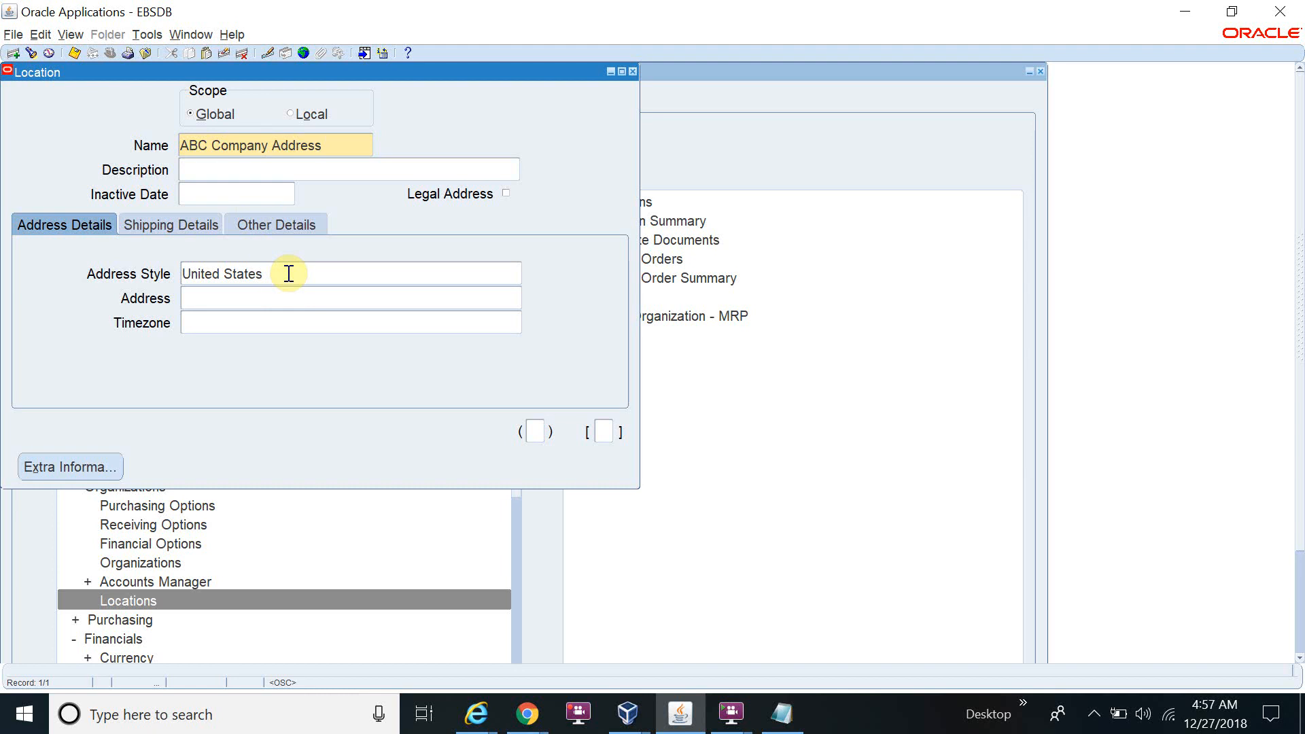
{"action": "mouse_move", "coordinate": [278, 297]}
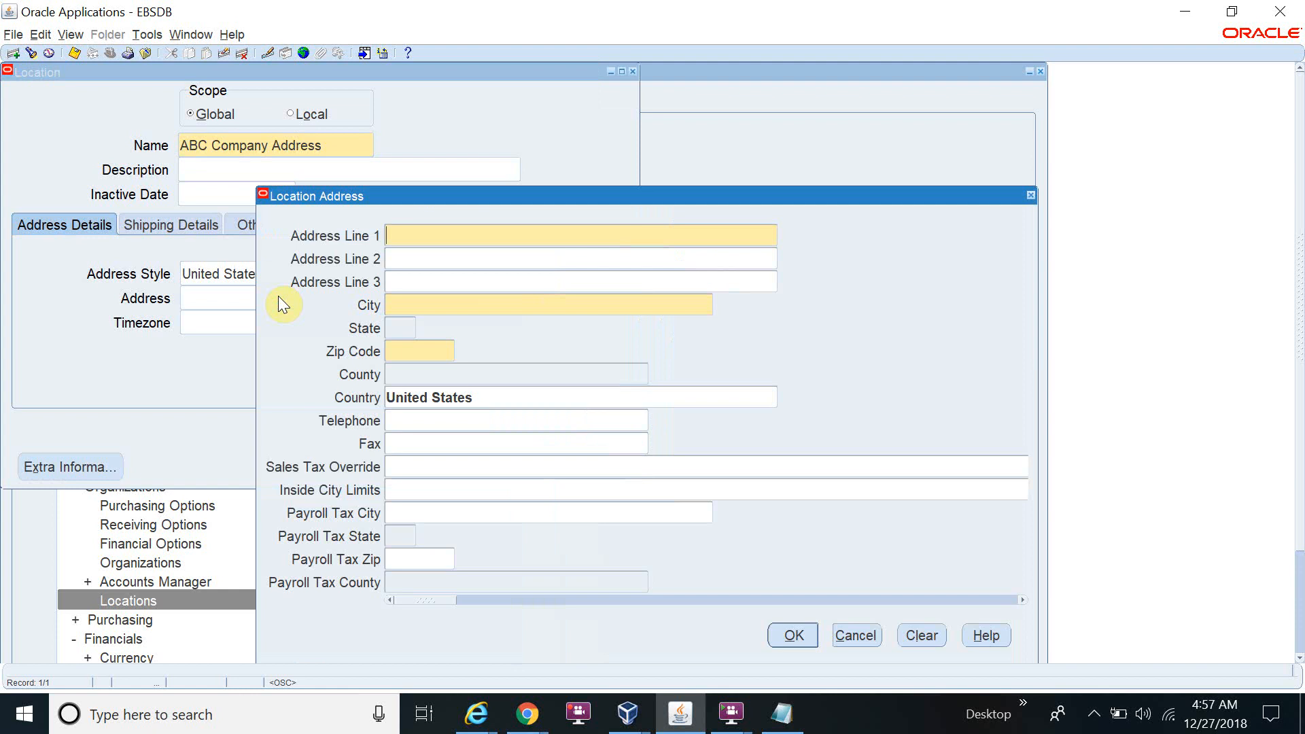
Step: Type 'LA Street' into Address Line 1
{"action": "left_click", "coordinate": [442, 236]}
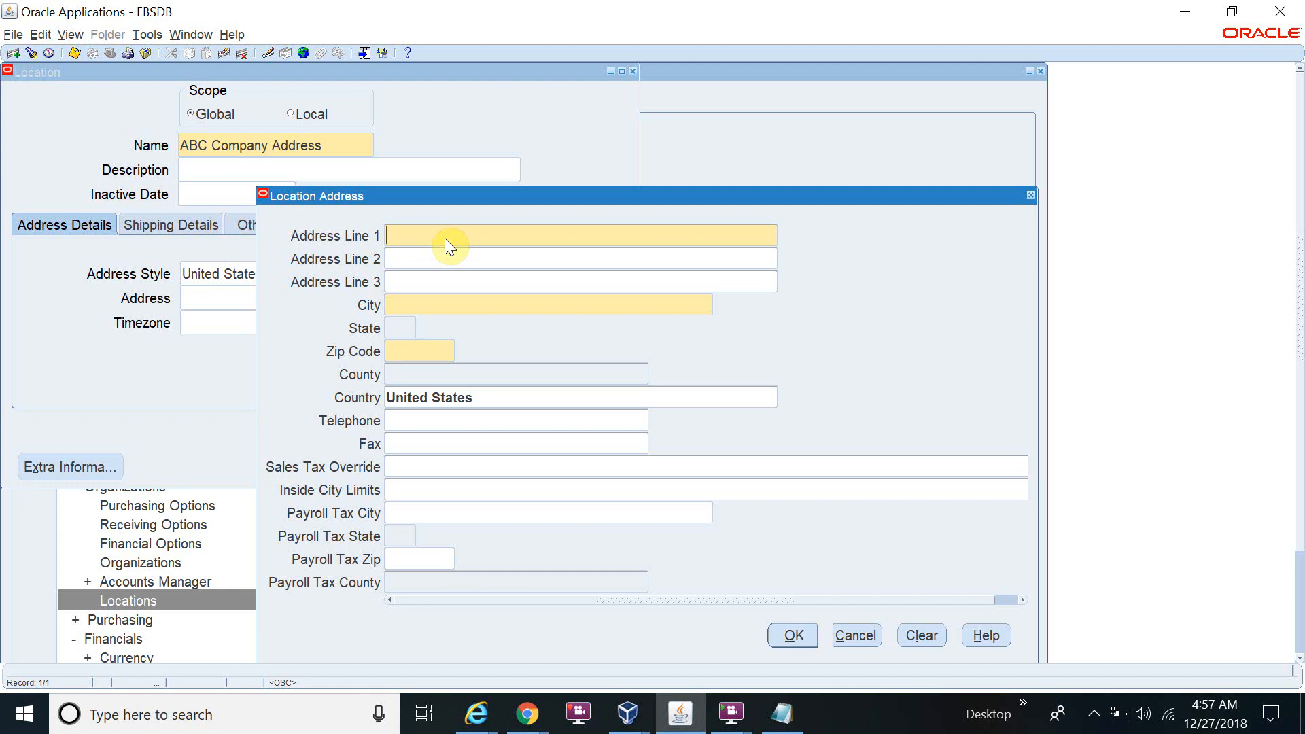
{"action": "type", "text": "Los"}
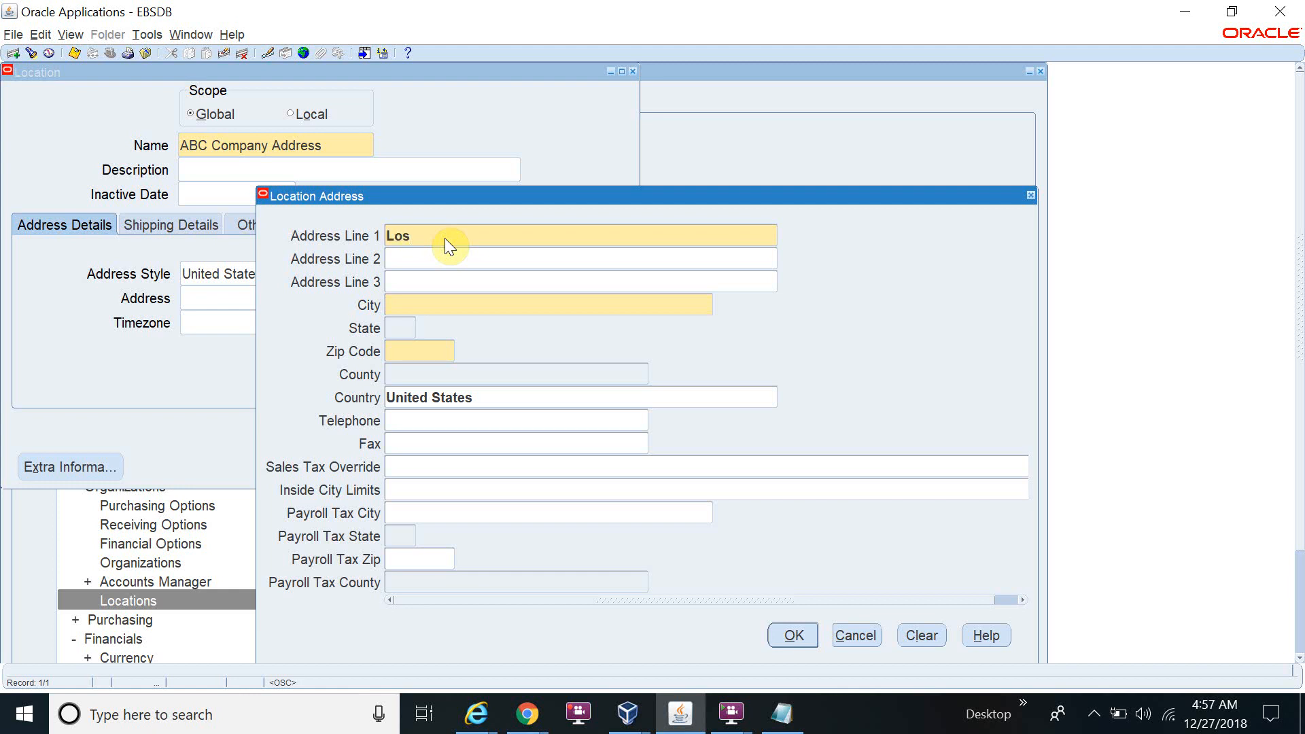
{"action": "type", "text": "LA"}
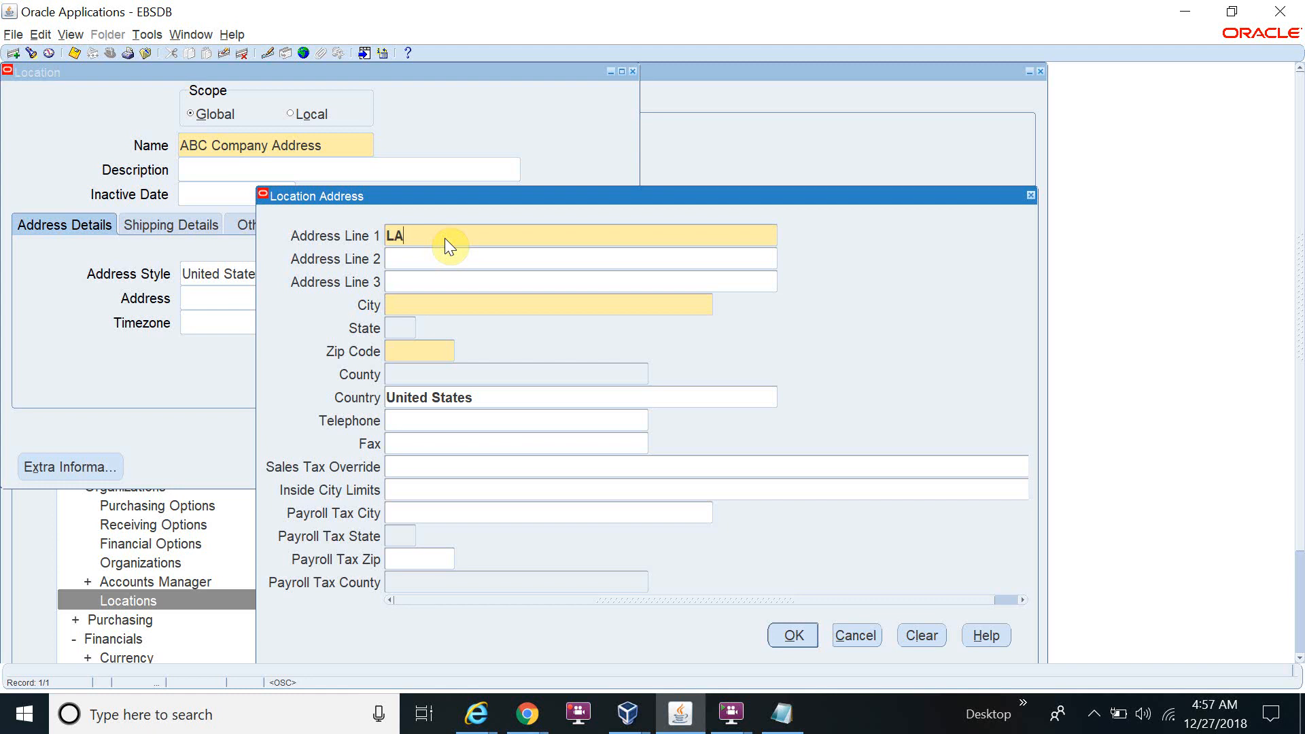
{"action": "type", "text": "Str"}
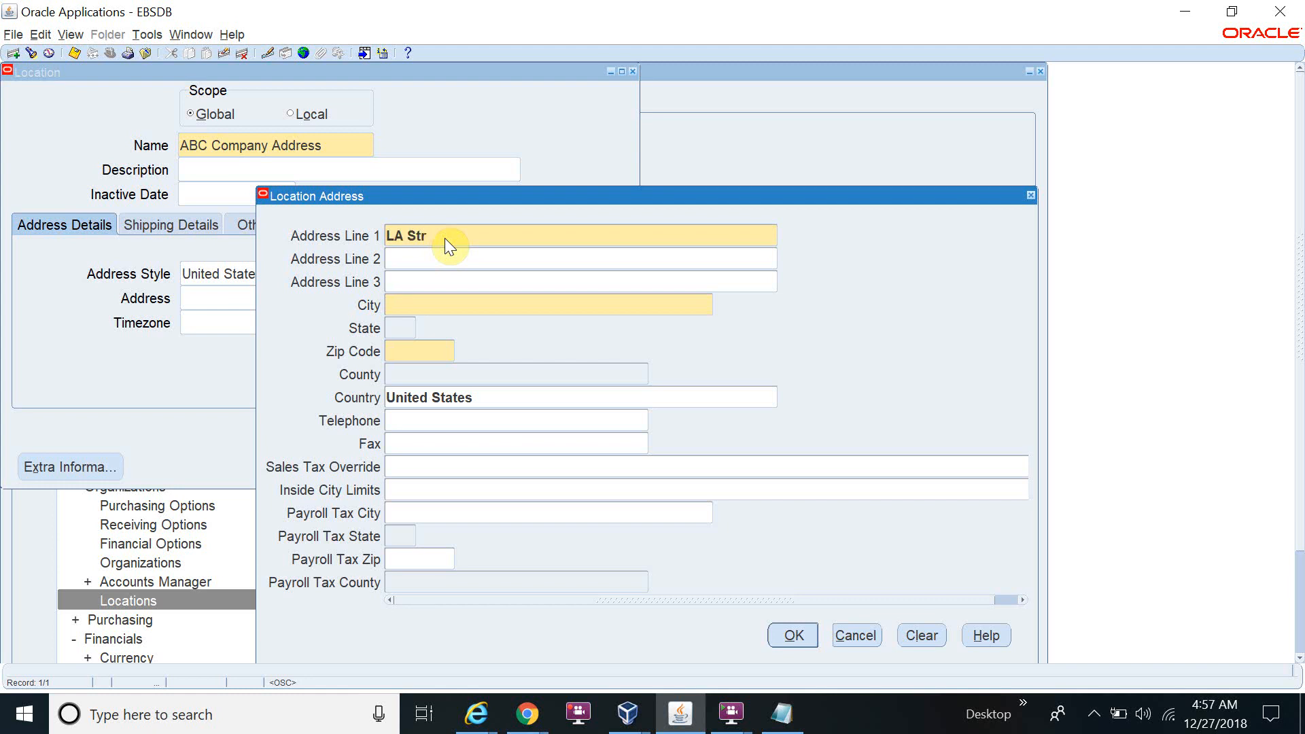
{"action": "type", "text": "eet"}
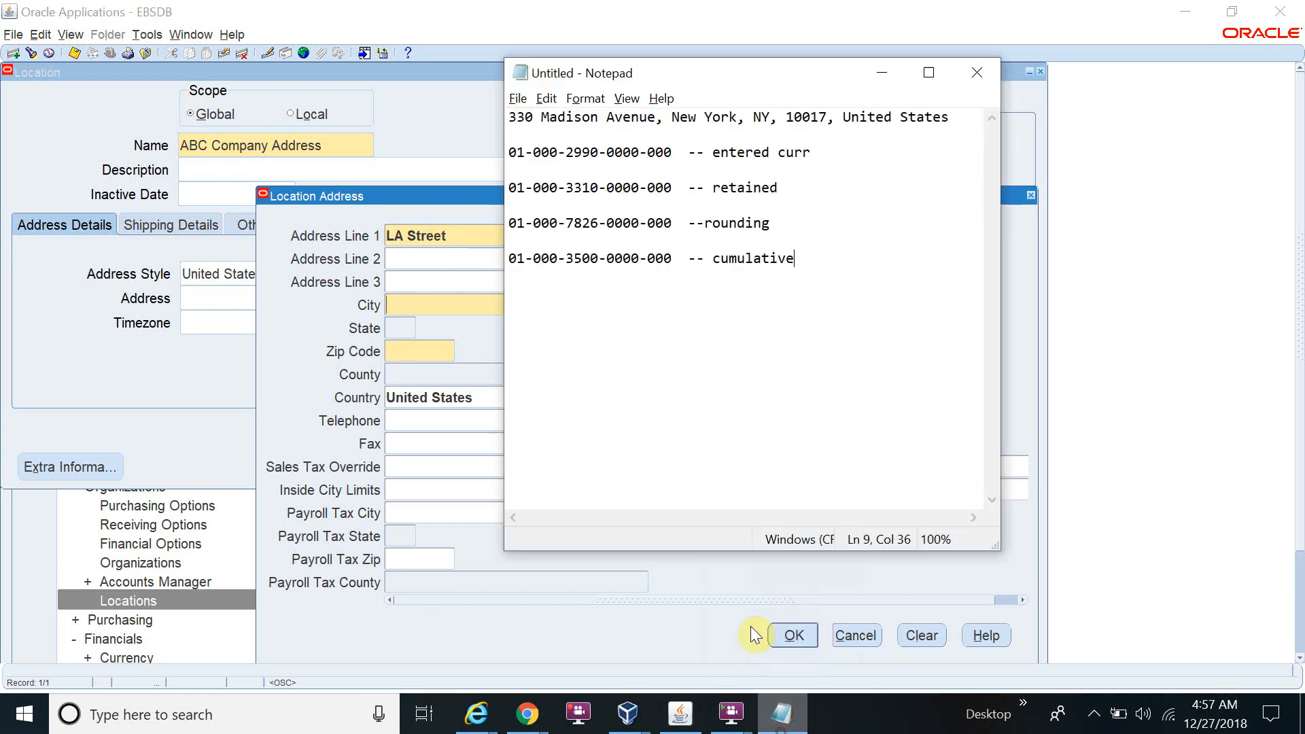
{"action": "mouse_move", "coordinate": [677, 116]}
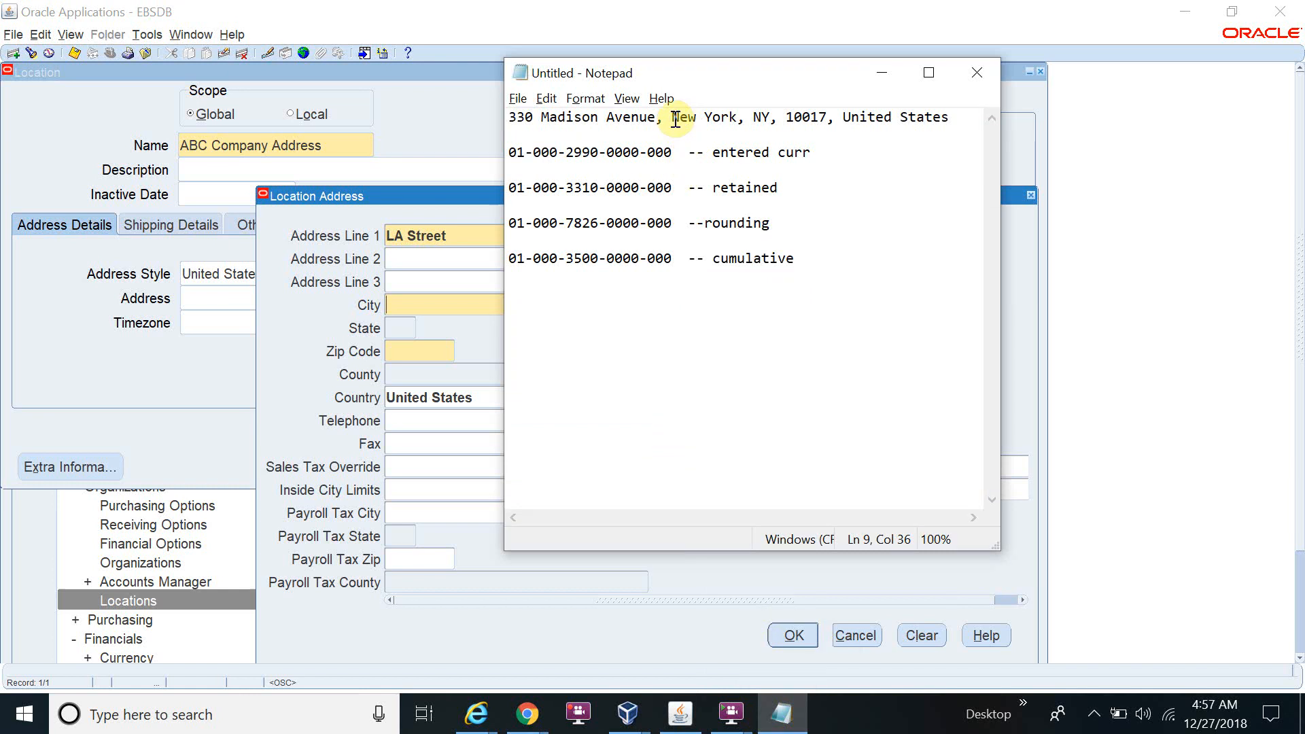
Step: Select 'New York' in the Notepad address note
{"action": "double_click", "coordinate": [684, 116]}
{"action": "type", "text": "New York"}
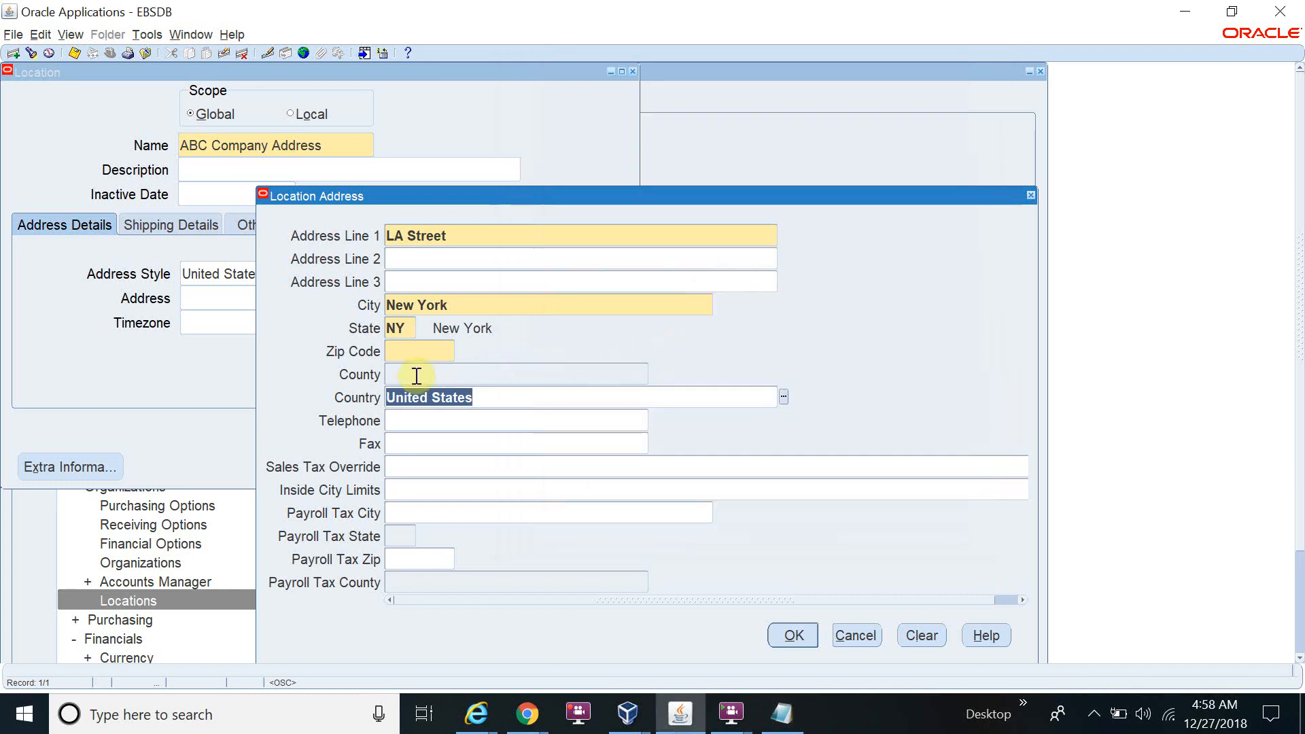
Step: Add zip code 10017 and county New York, then confirm the address
{"action": "left_click", "coordinate": [420, 350]}
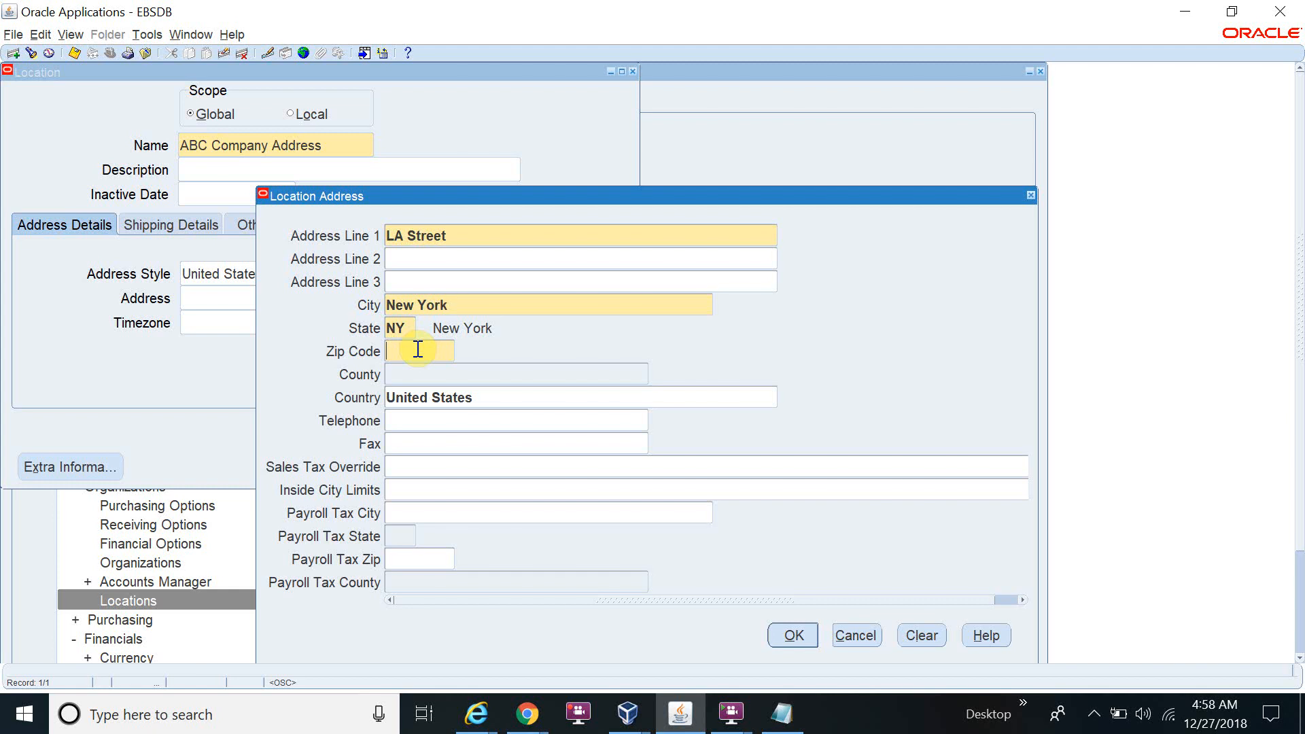
{"action": "type", "text": "10017"}
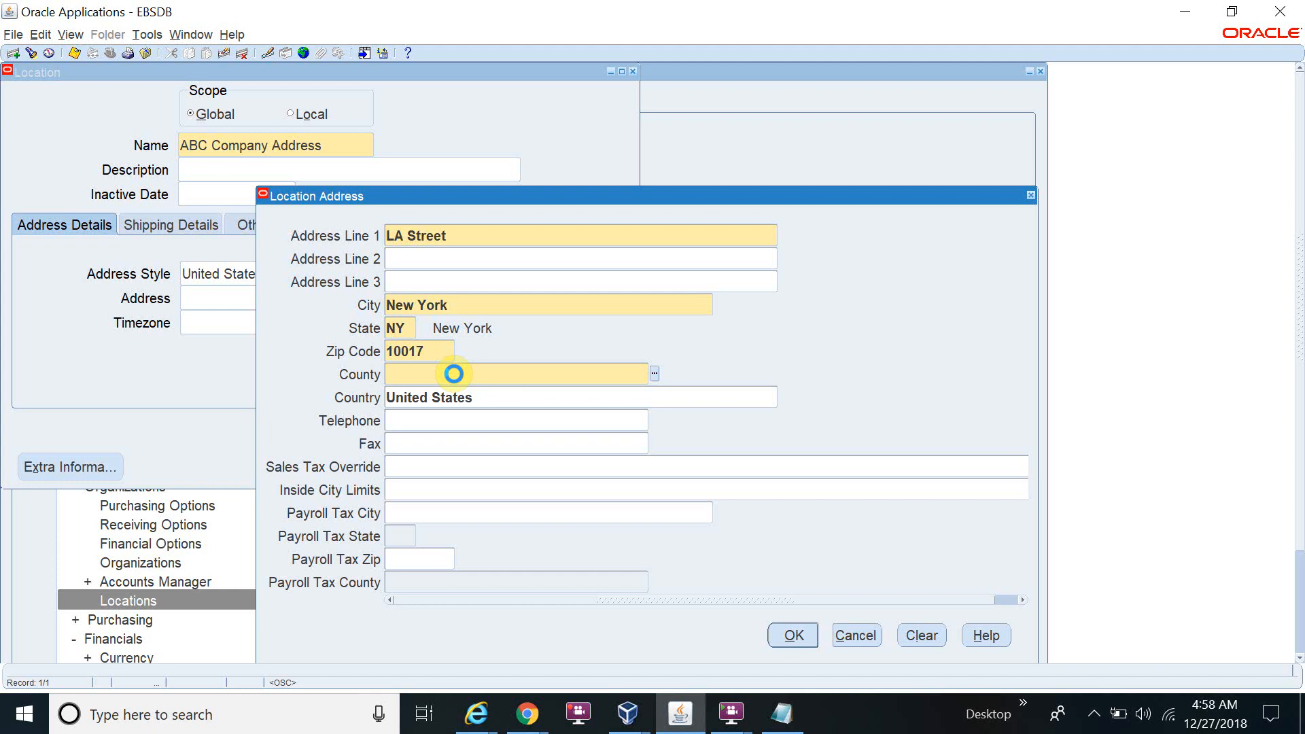
{"action": "type", "text": "New York"}
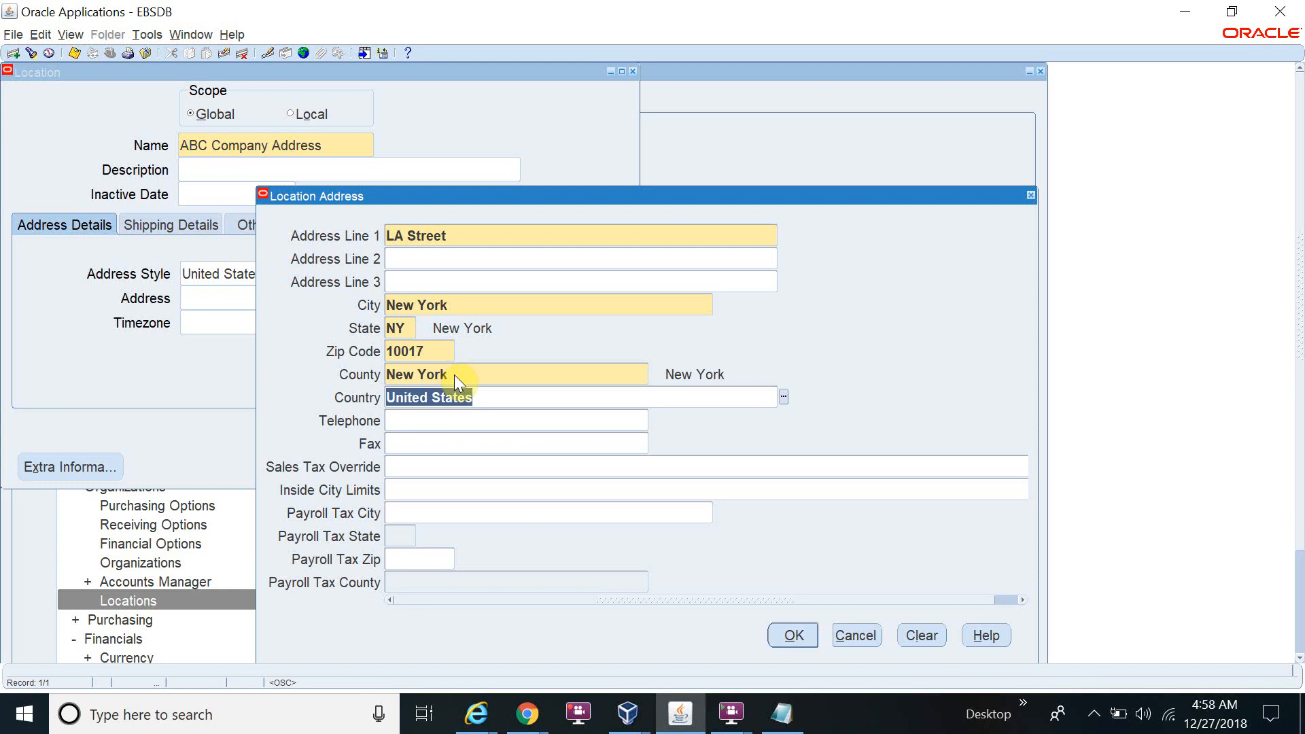
{"action": "mouse_move", "coordinate": [697, 581]}
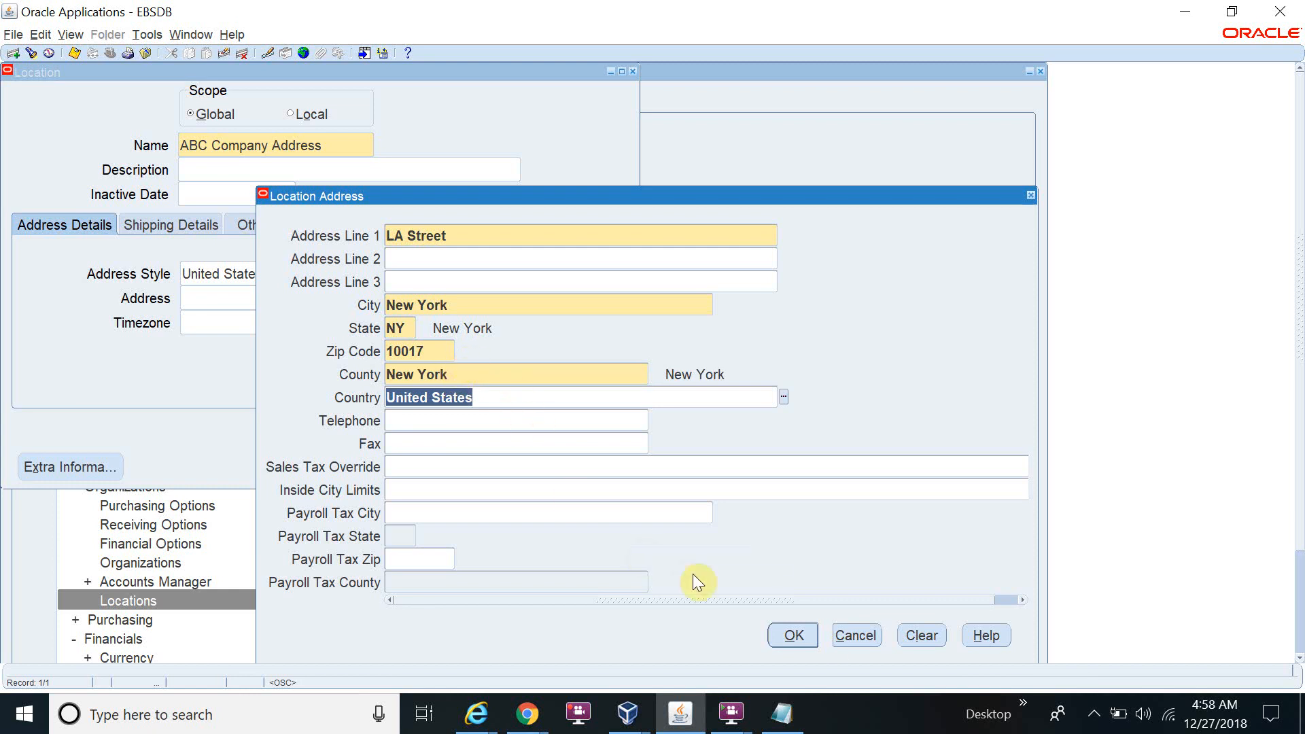
{"action": "left_click", "coordinate": [791, 635]}
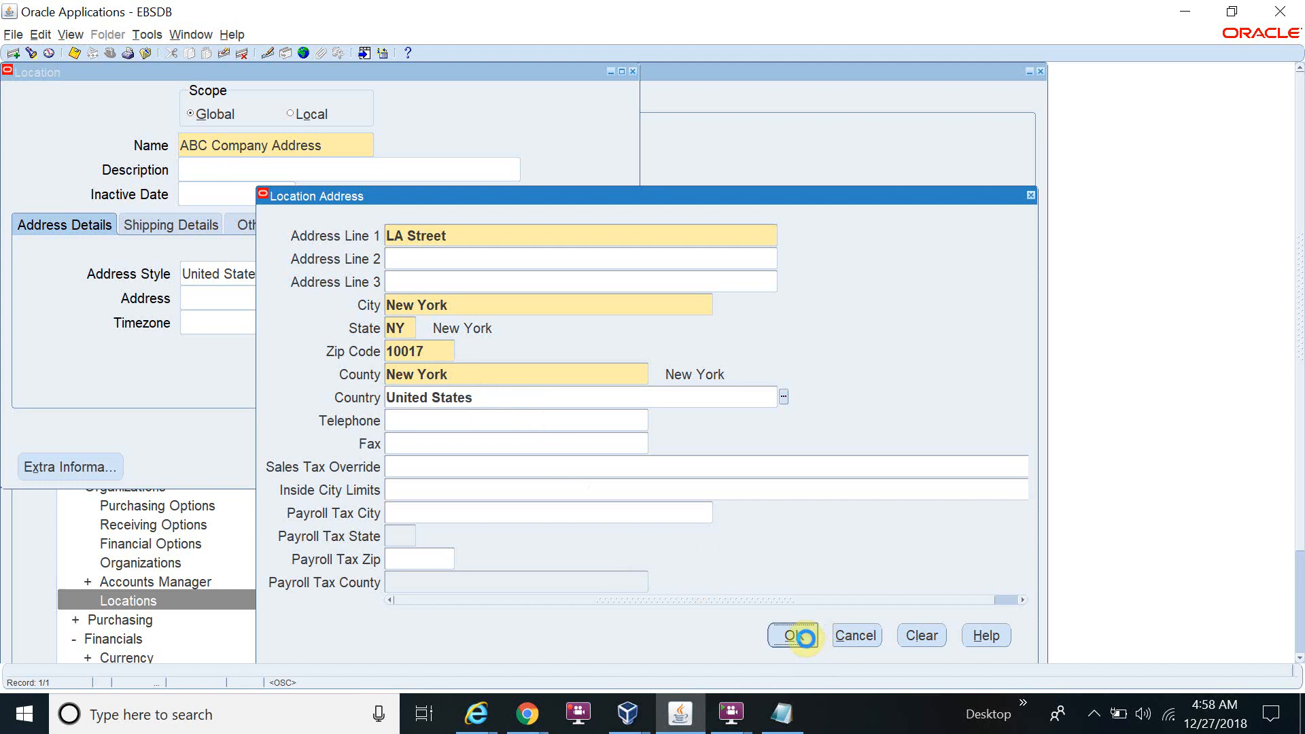
{"action": "left_click", "coordinate": [790, 634]}
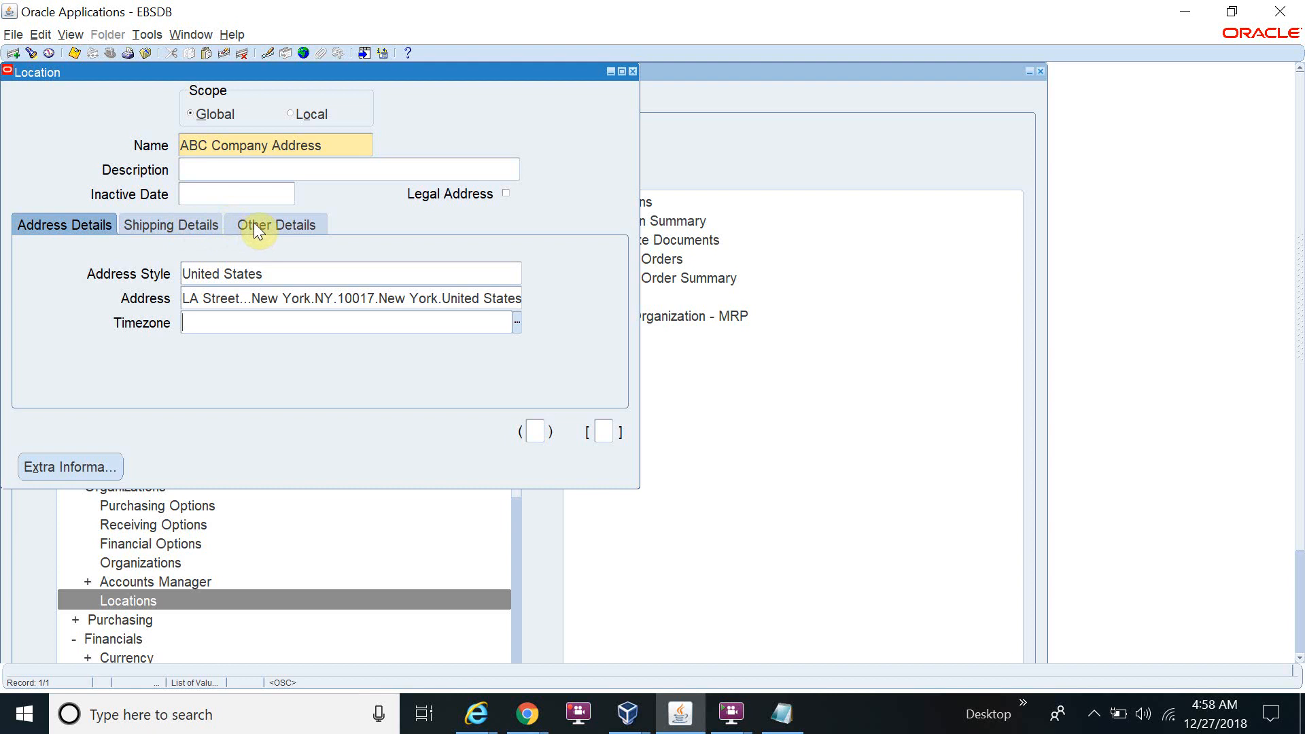
Step: On Shipping Details, uncheck Office Site and Internal Site, then return to Address Details
{"action": "left_click", "coordinate": [171, 225]}
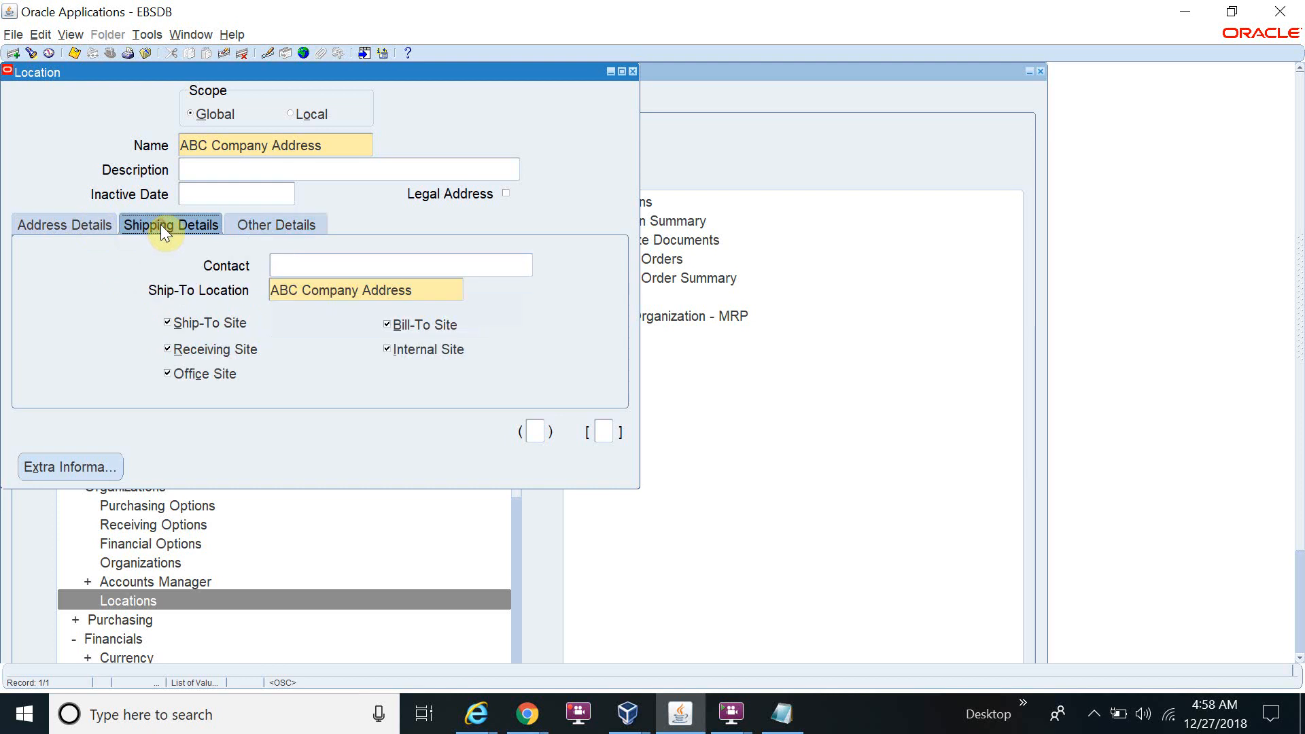
{"action": "mouse_move", "coordinate": [65, 225]}
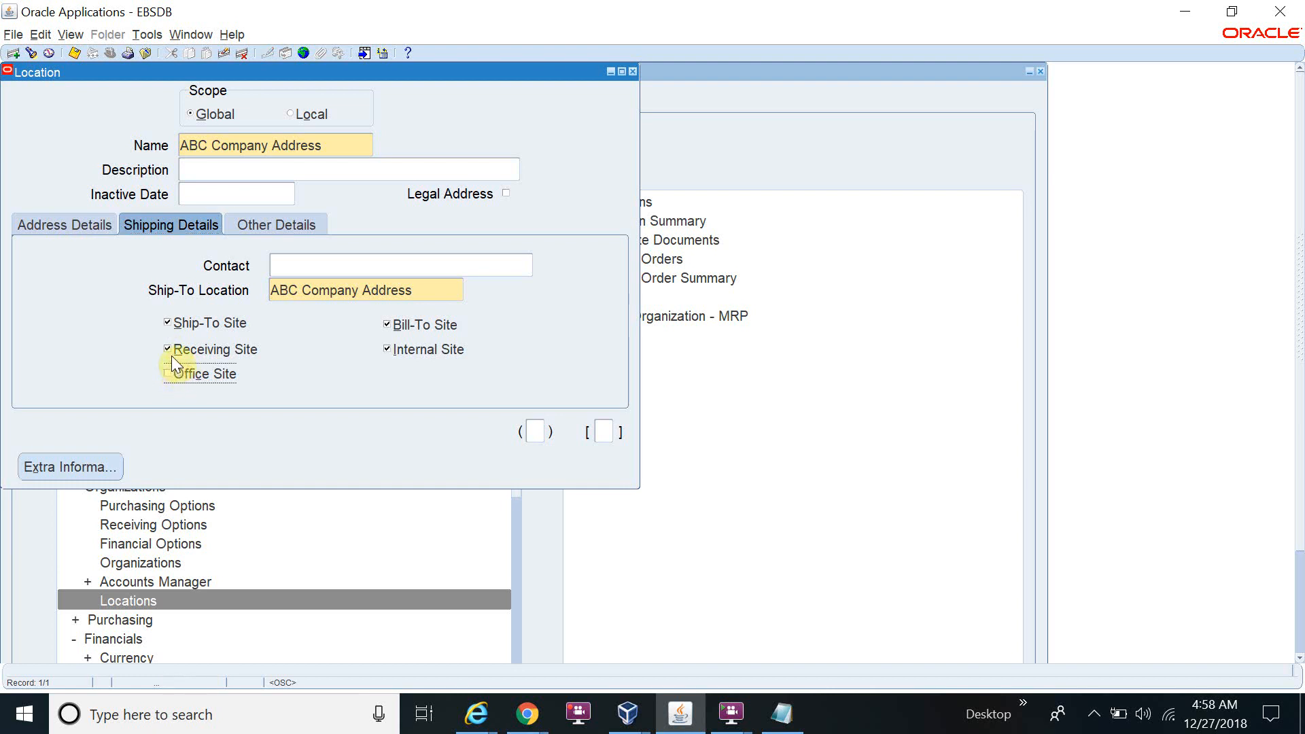
{"action": "left_click", "coordinate": [167, 373]}
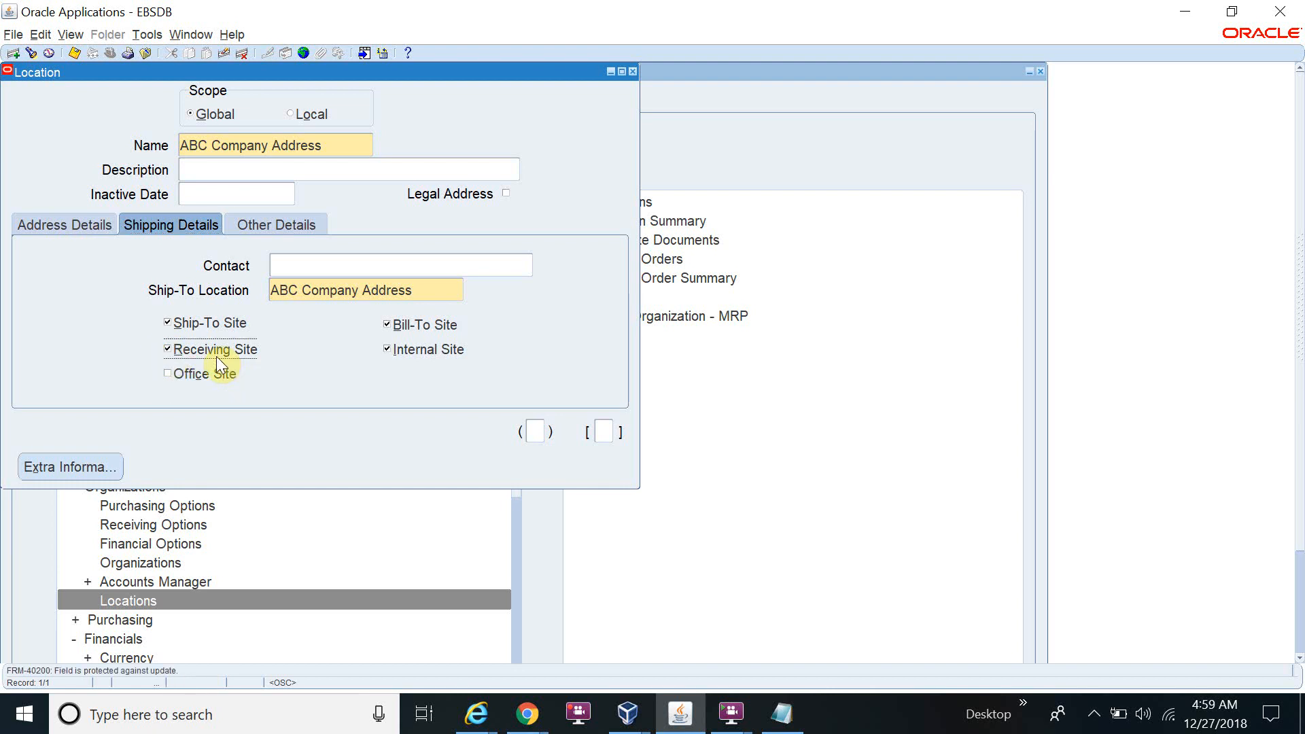
{"action": "left_click", "coordinate": [387, 349]}
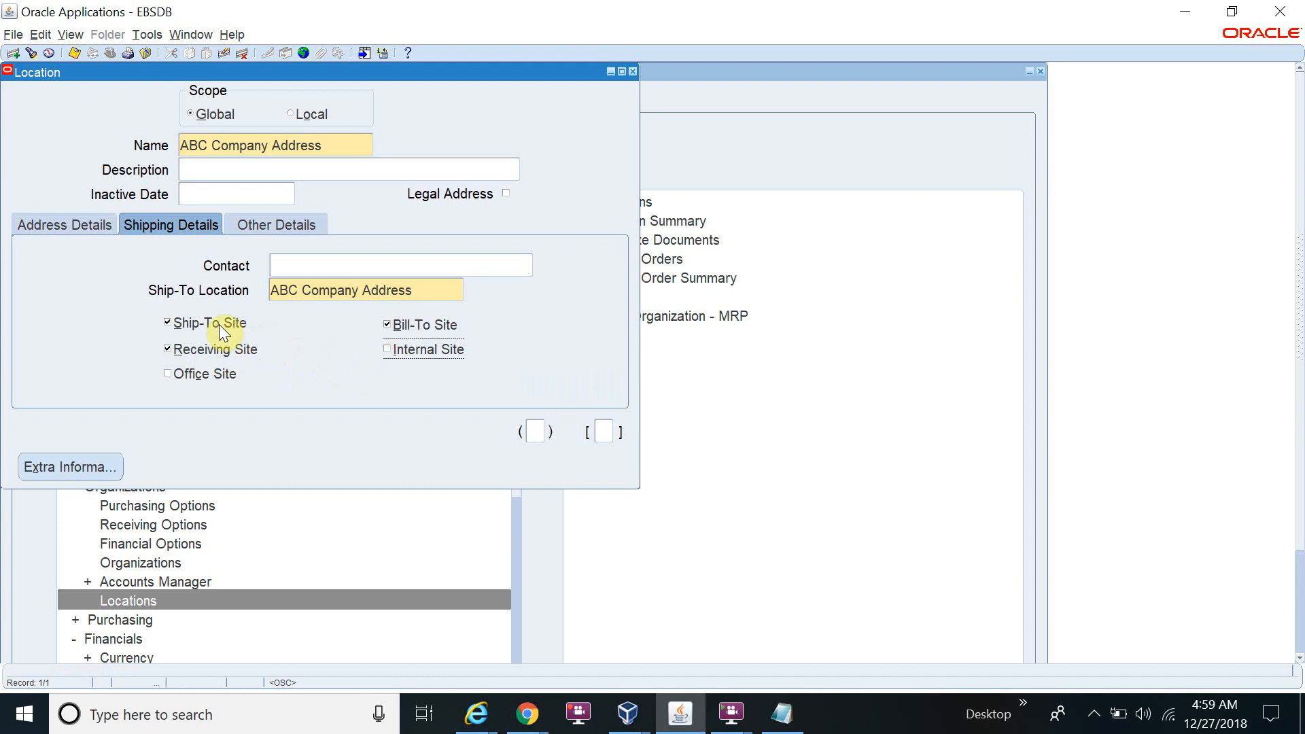
{"action": "left_click", "coordinate": [167, 349]}
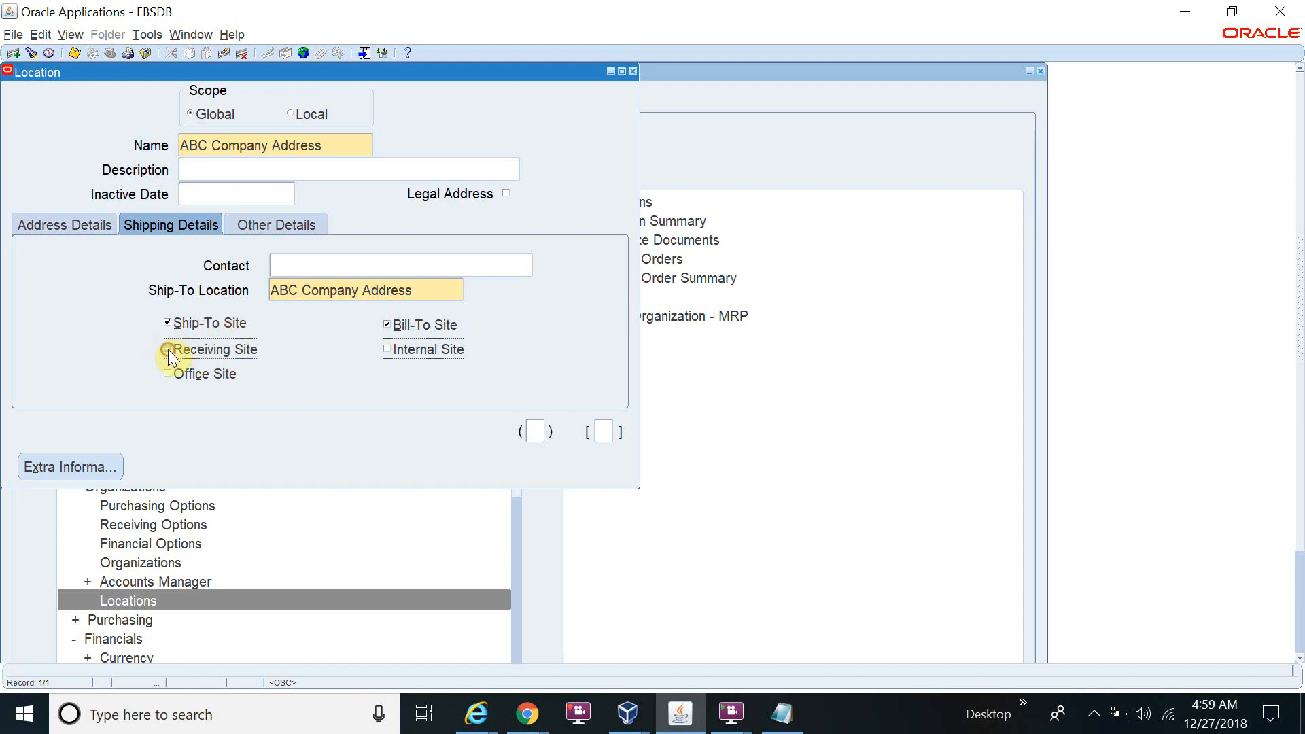
{"action": "left_click", "coordinate": [167, 349]}
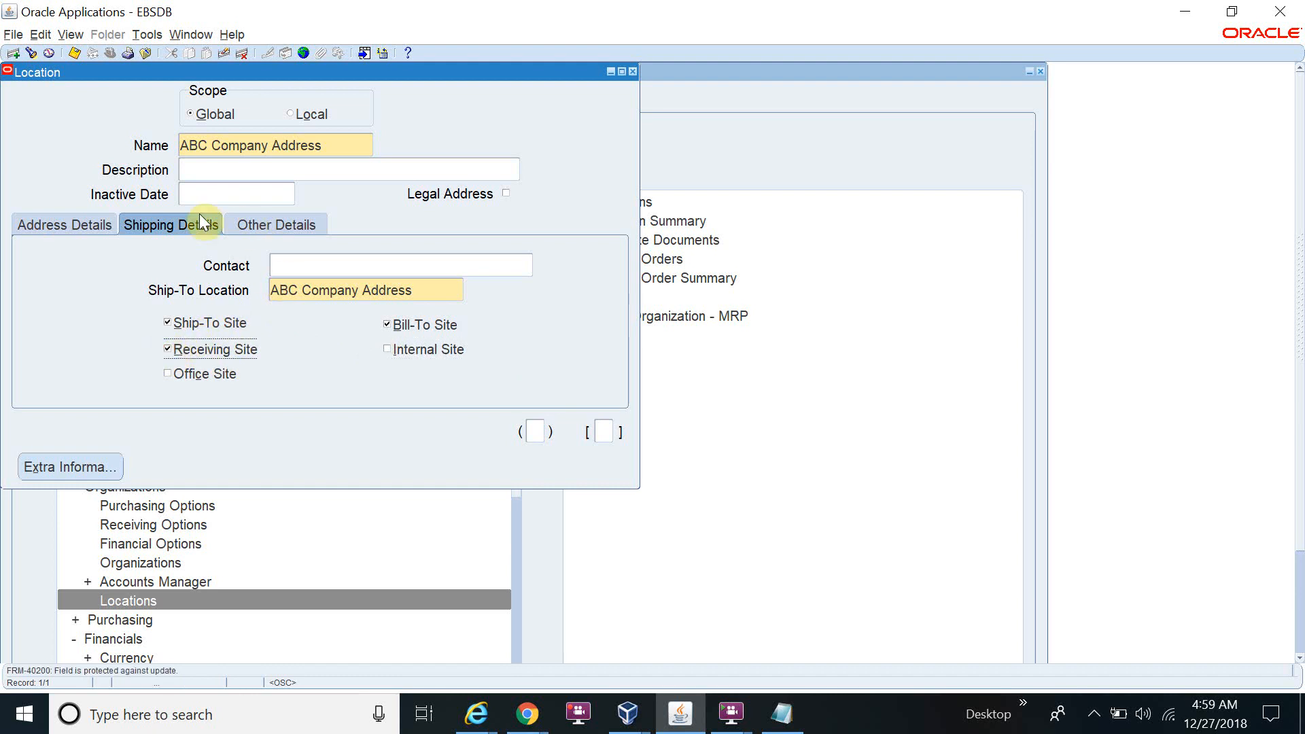
{"action": "left_click", "coordinate": [64, 225]}
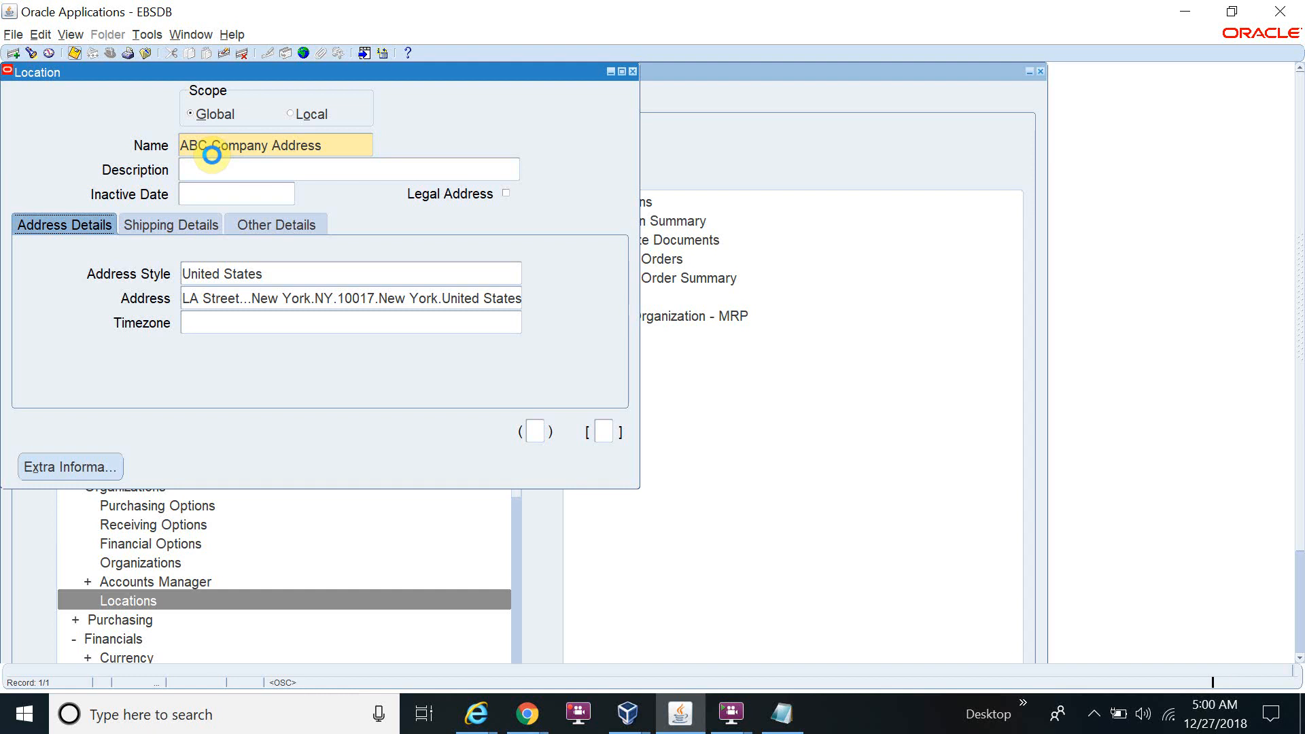
Step: Close the Location form
{"action": "left_click", "coordinate": [170, 224]}
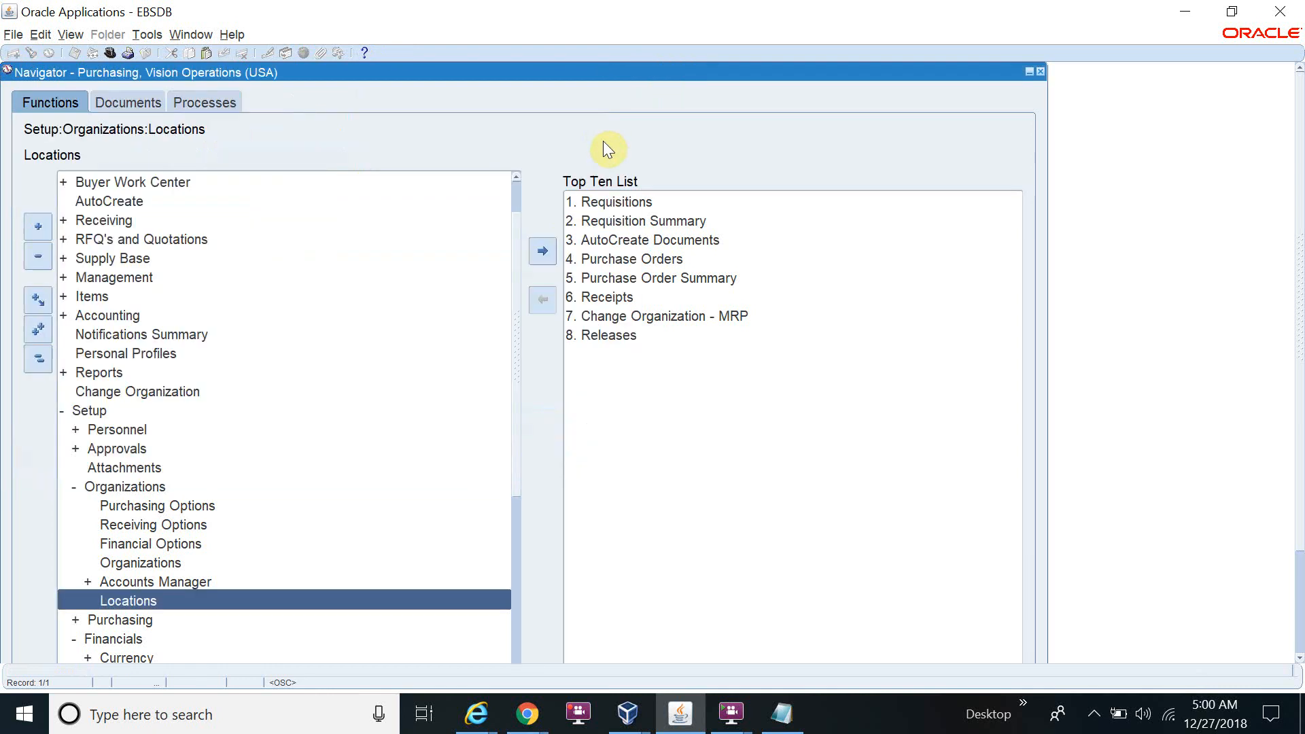
{"action": "mouse_move", "coordinate": [383, 367]}
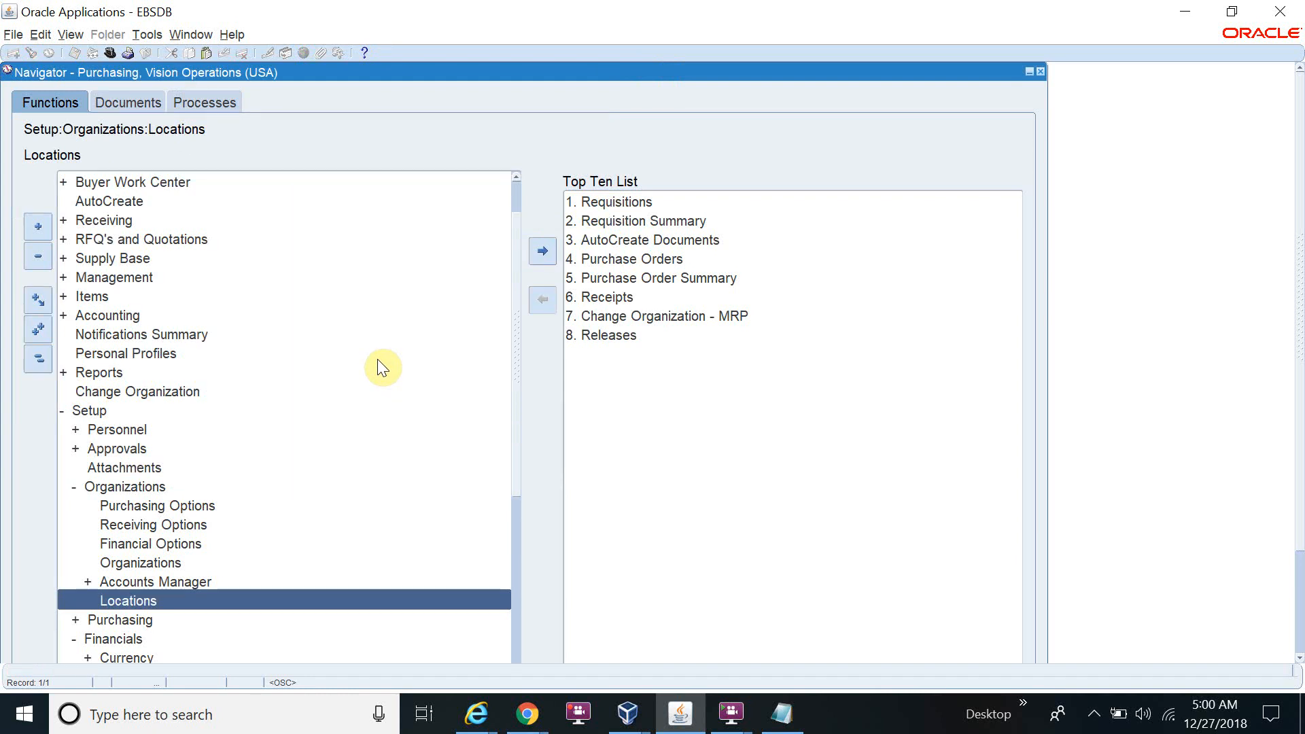
Step: Choose General Ledger, Vision Operations (USA) from the responsibility list
{"action": "left_click", "coordinate": [13, 34]}
{"action": "type", "text": "general Ledger, %"}
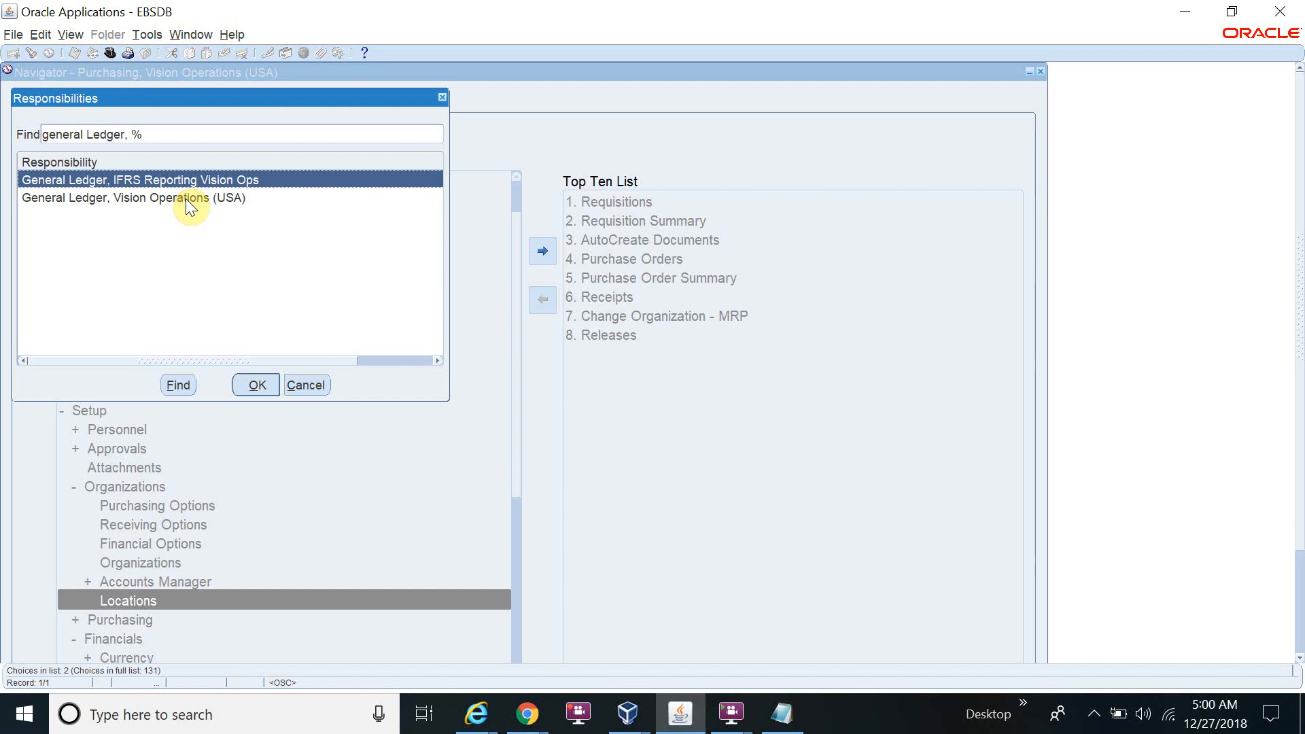
{"action": "left_click", "coordinate": [255, 385]}
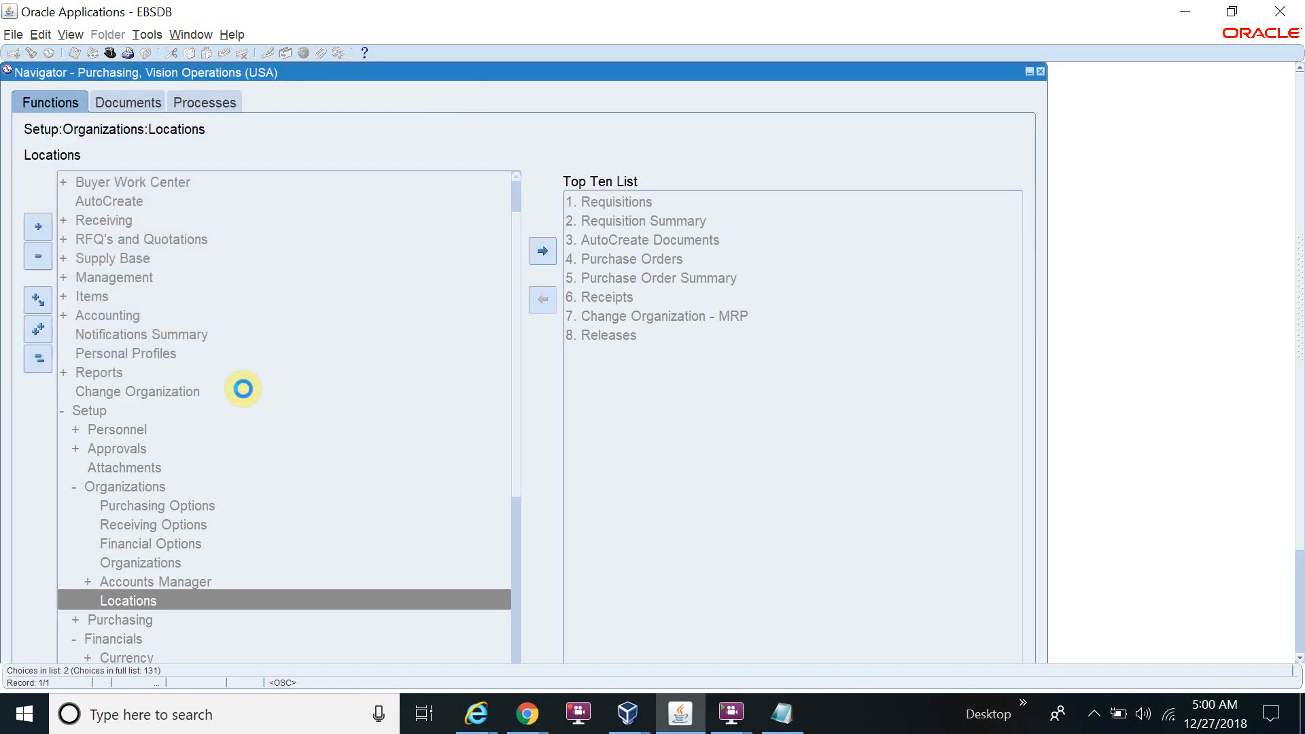
{"action": "mouse_move", "coordinate": [207, 233]}
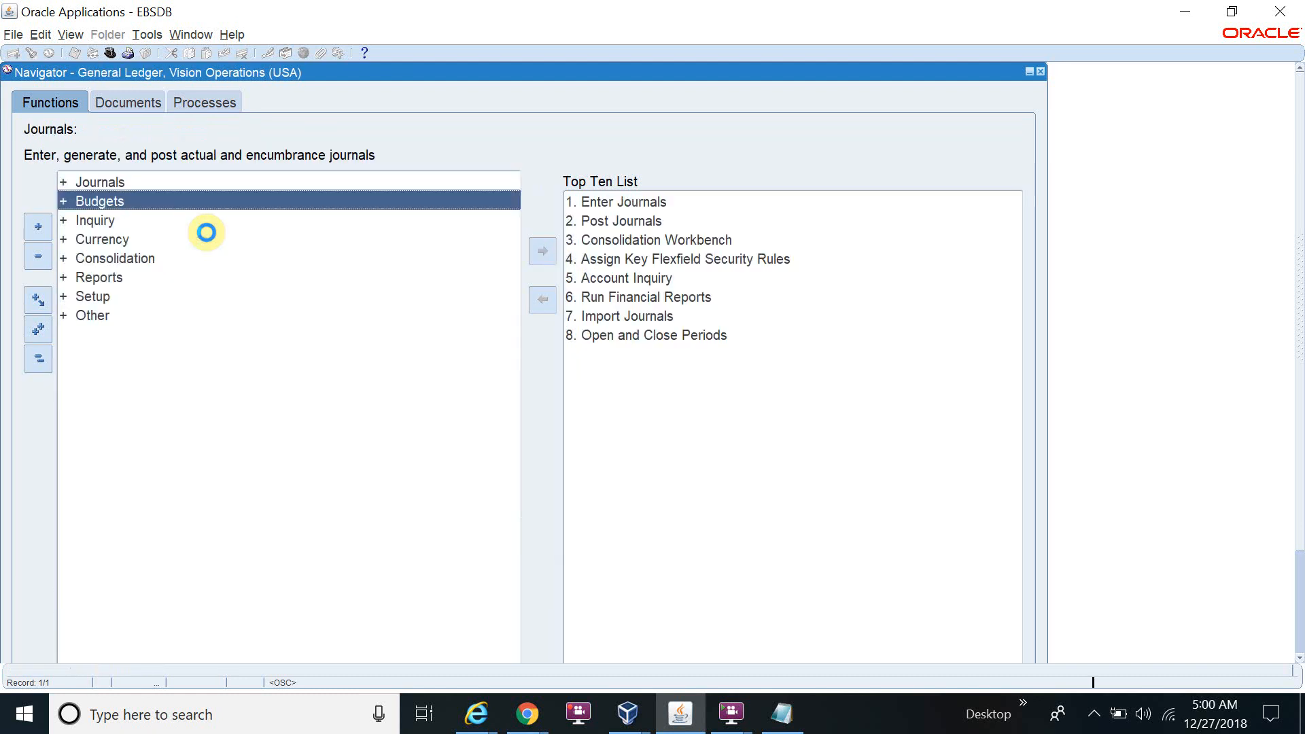
Step: Expand Setup and Accounting Setup Manager, collapsing Flexfields along the way
{"action": "left_click", "coordinate": [98, 201]}
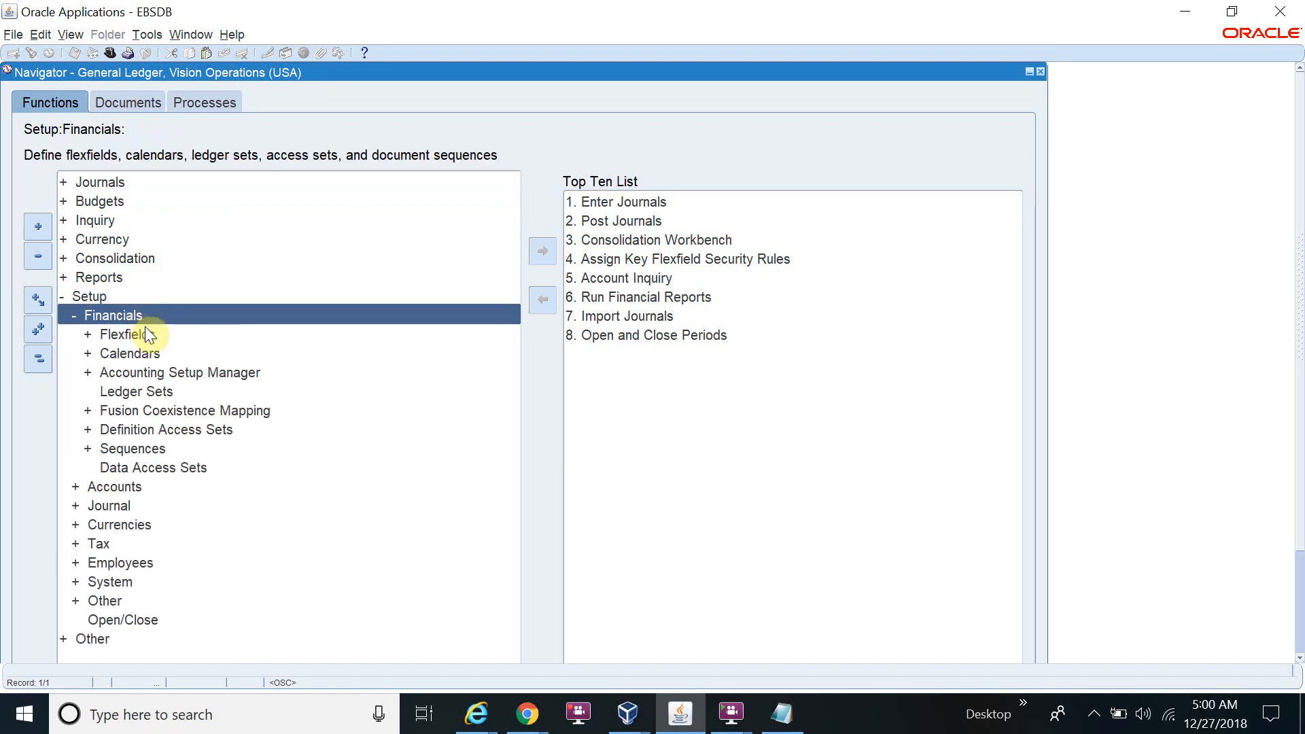
{"action": "mouse_move", "coordinate": [175, 379]}
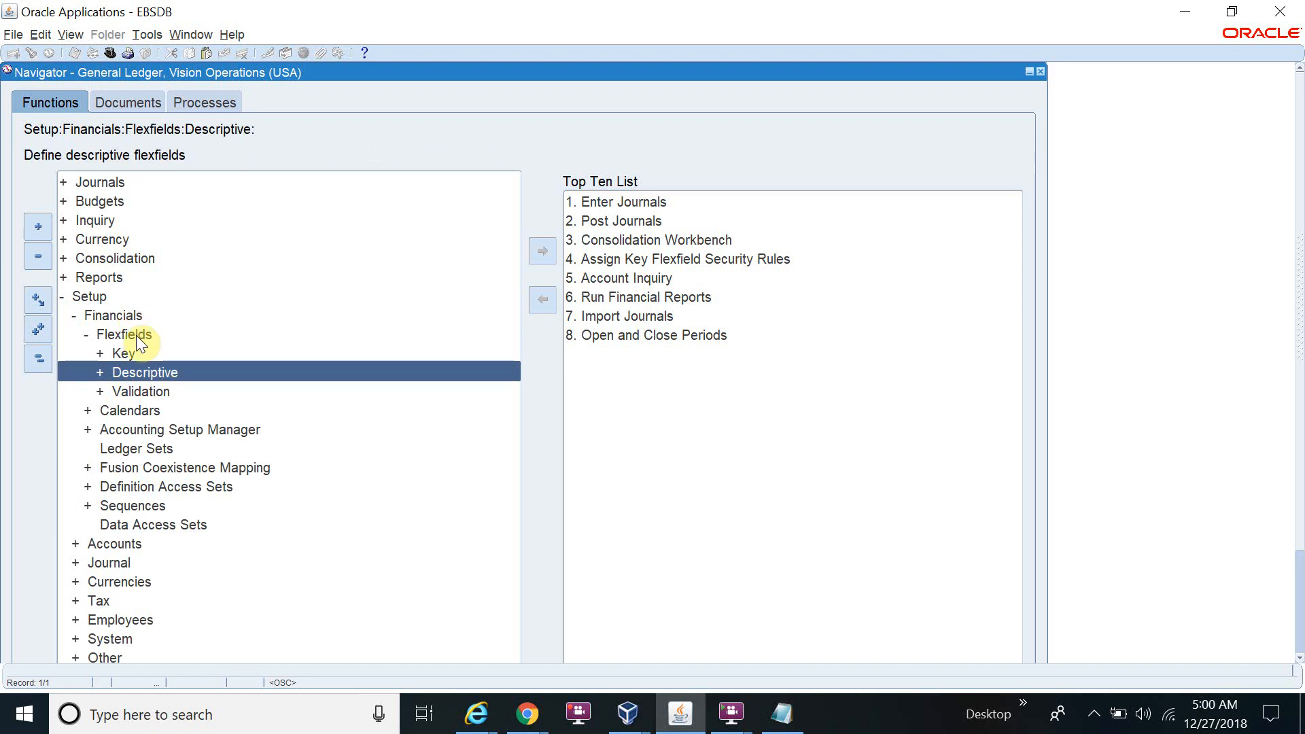
{"action": "left_click", "coordinate": [119, 334]}
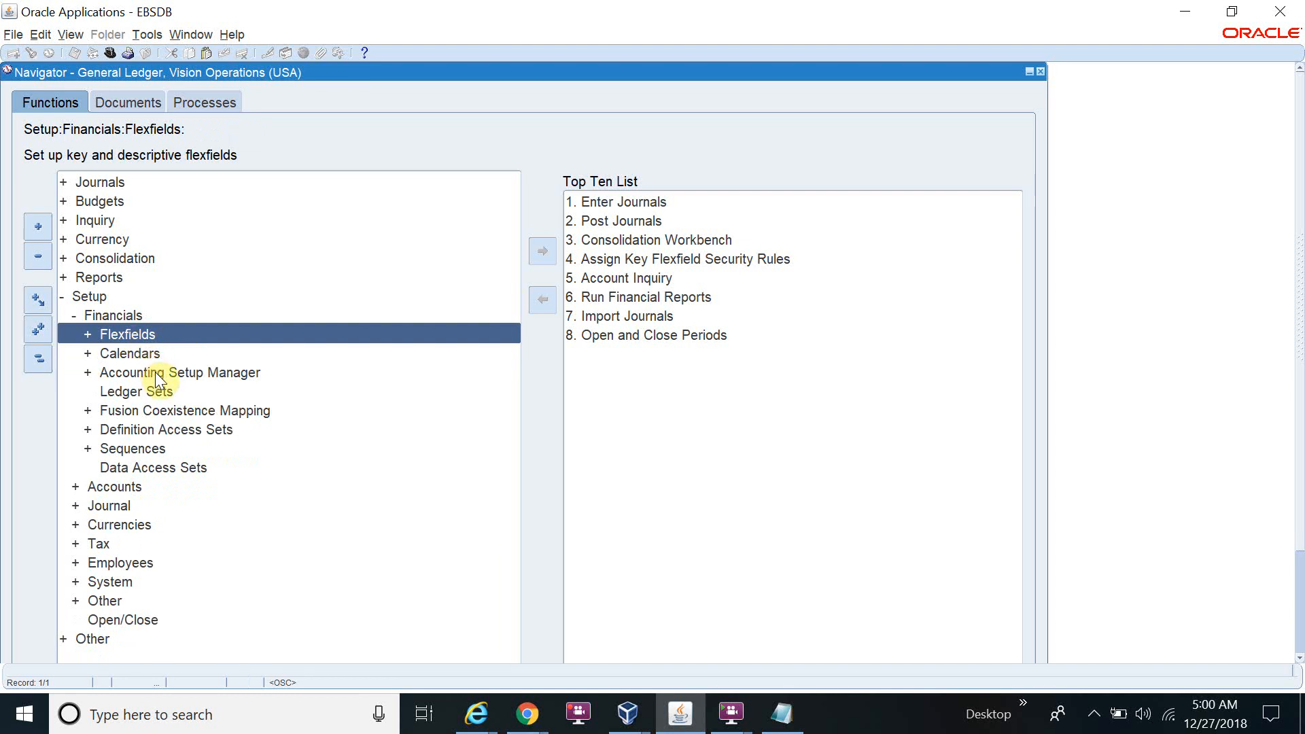
{"action": "left_click", "coordinate": [181, 371]}
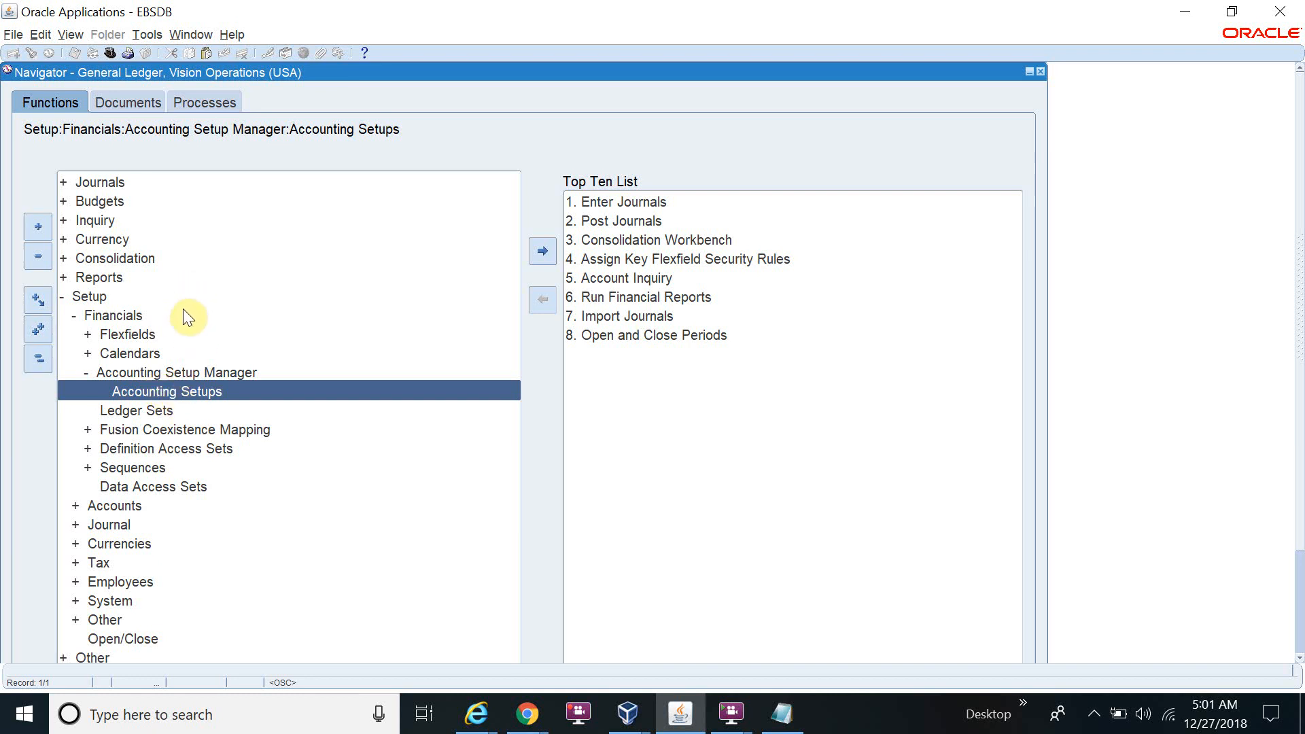
{"action": "mouse_move", "coordinate": [474, 714]}
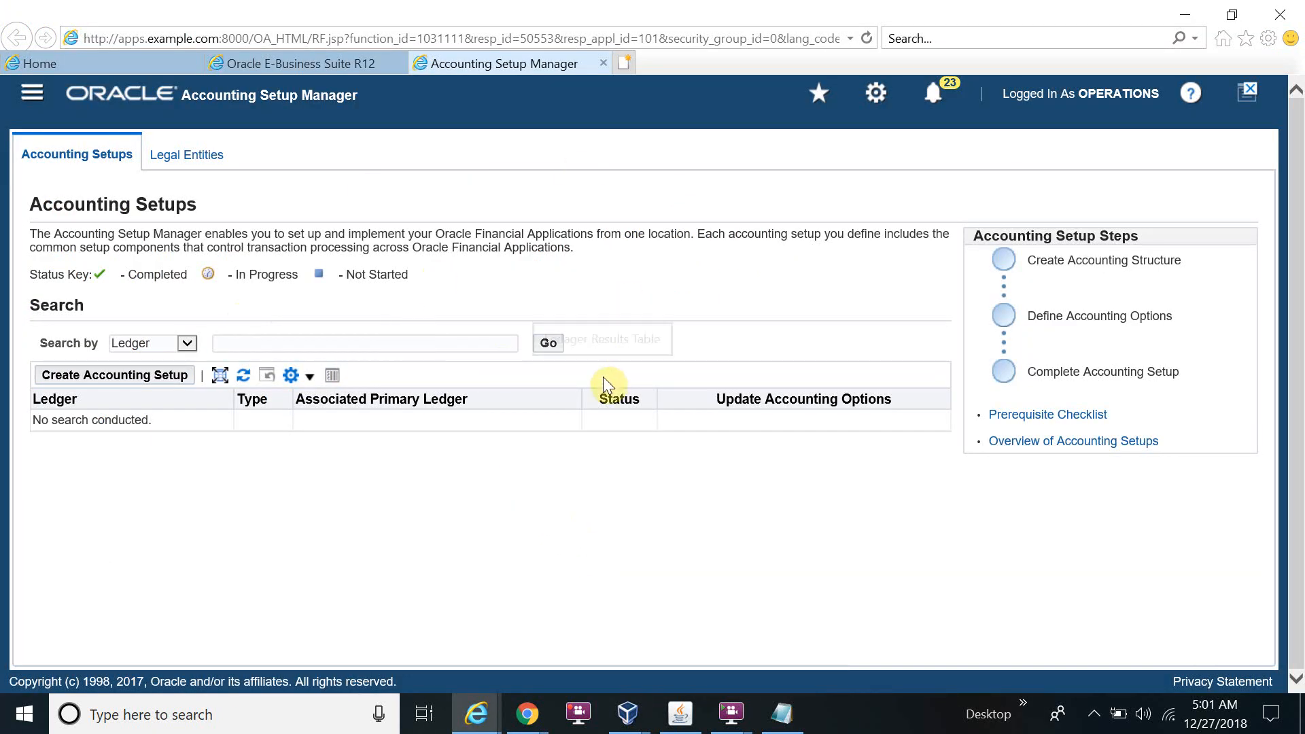
{"action": "mouse_move", "coordinate": [566, 490]}
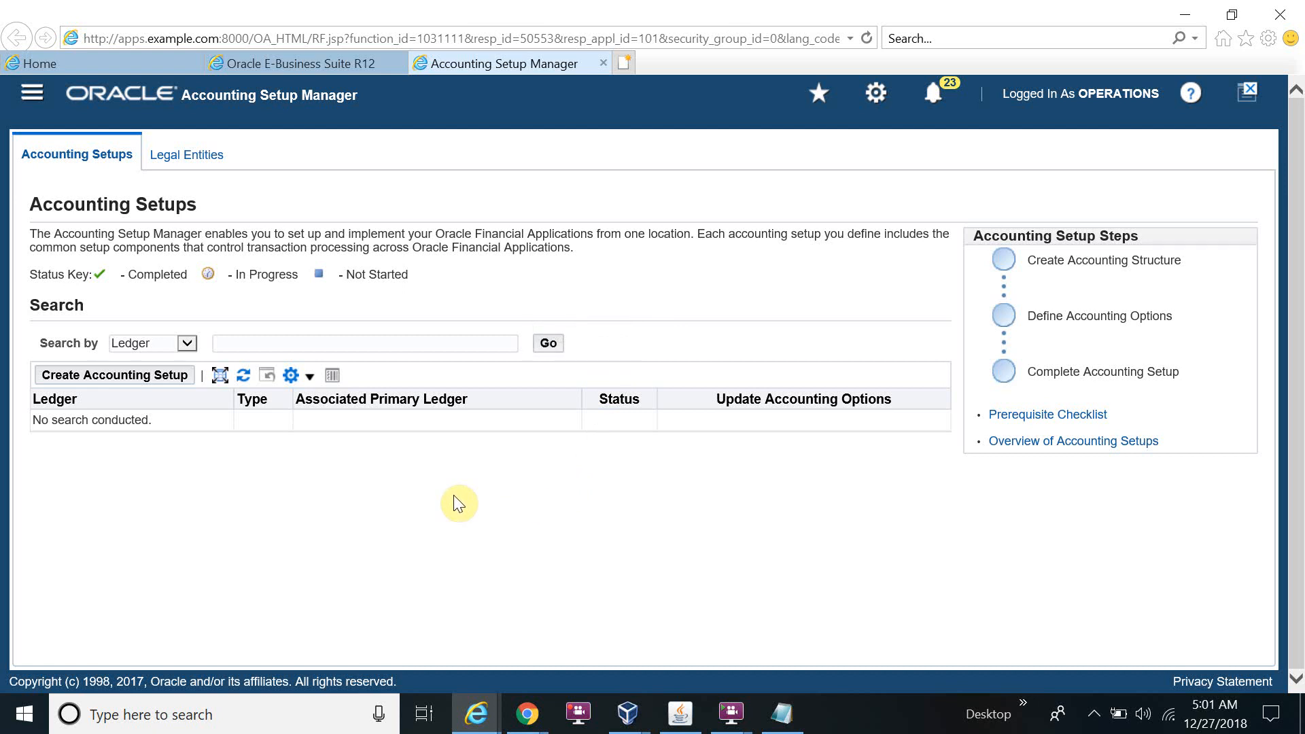
Step: Switch to the Legal Entities tab and begin a new entity with Create Legal Entity
{"action": "left_click", "coordinate": [187, 155]}
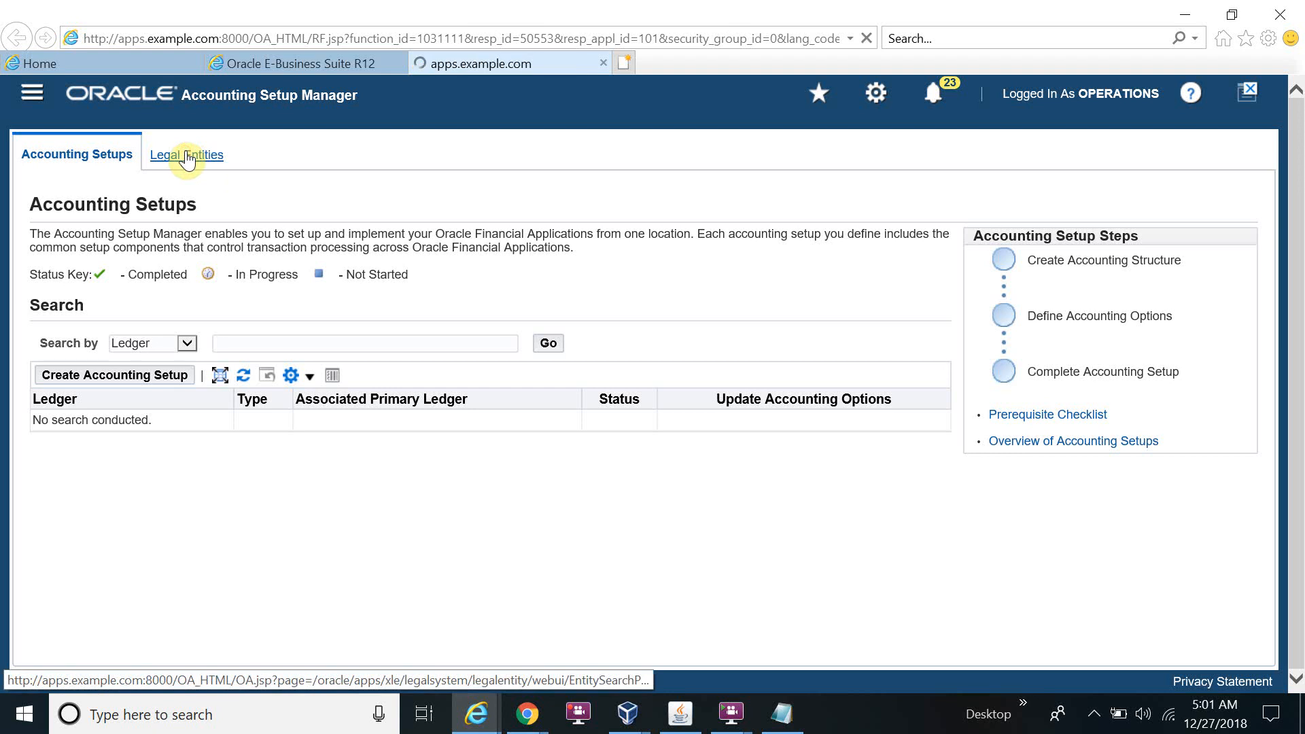
{"action": "left_click", "coordinate": [186, 155]}
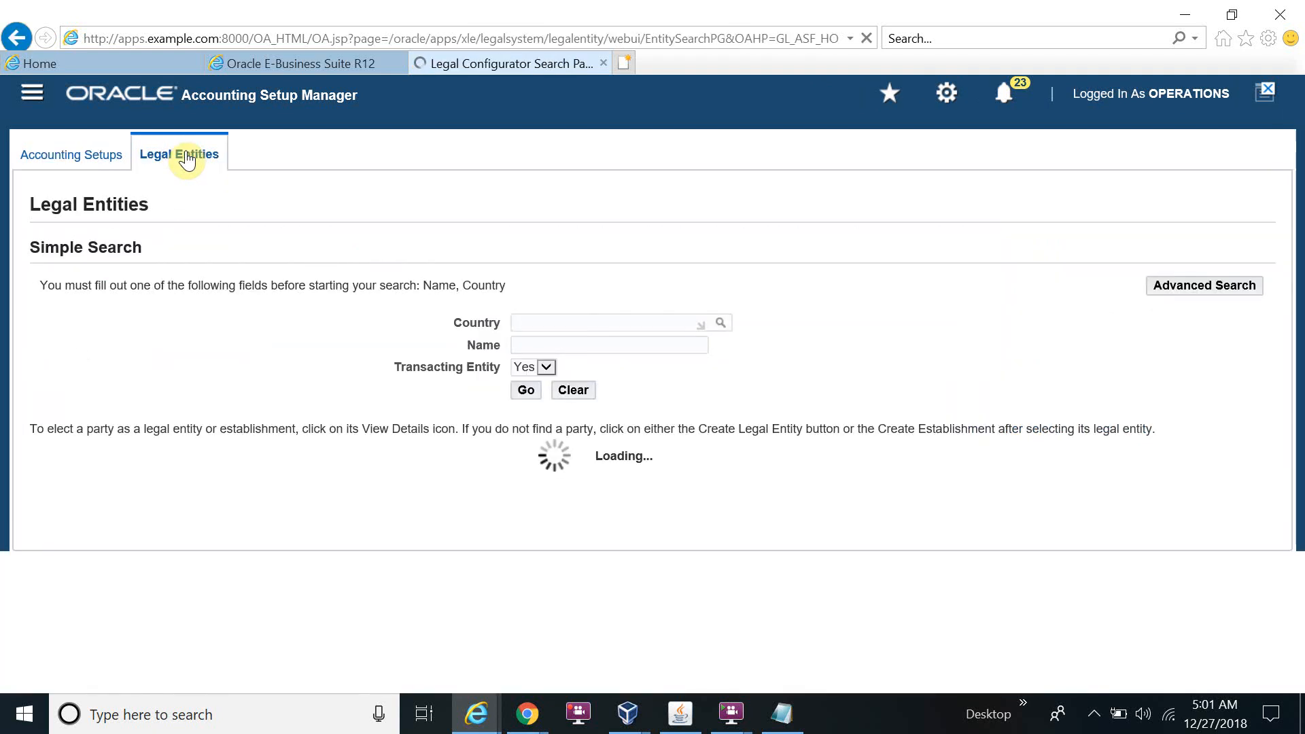
{"action": "left_click", "coordinate": [178, 154]}
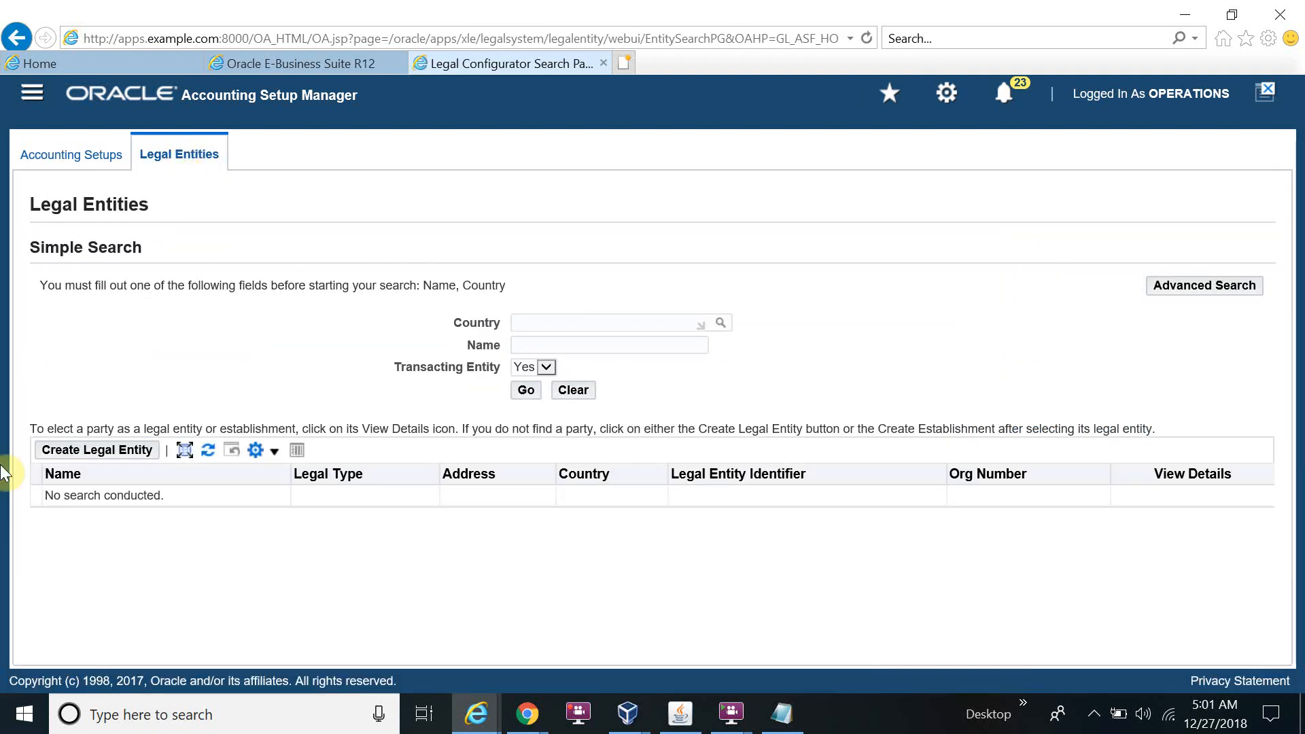
{"action": "left_click", "coordinate": [96, 449]}
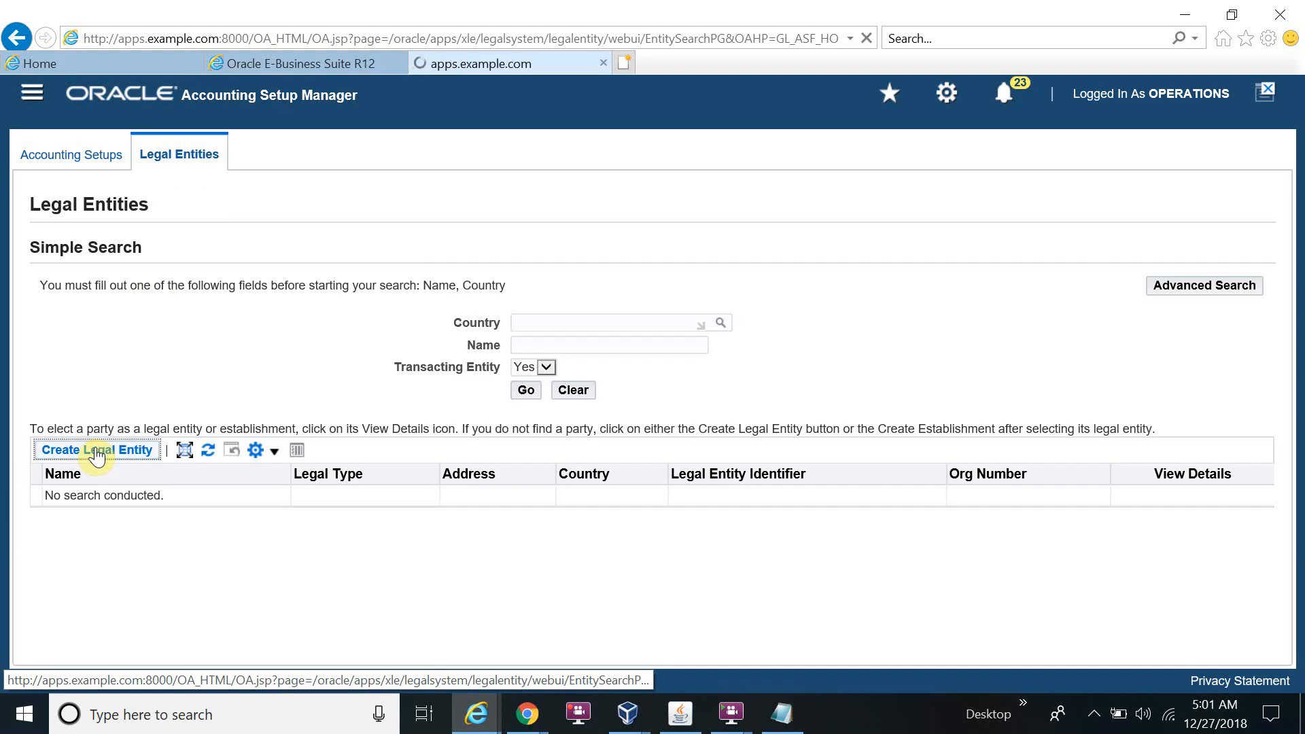
{"action": "left_click", "coordinate": [97, 449]}
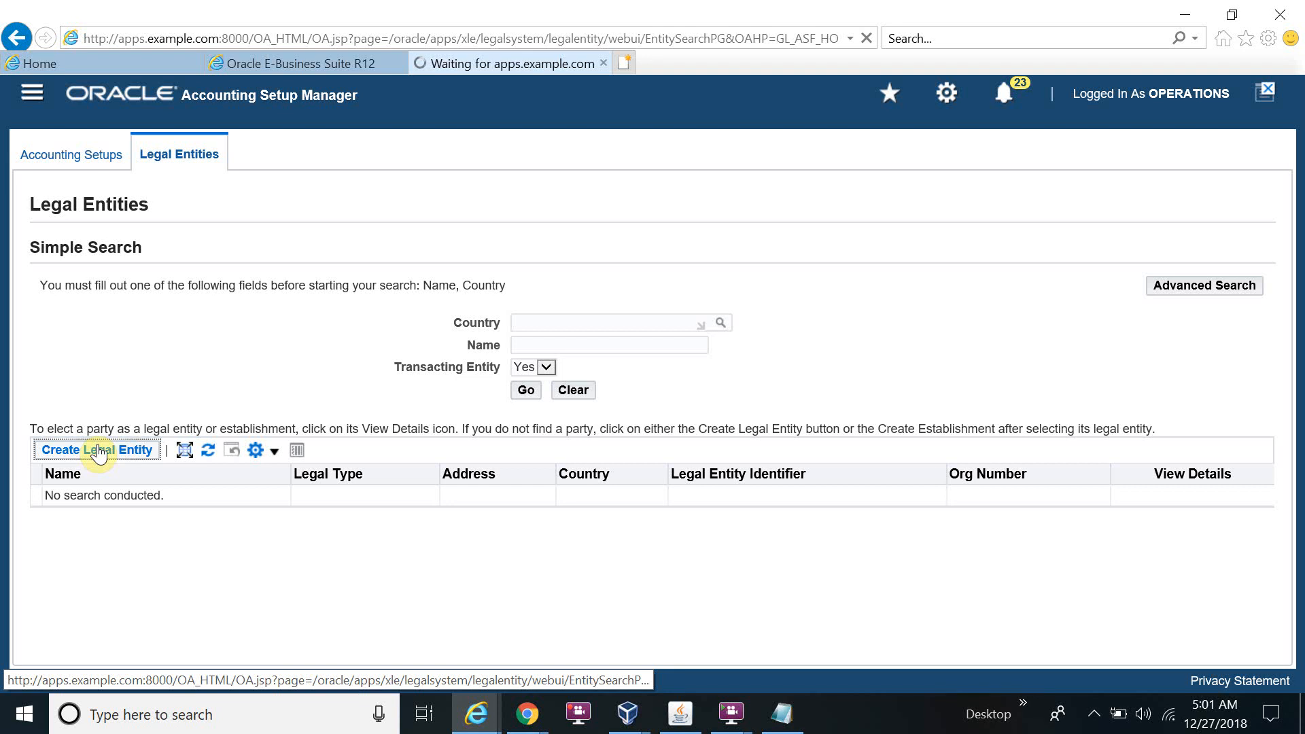
Step: Enter ABC Company as the legal entity name and organization name
{"action": "left_click", "coordinate": [96, 449]}
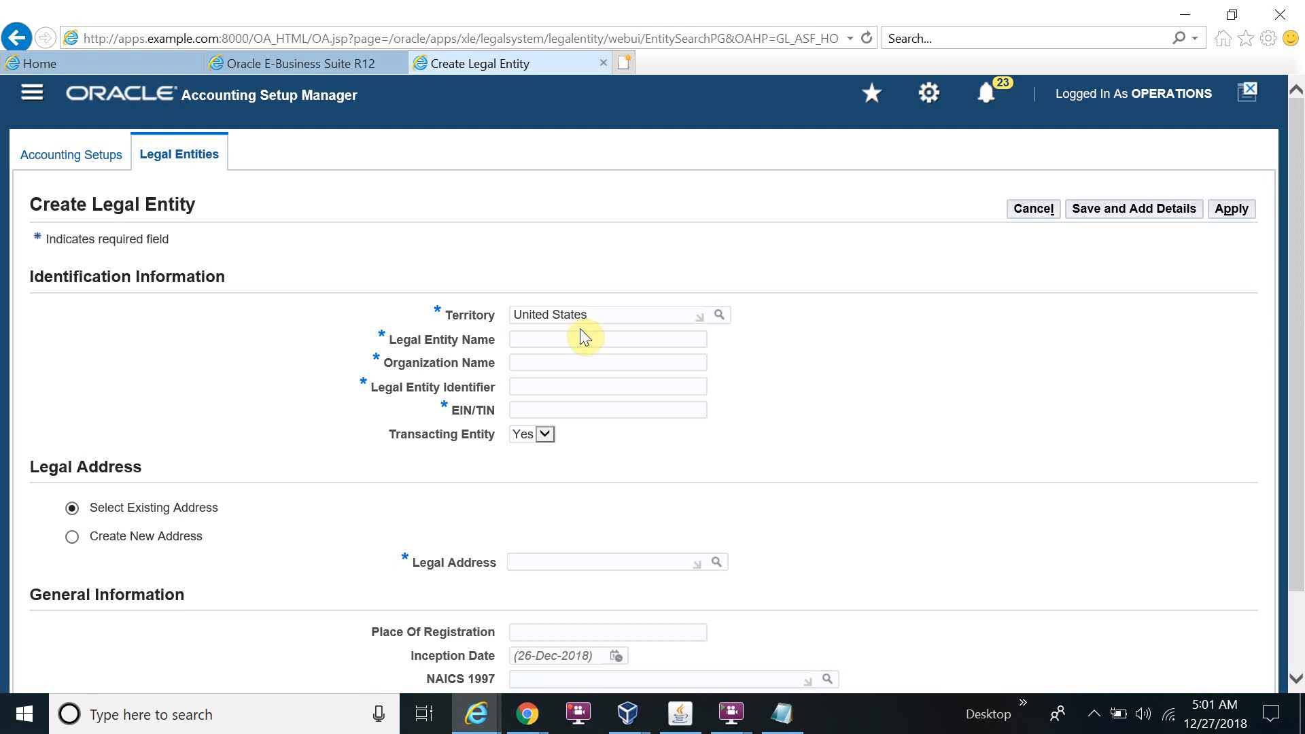
{"action": "type", "text": "A"}
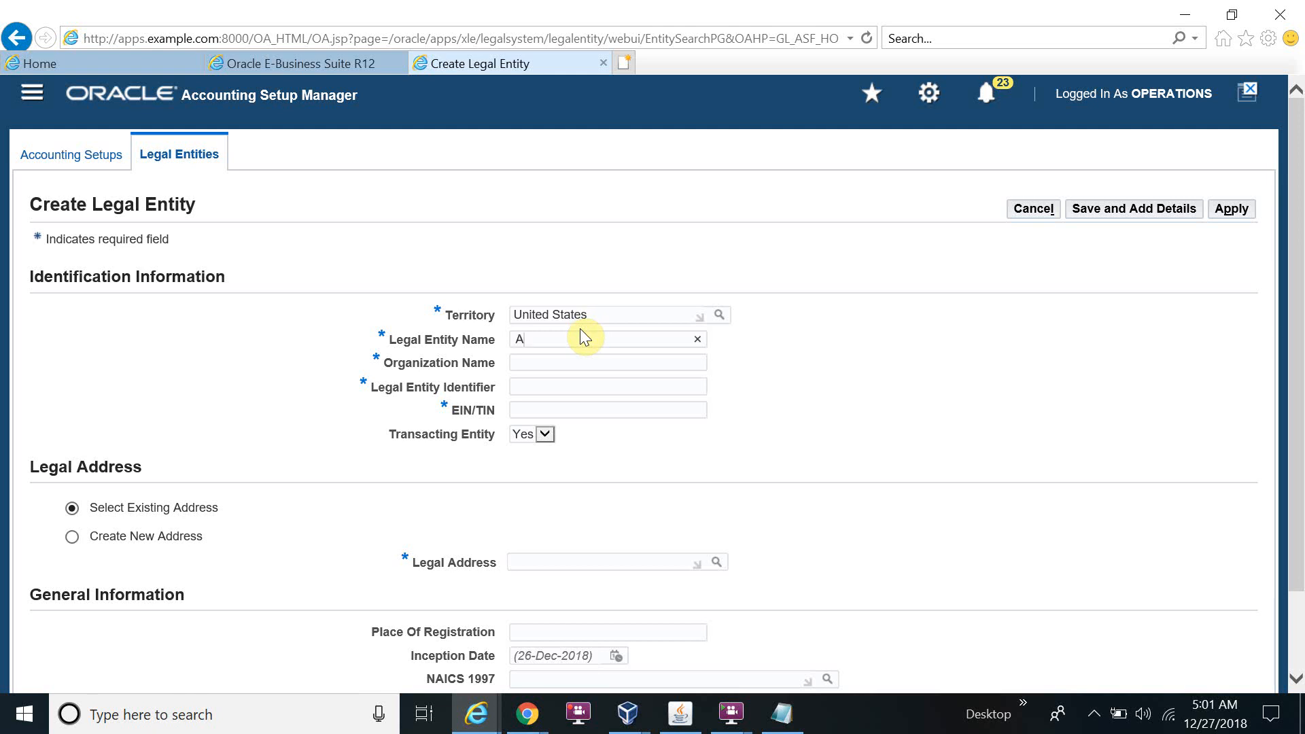
{"action": "type", "text": "BC"}
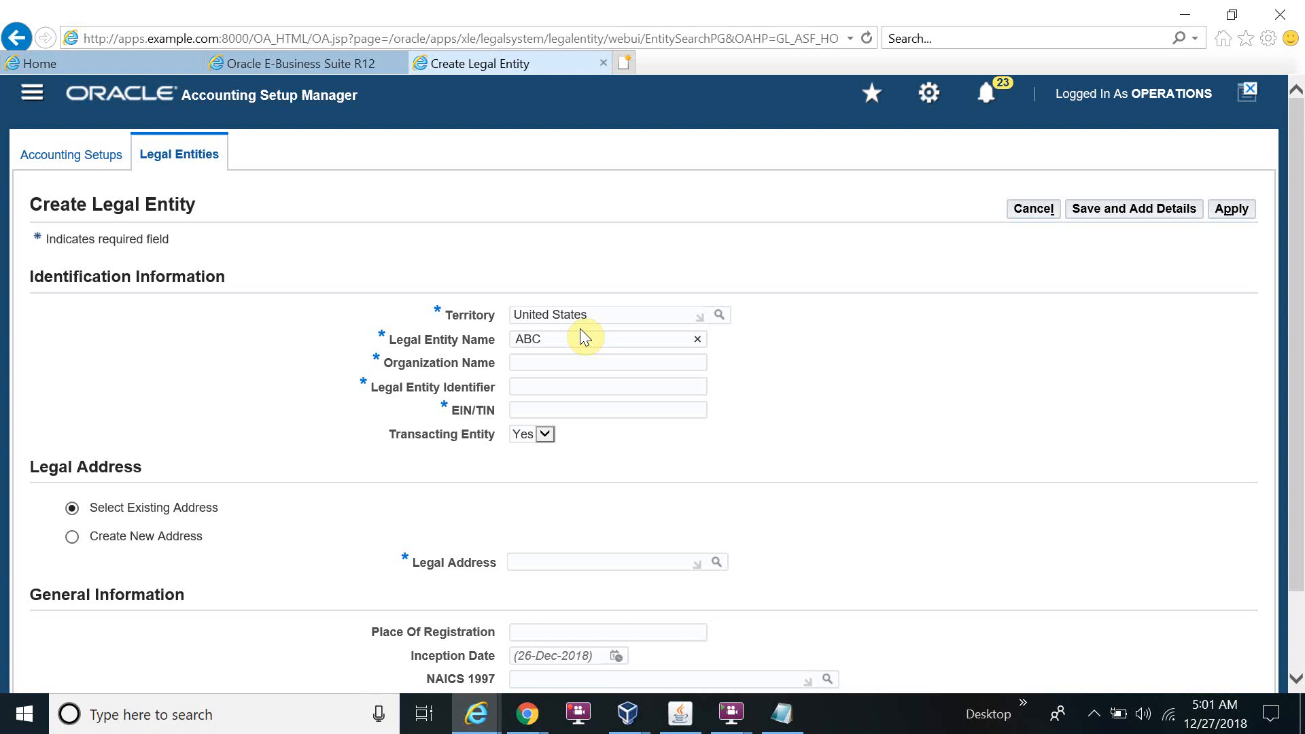
{"action": "type", "text": "Company"}
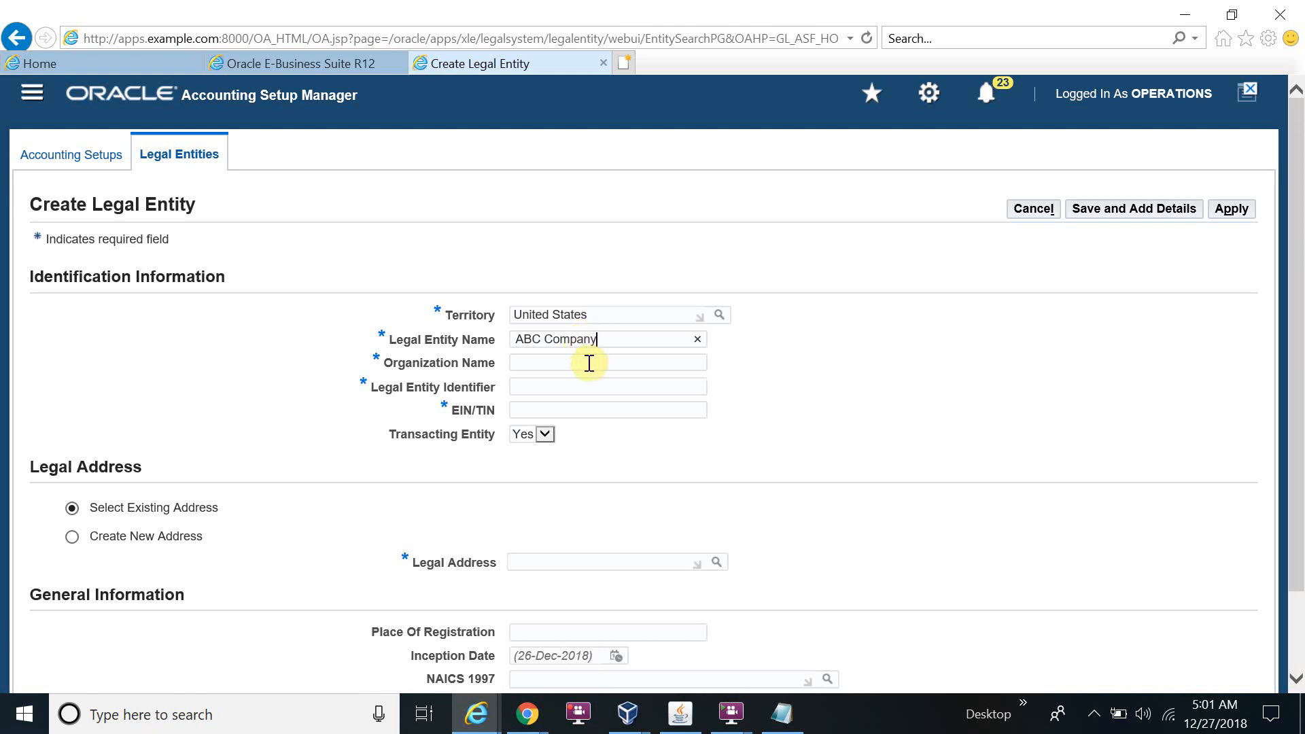
{"action": "left_click", "coordinate": [608, 361]}
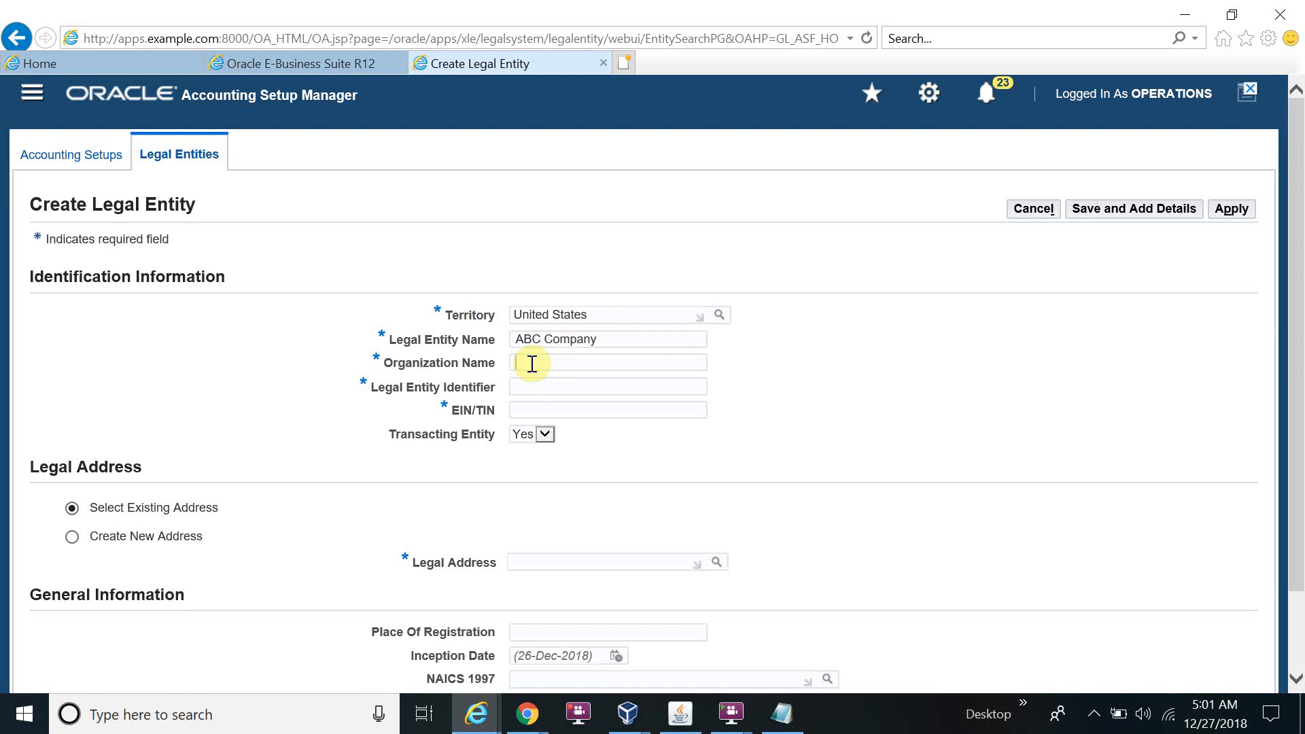
{"action": "type", "text": "ABC Company"}
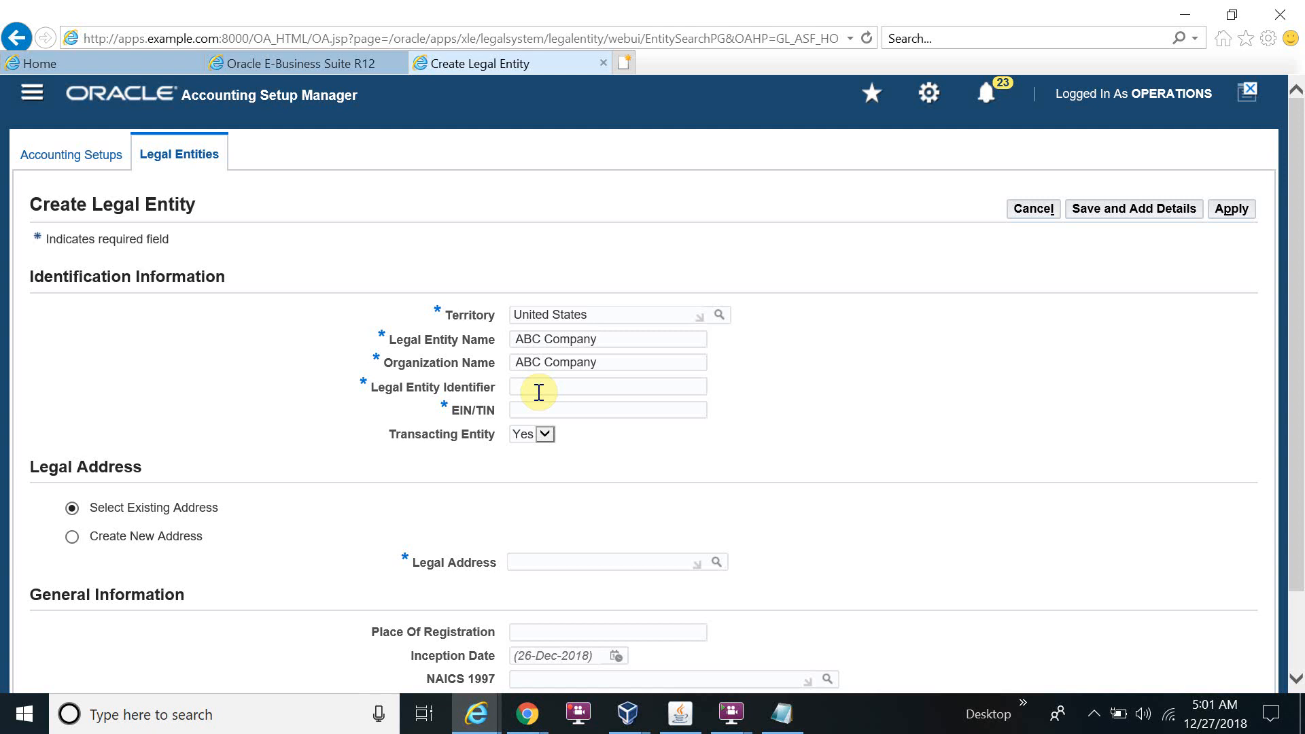
Step: Enter legal entity identifier 01 and EIN/TIN ABCD123456
{"action": "type", "text": "01"}
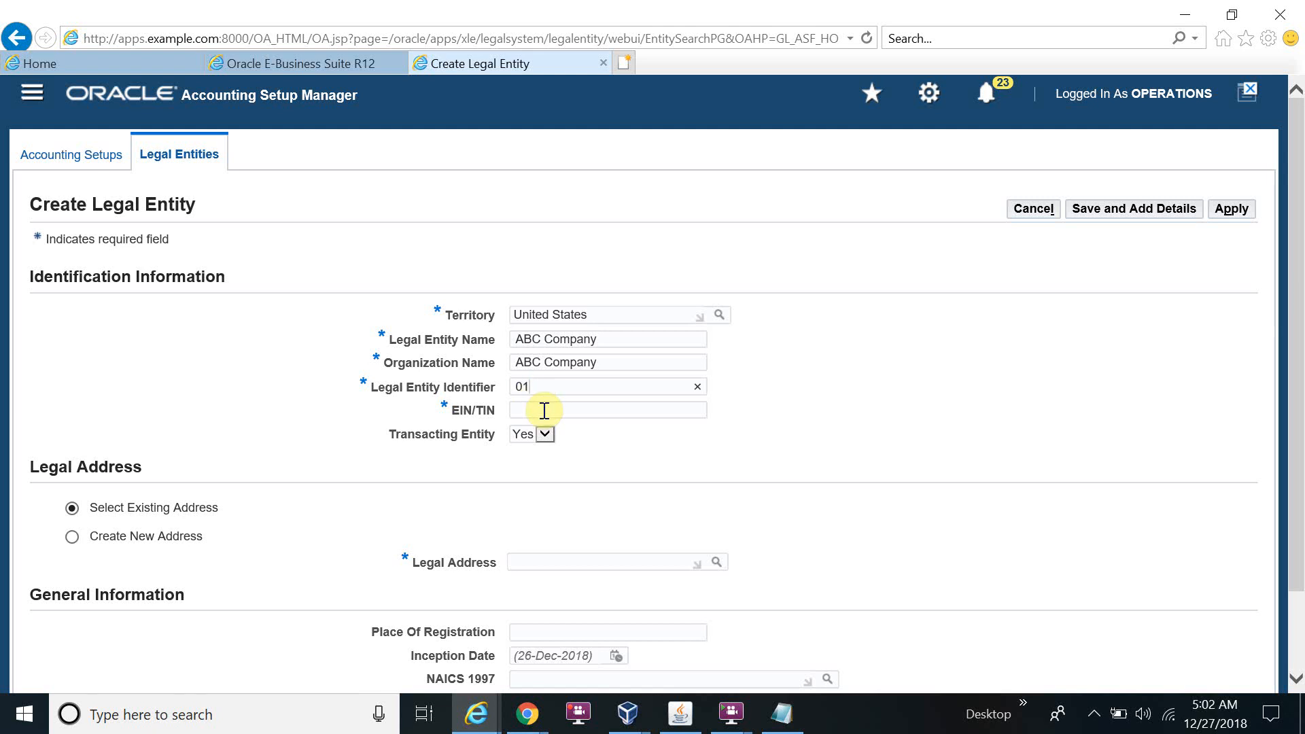
{"action": "left_click", "coordinate": [607, 409]}
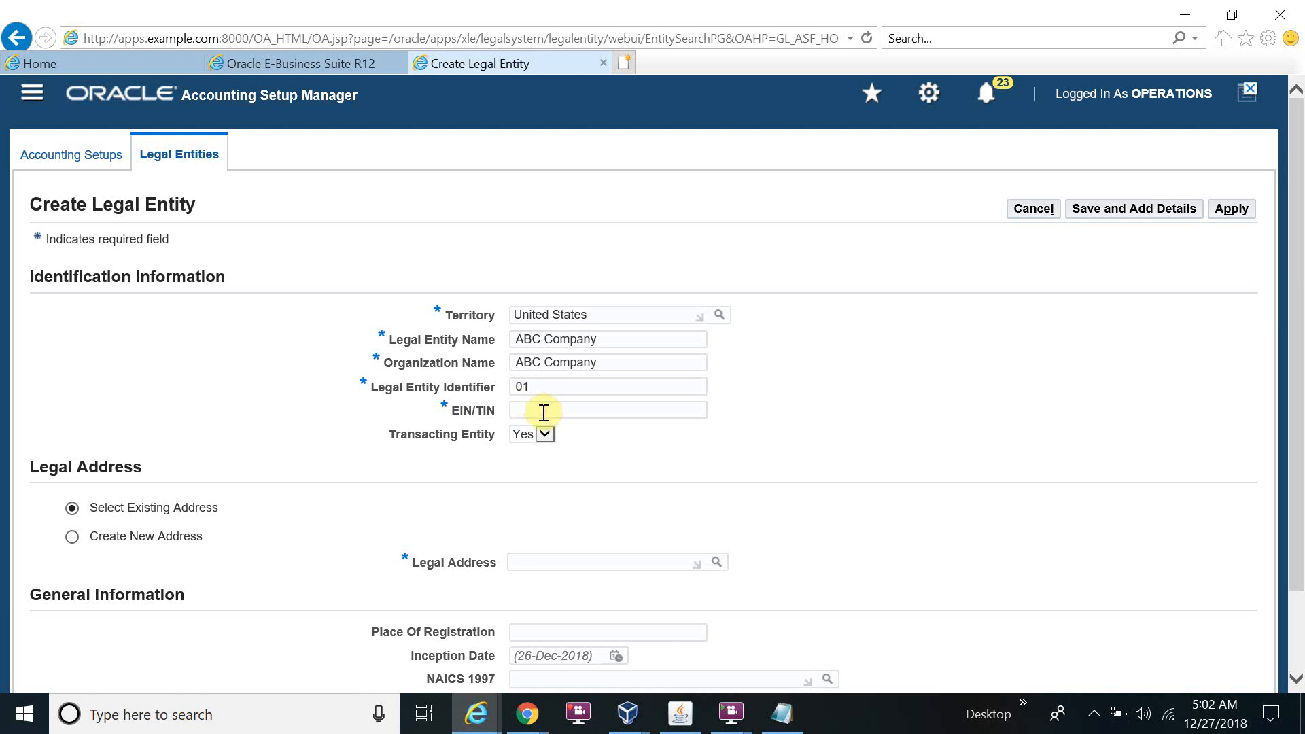
{"action": "type", "text": "ABC"}
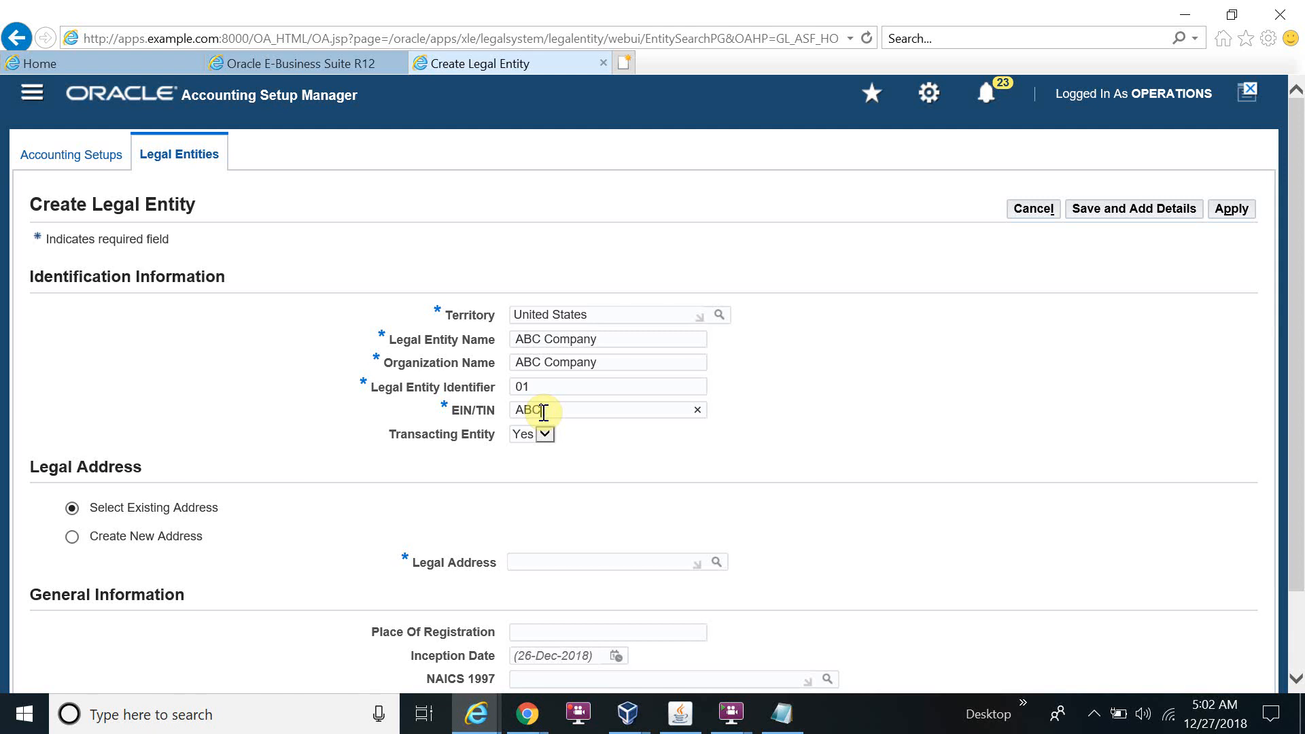
{"action": "type", "text": "123456"}
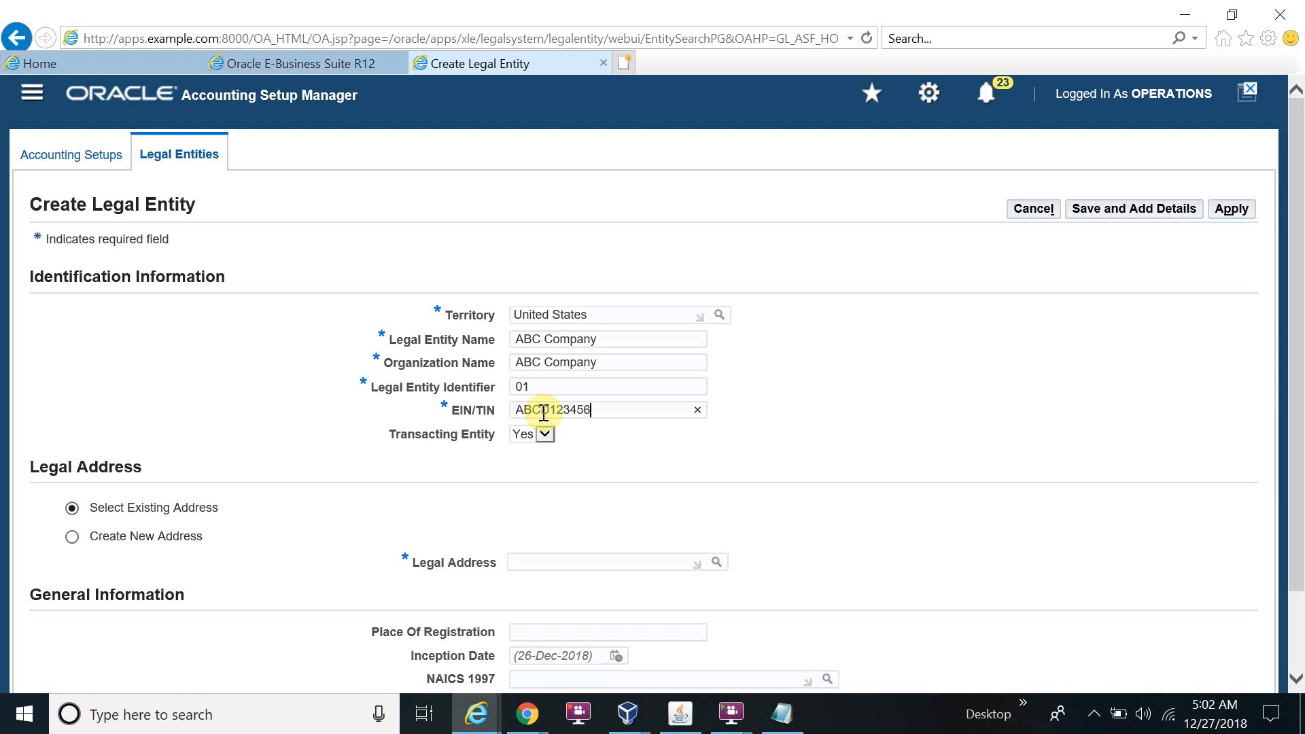
{"action": "scroll", "scroll_direction": "down", "scroll_amount": 3}
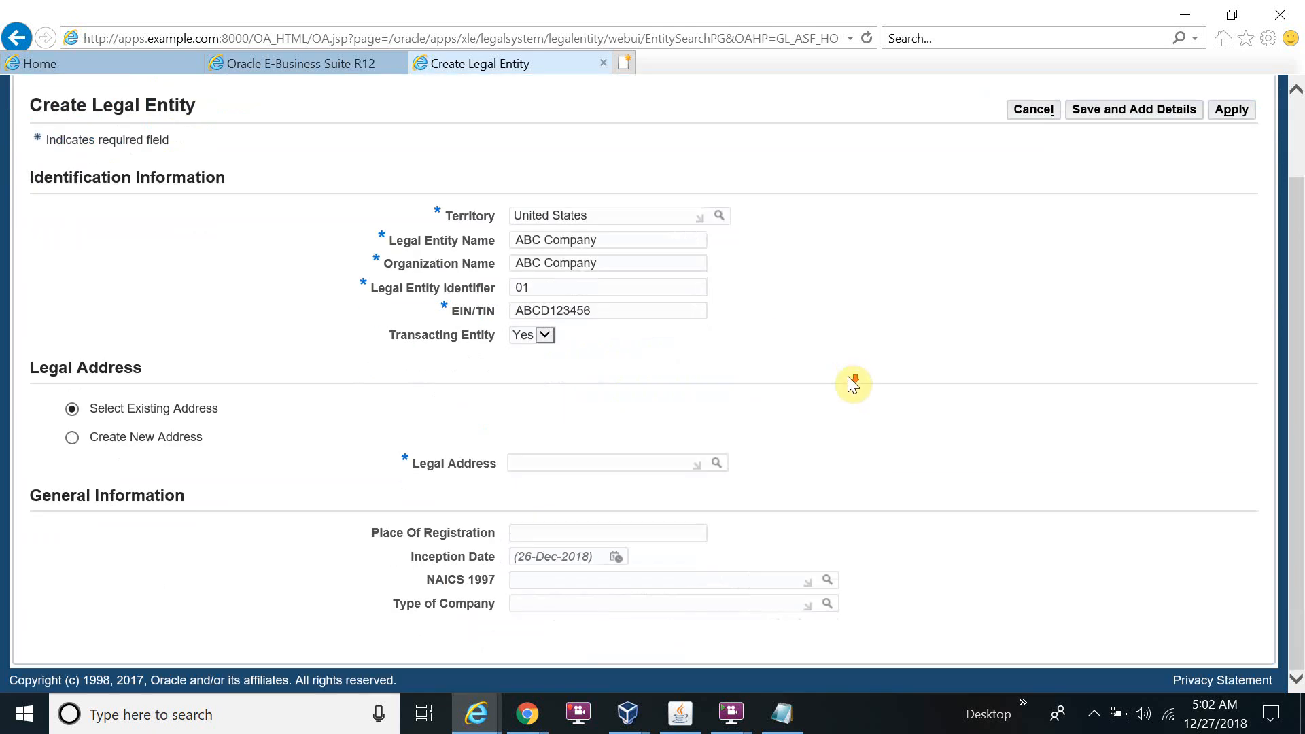
{"action": "mouse_move", "coordinate": [854, 391]}
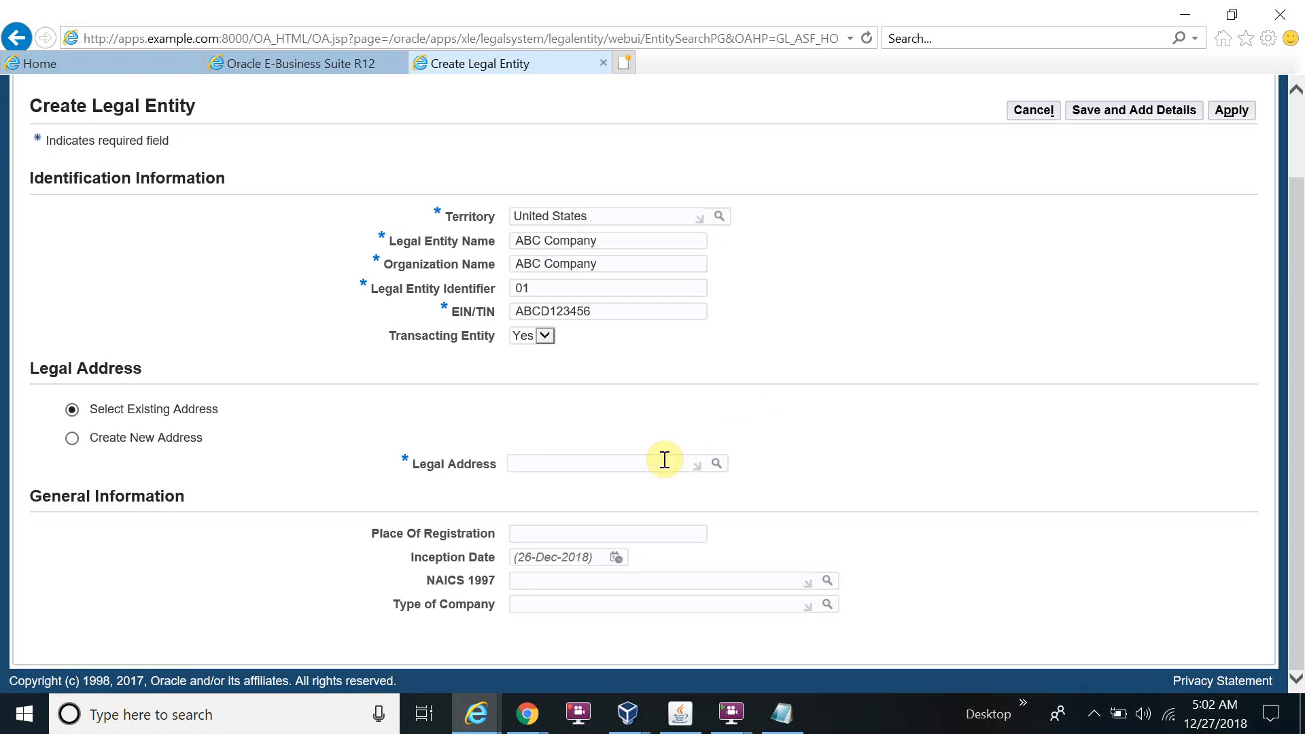
{"action": "mouse_move", "coordinate": [716, 464]}
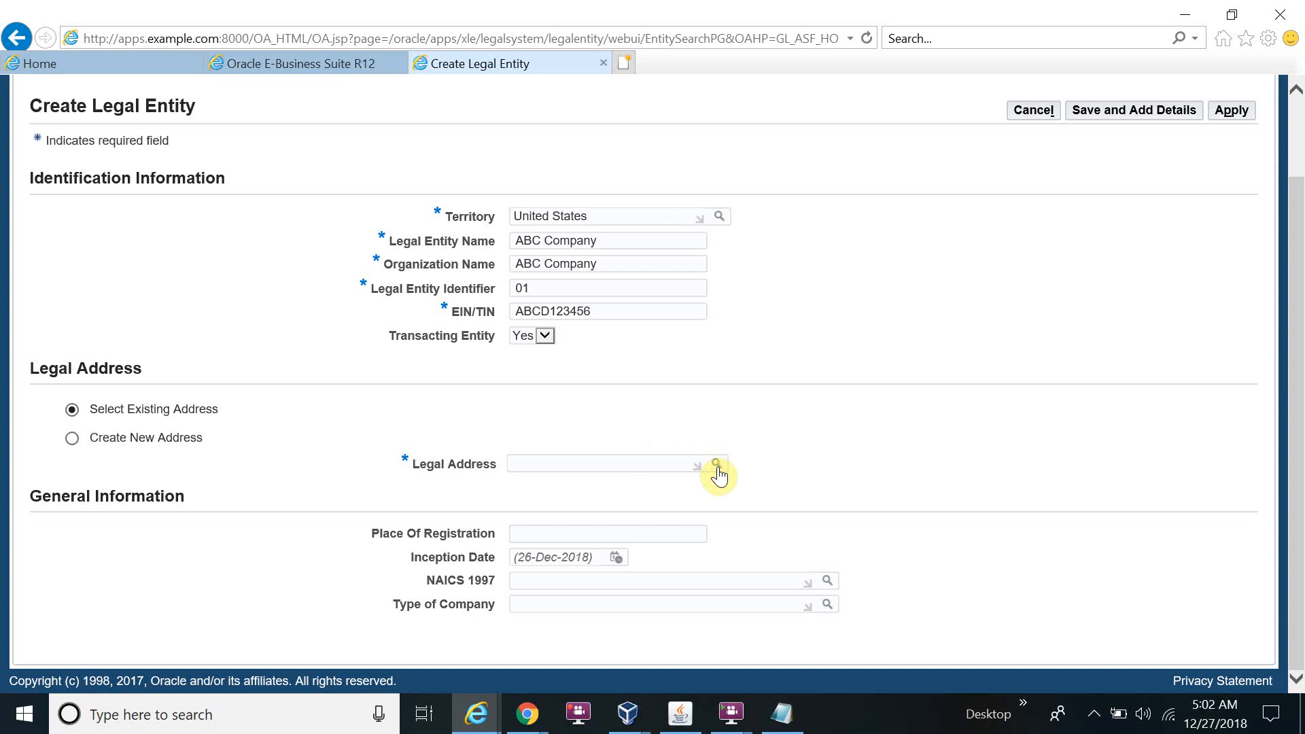
Step: Search legal addresses by Address Line 1 'LA%' and select ABC Company Address (LA Street, New York)
{"action": "left_click", "coordinate": [716, 464]}
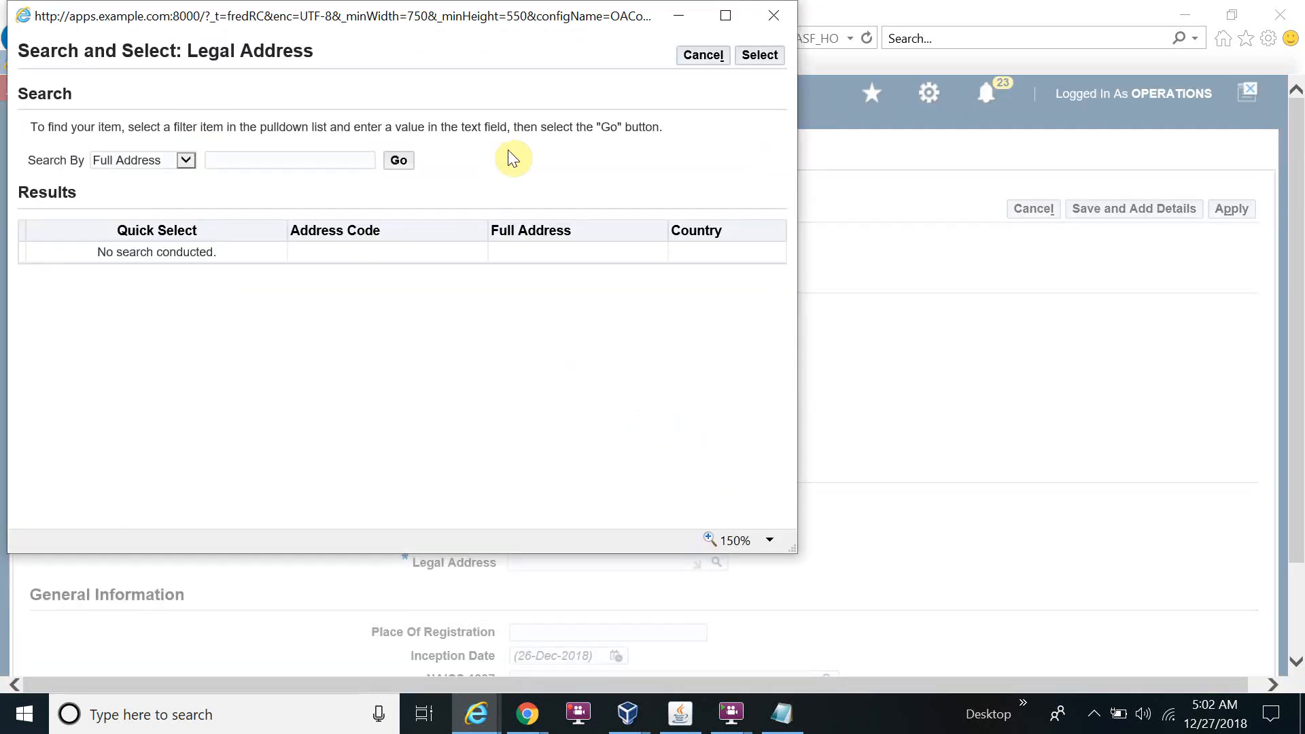
{"action": "left_click", "coordinate": [701, 56]}
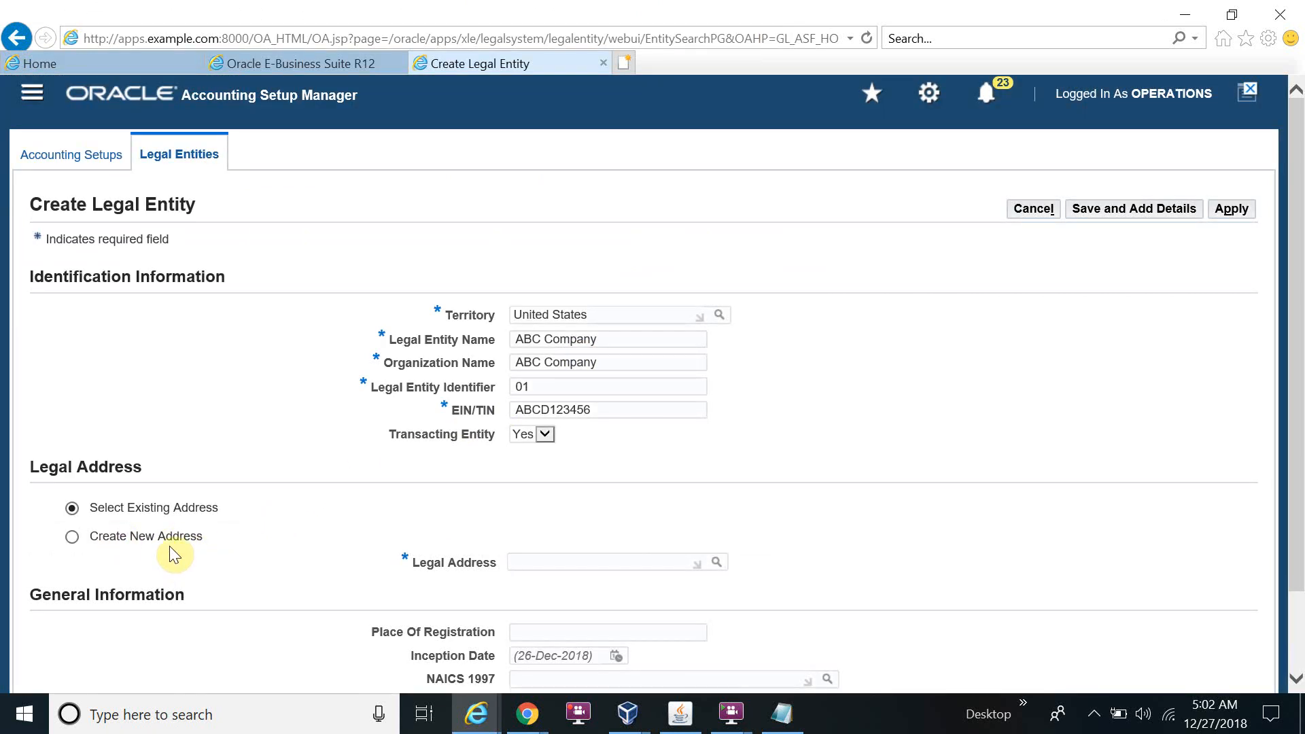
{"action": "left_click", "coordinate": [603, 560]}
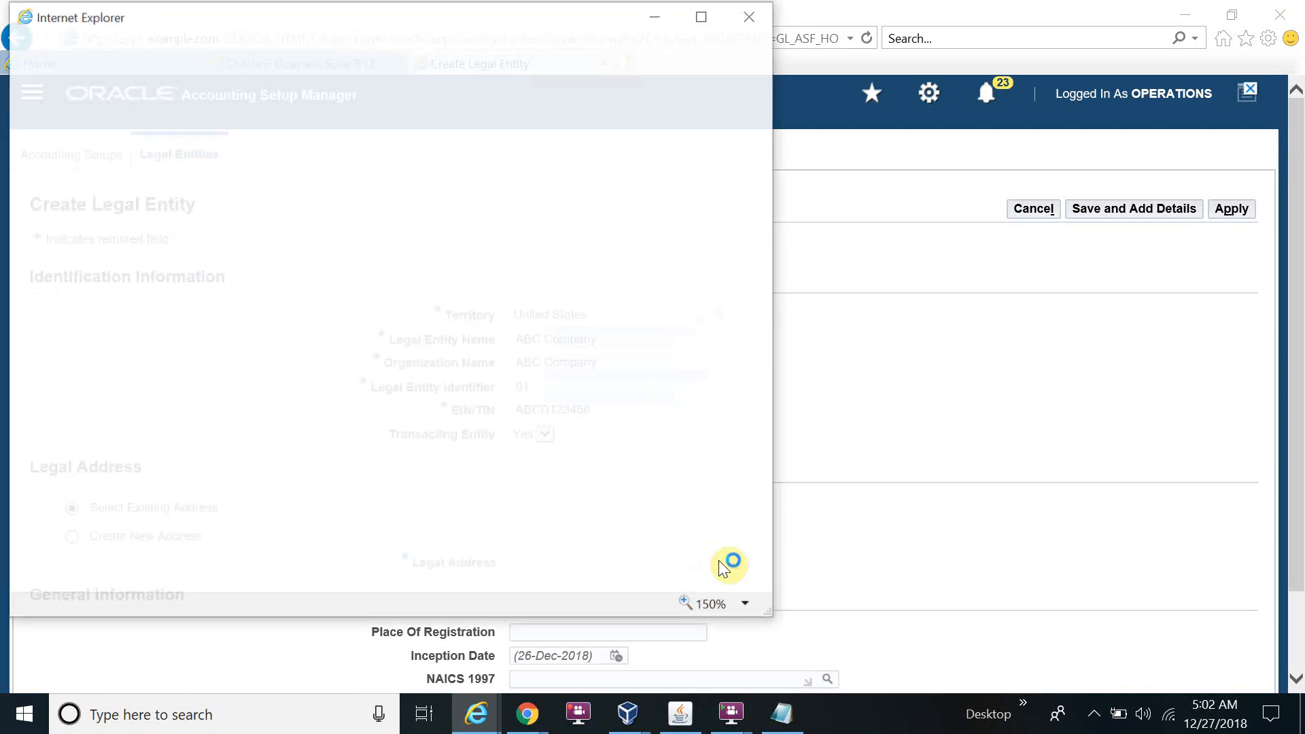
{"action": "left_click", "coordinate": [696, 566]}
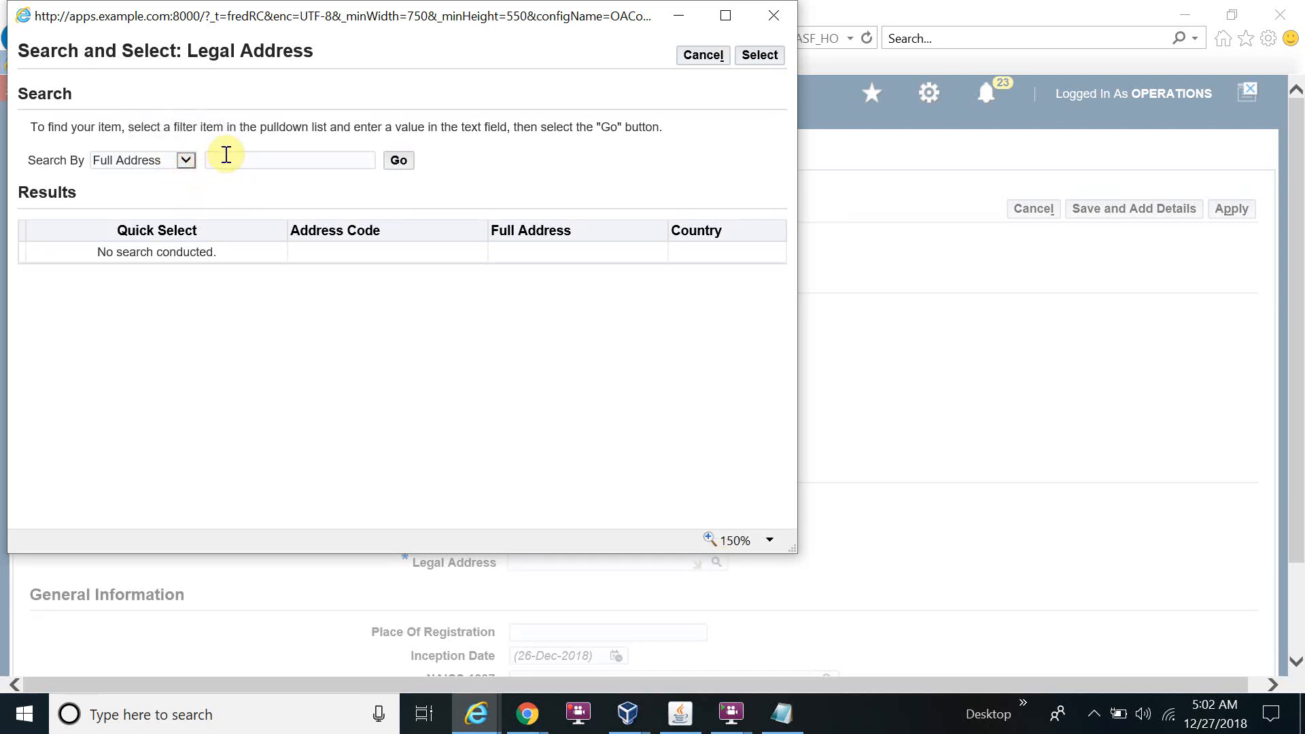
{"action": "type", "text": "%ABC%"}
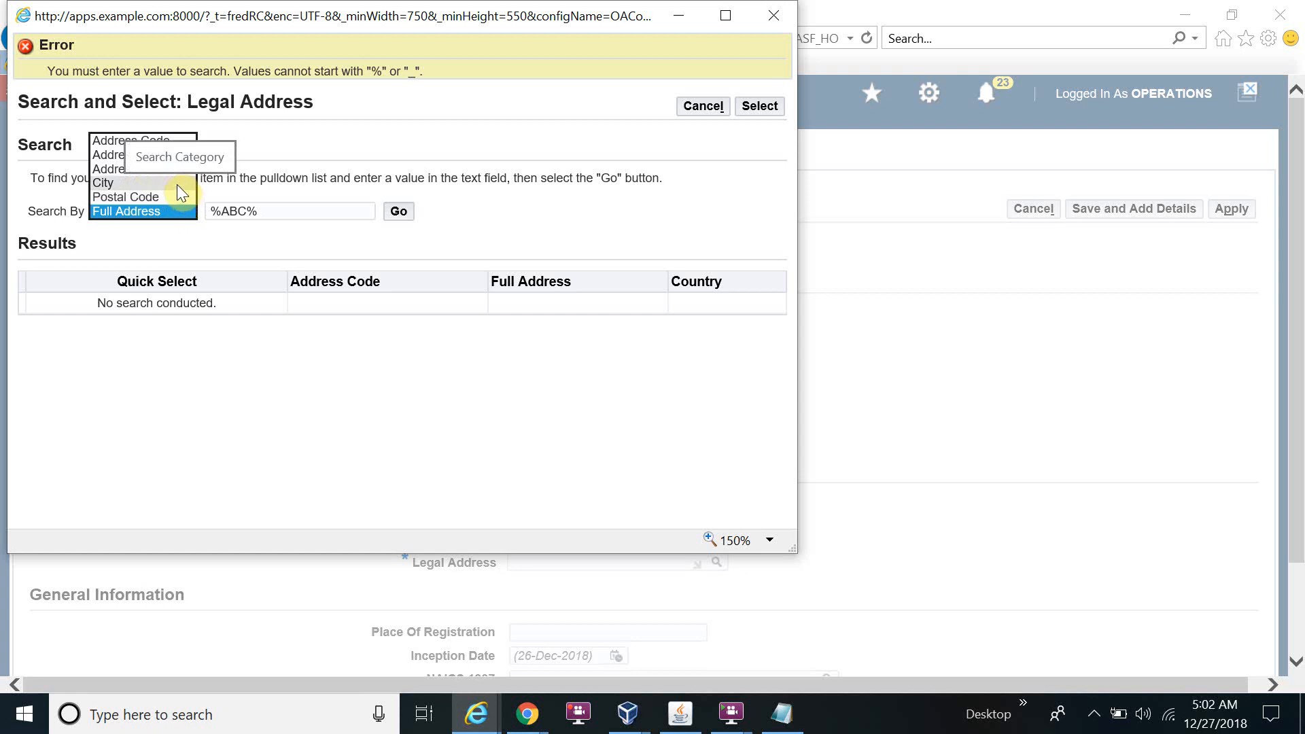
{"action": "mouse_move", "coordinate": [371, 334]}
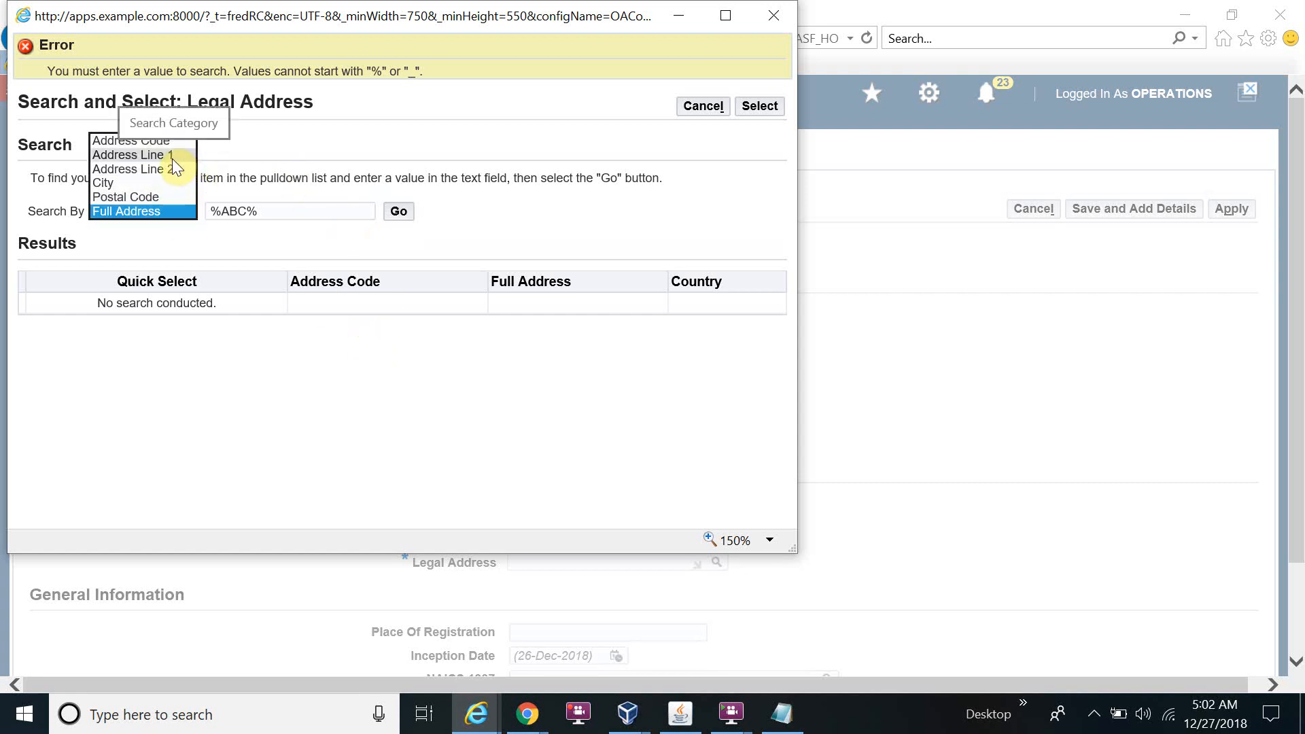
{"action": "left_click", "coordinate": [133, 155]}
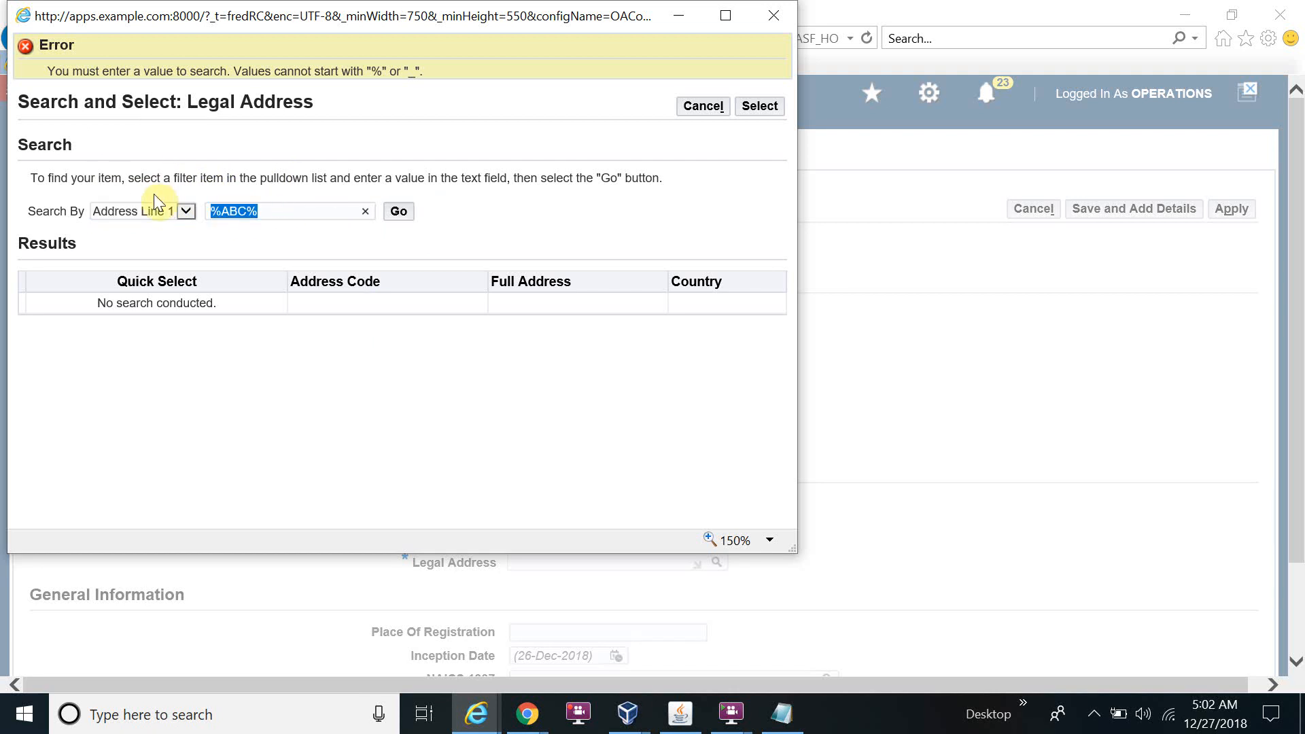
{"action": "type", "text": "LA%"}
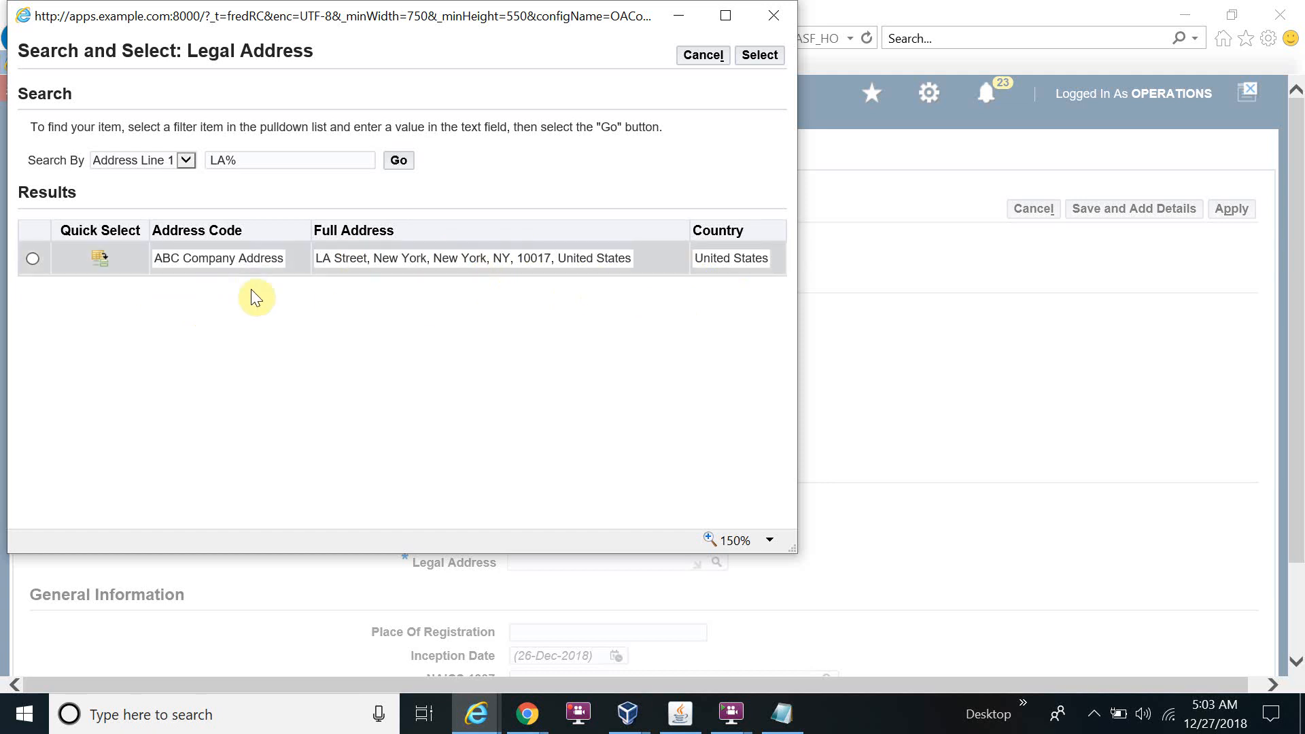
{"action": "left_click", "coordinate": [33, 258]}
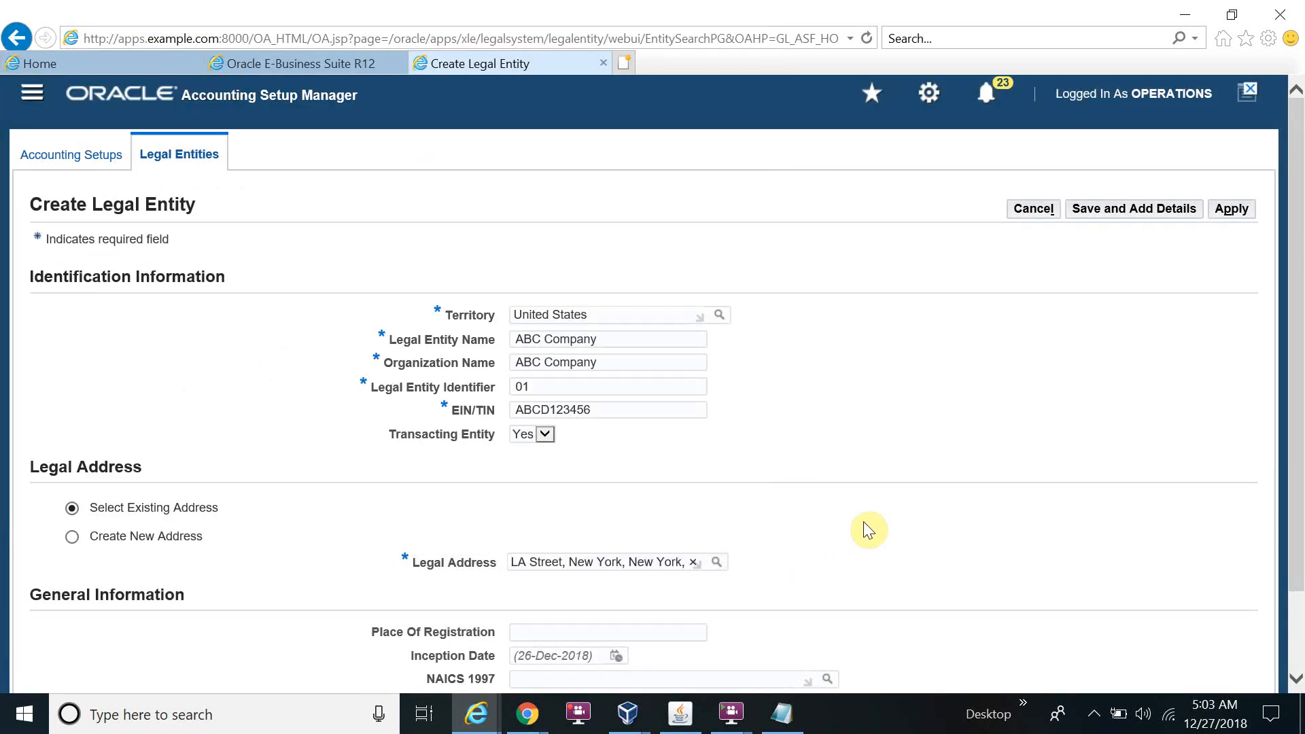
Step: Enter New York as the Place of Registration
{"action": "scroll", "scroll_direction": "down", "scroll_amount": 3}
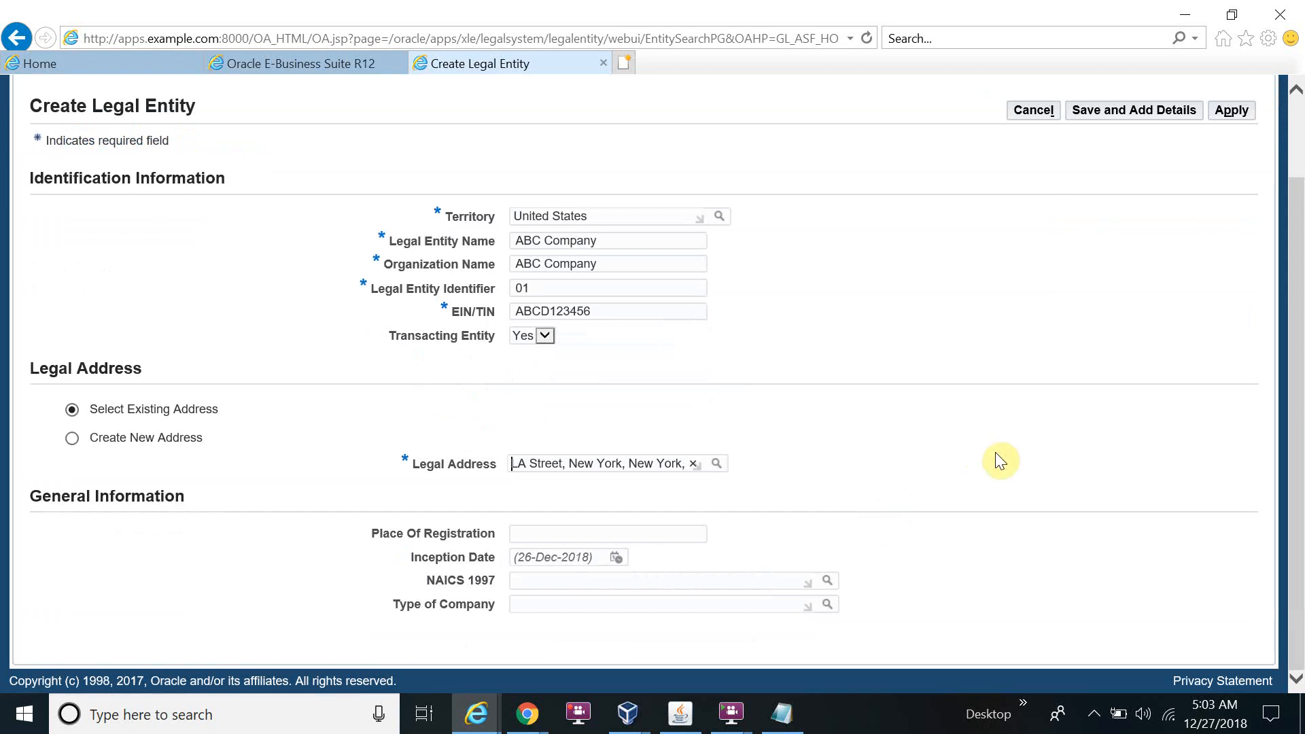
{"action": "mouse_move", "coordinate": [708, 574]}
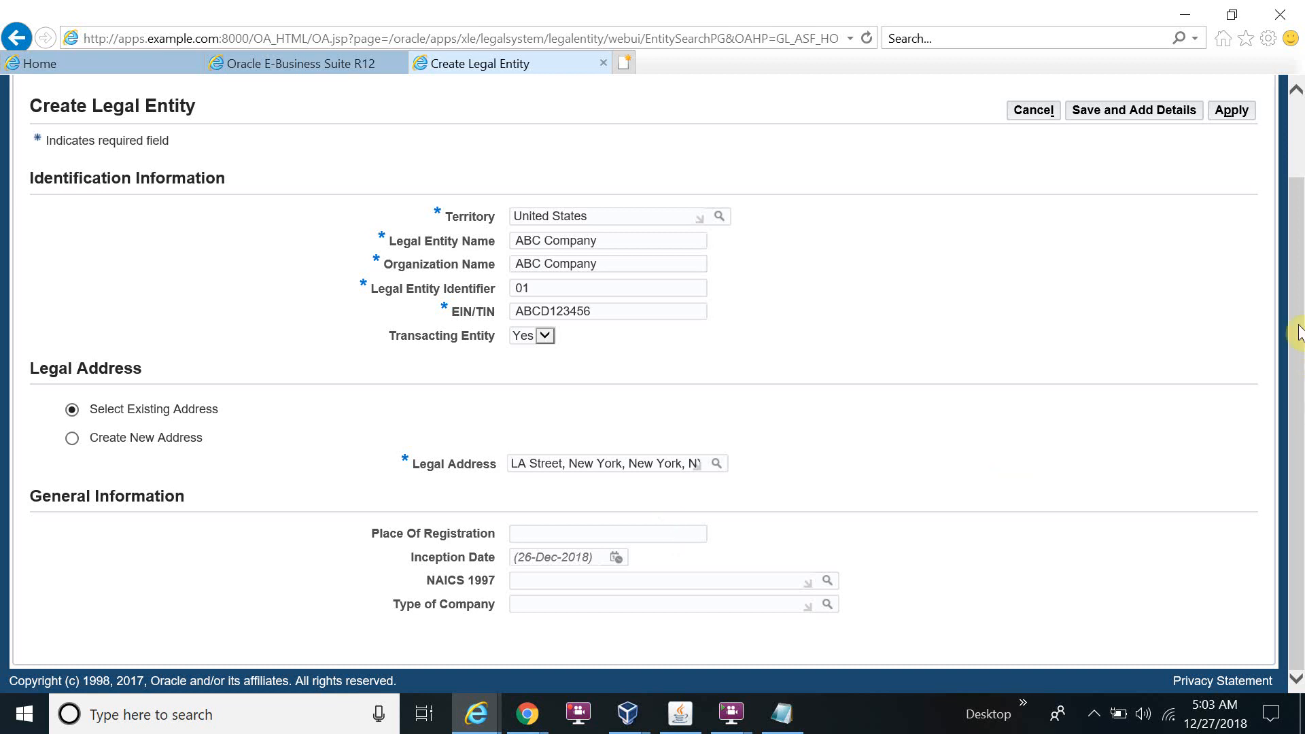
{"action": "type", "text": "N"}
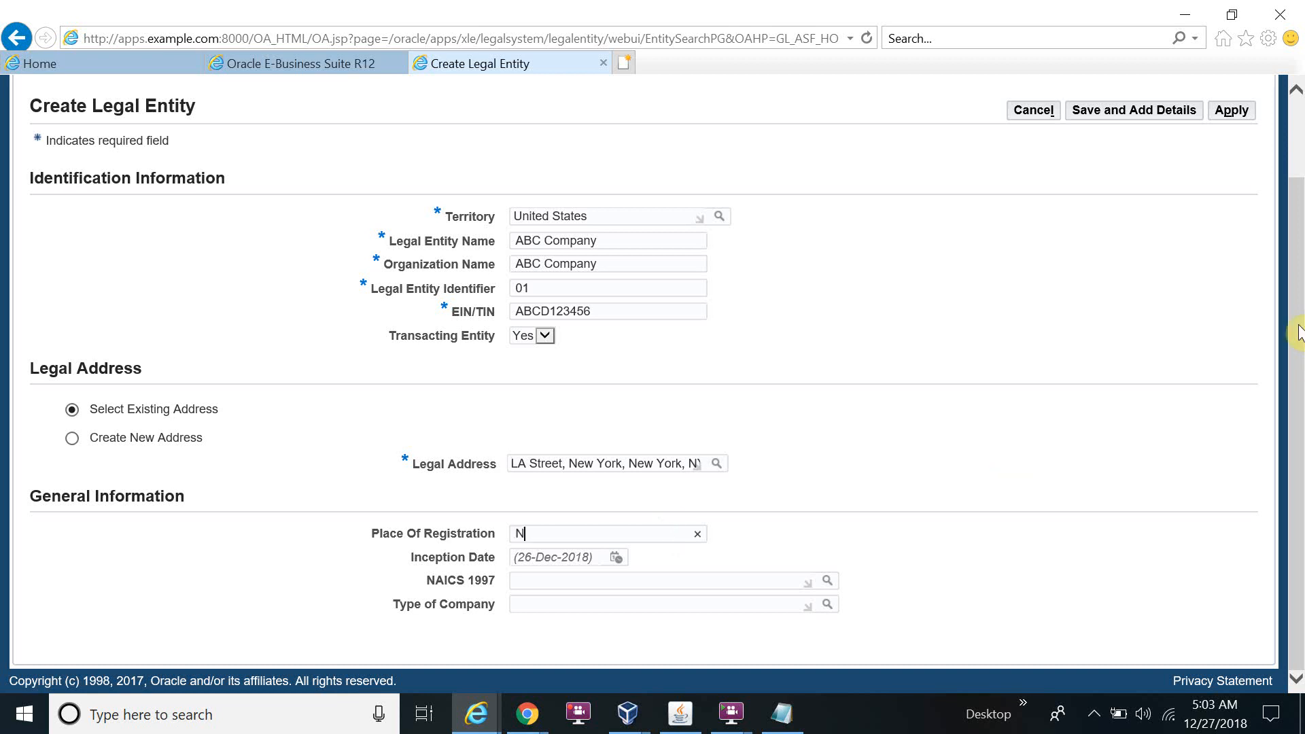
{"action": "type", "text": "ew Yo"}
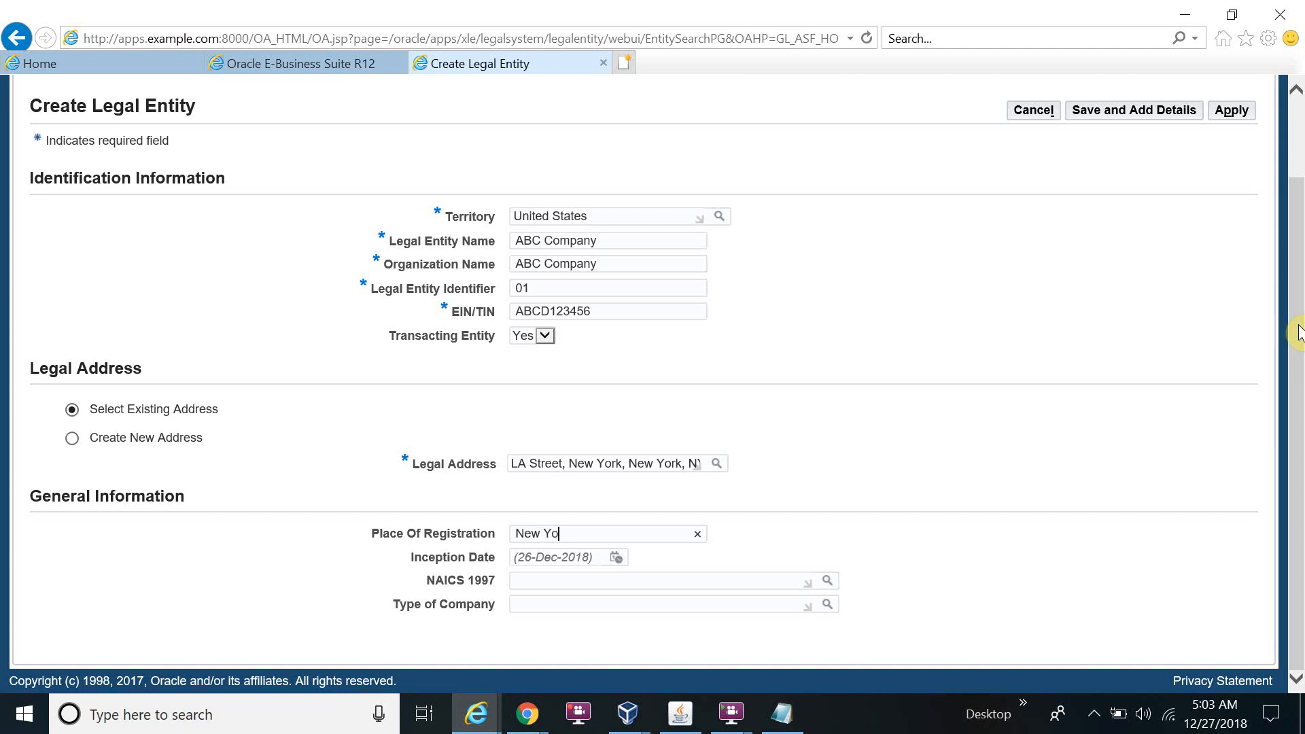
{"action": "type", "text": "rk"}
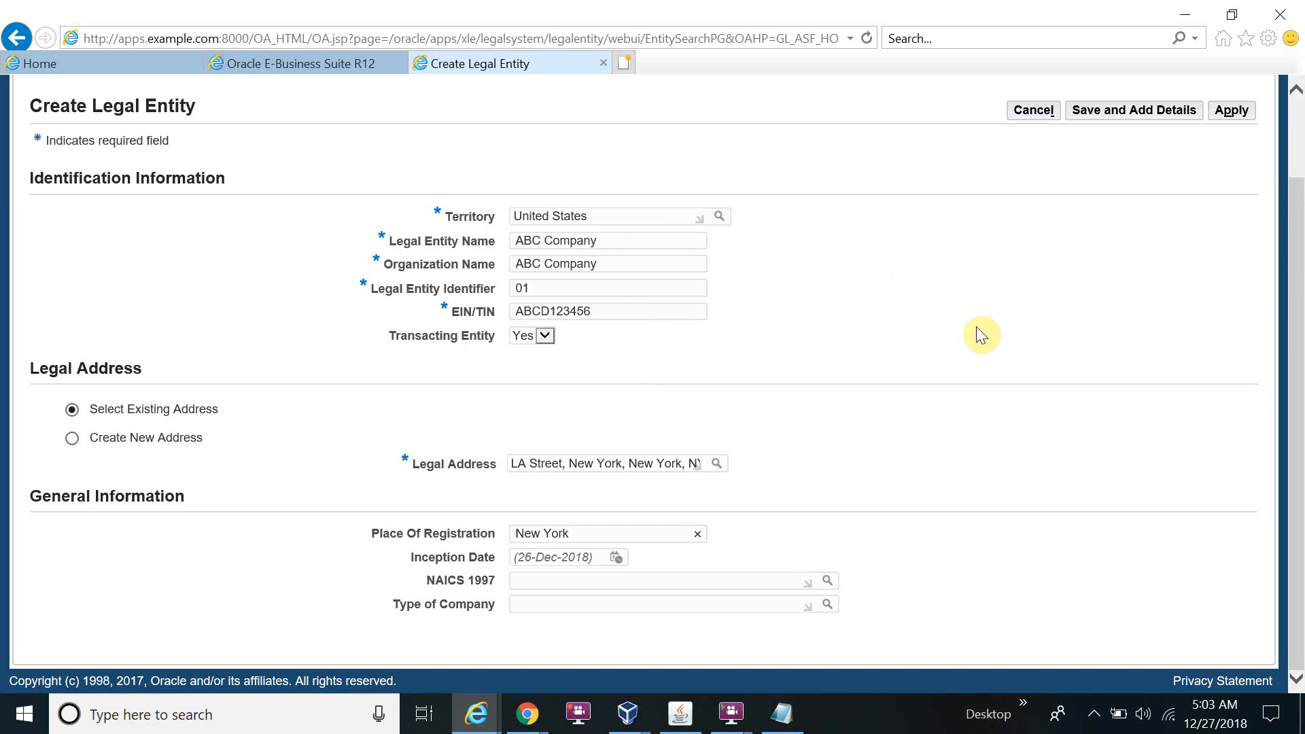
{"action": "mouse_move", "coordinate": [1109, 327]}
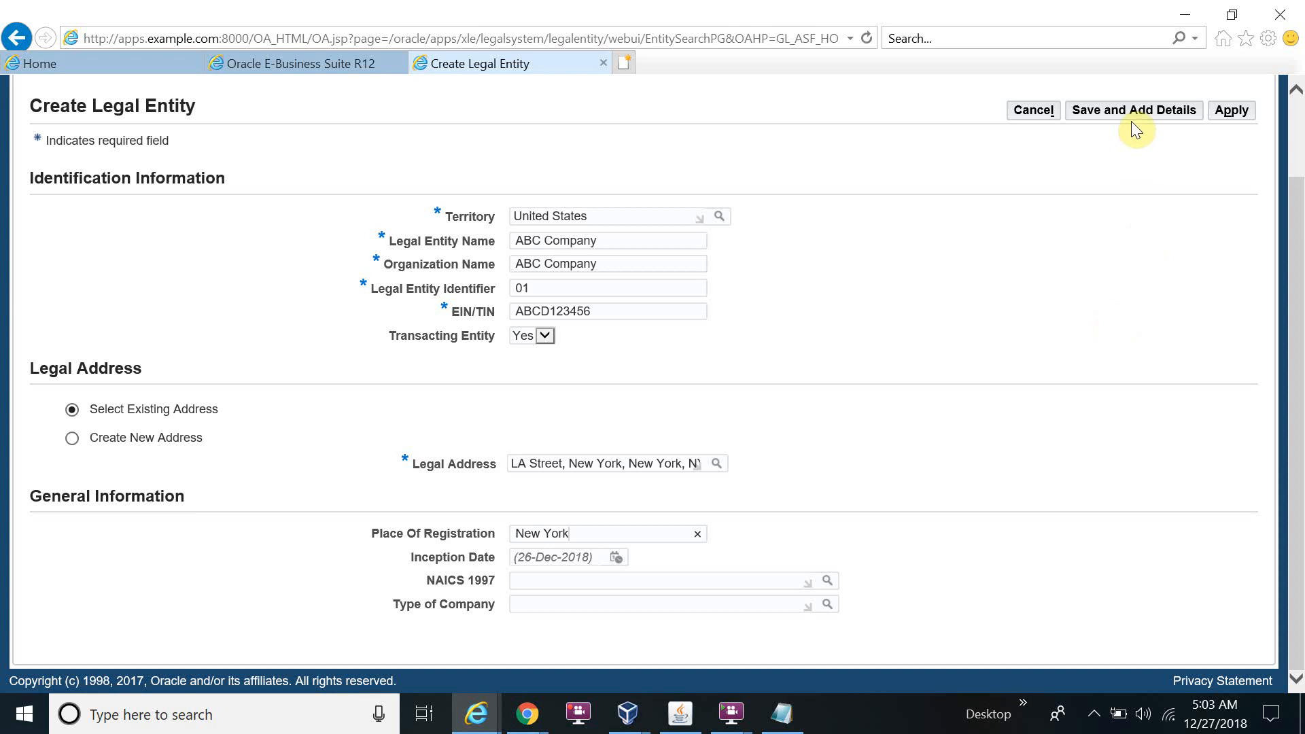
{"action": "mouse_move", "coordinate": [1134, 111]}
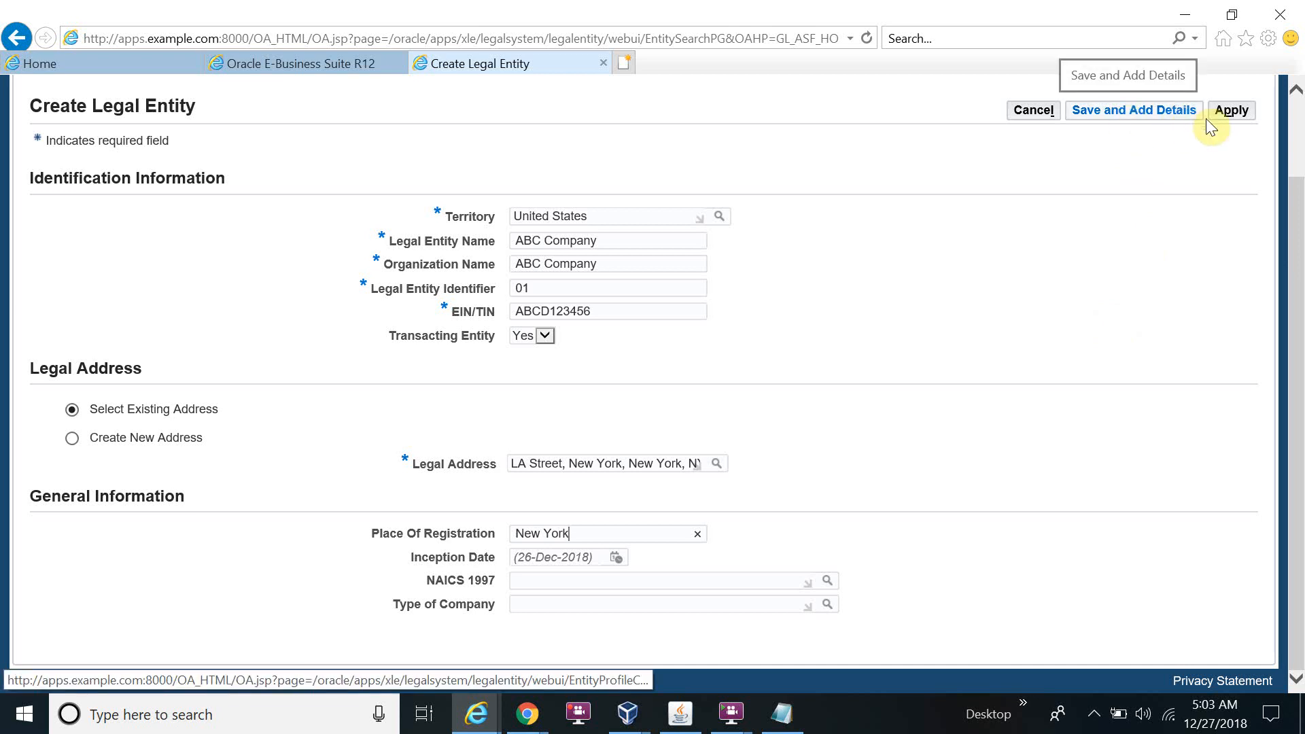
Step: Apply the ABC Company legal entity and wait for the creation confirmation
{"action": "left_click", "coordinate": [1231, 110]}
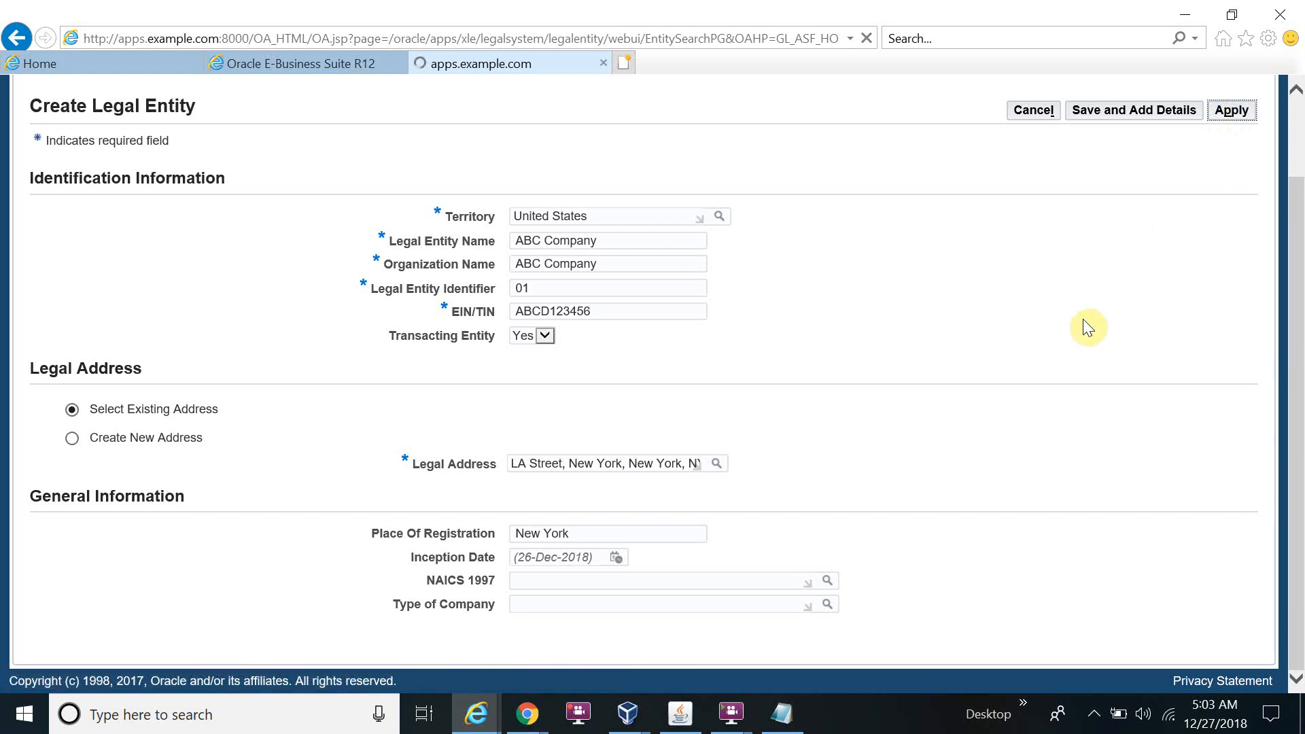
{"action": "left_click", "coordinate": [1231, 110]}
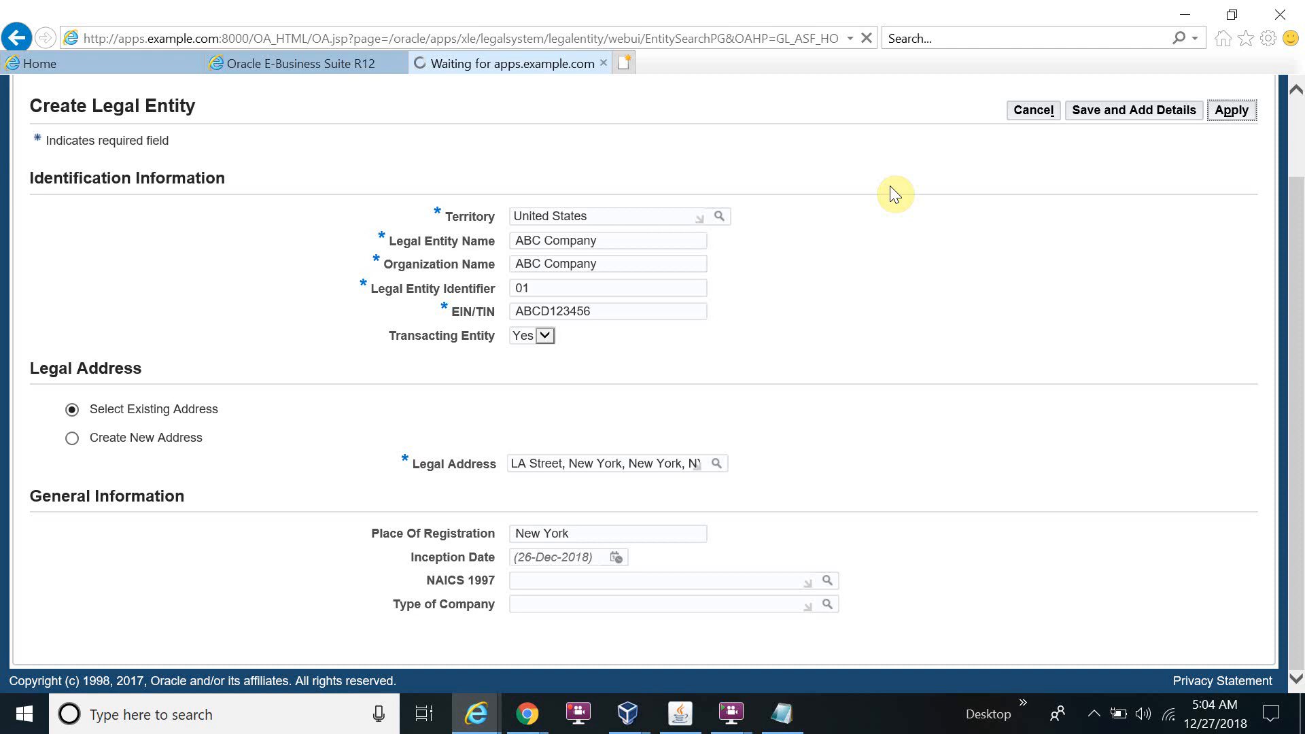
{"action": "left_click", "coordinate": [1231, 110]}
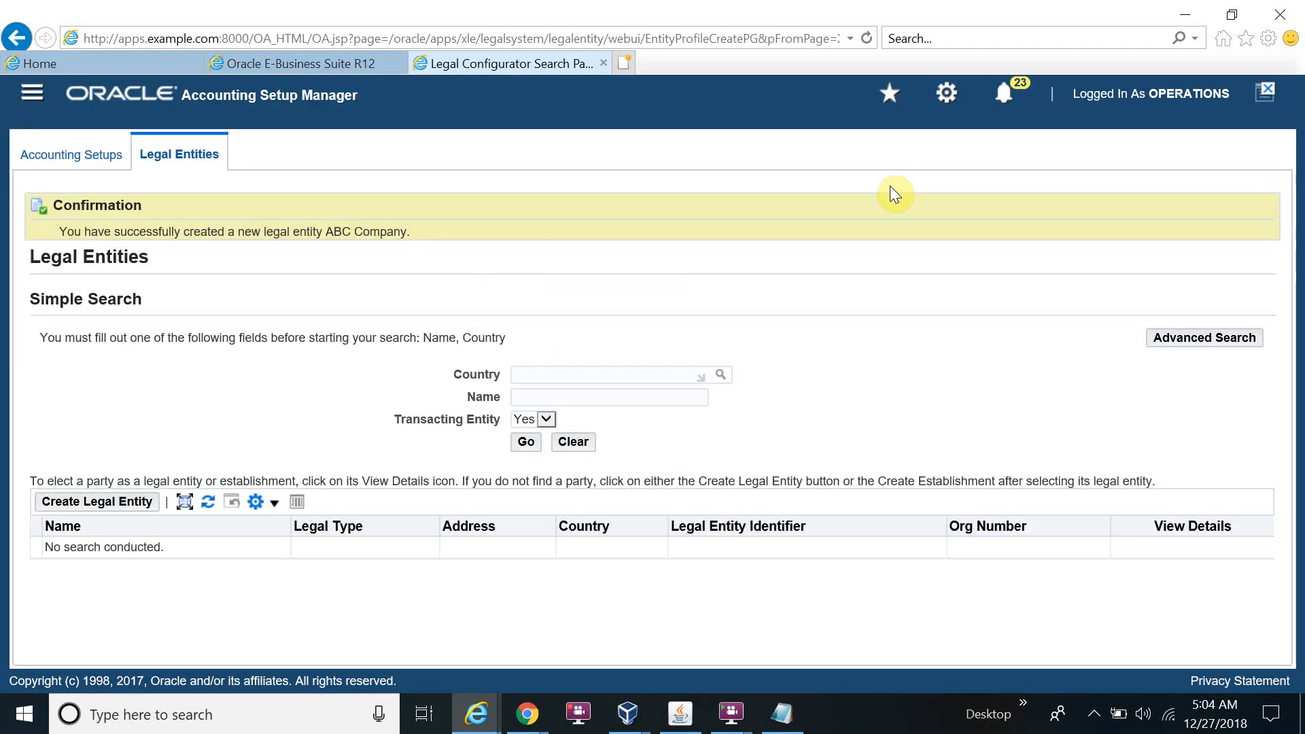
{"action": "mouse_move", "coordinate": [963, 256]}
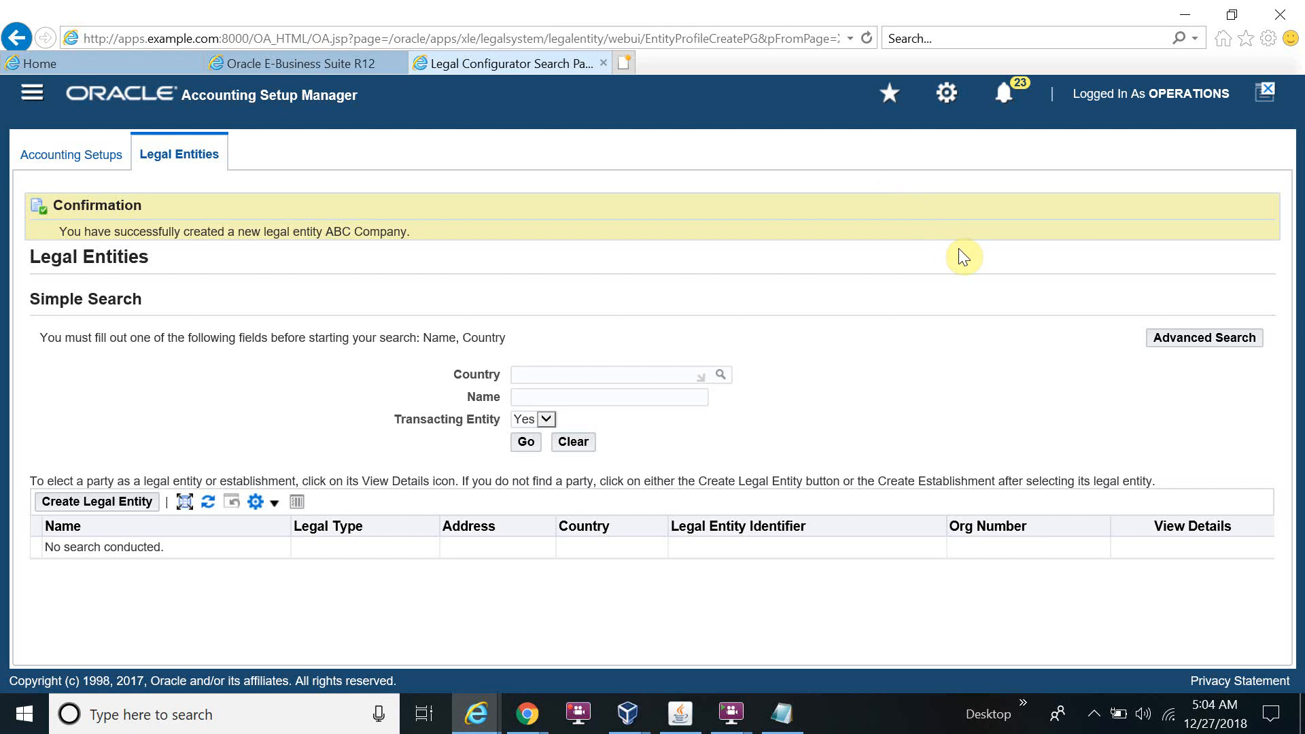
{"action": "mouse_move", "coordinate": [391, 237]}
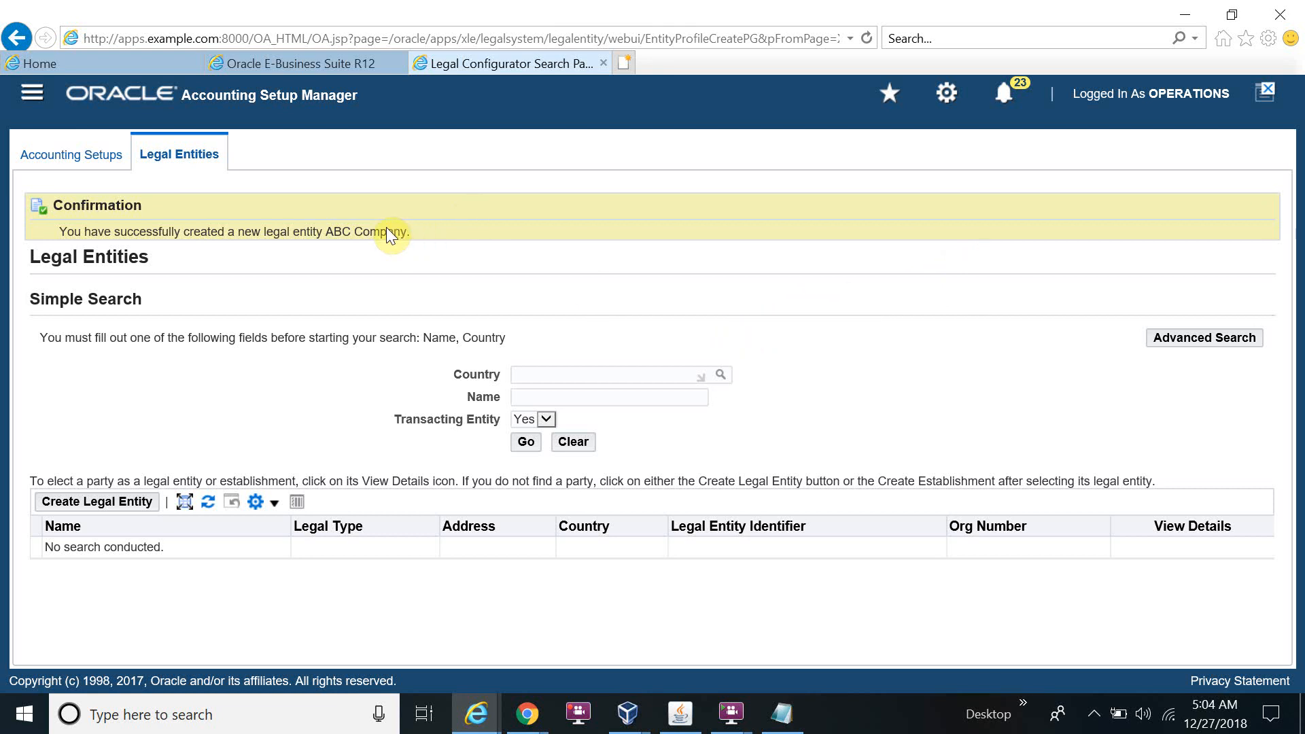
Step: Run a Simple Search for the name 'ABC Company'
{"action": "double_click", "coordinate": [335, 231]}
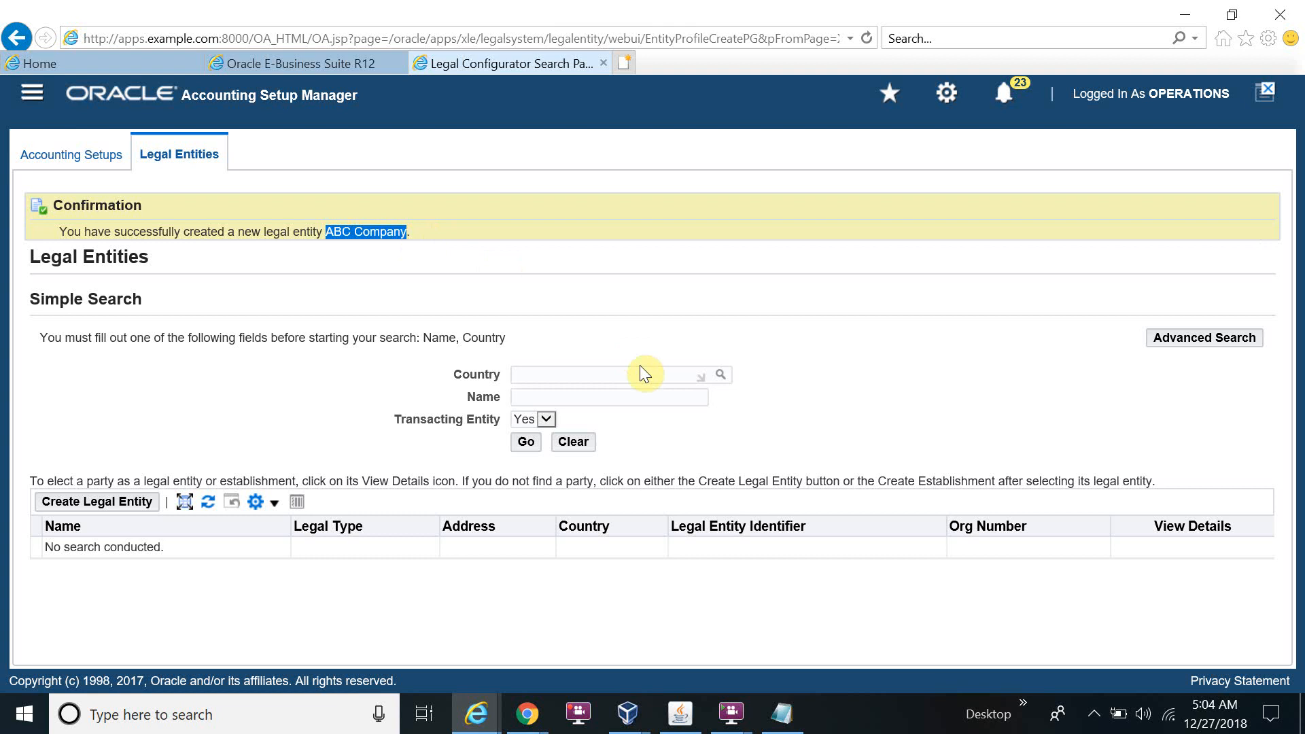
{"action": "type", "text": "ABC Company"}
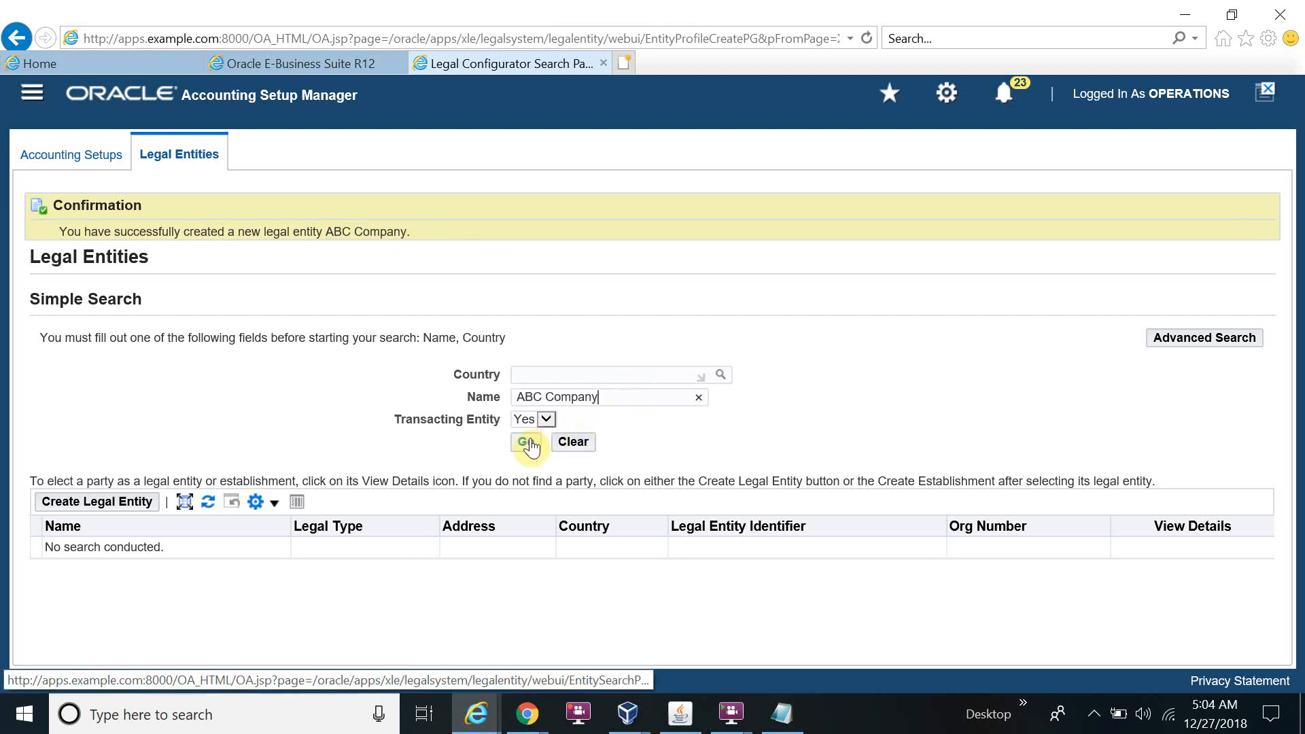
{"action": "left_click", "coordinate": [526, 442]}
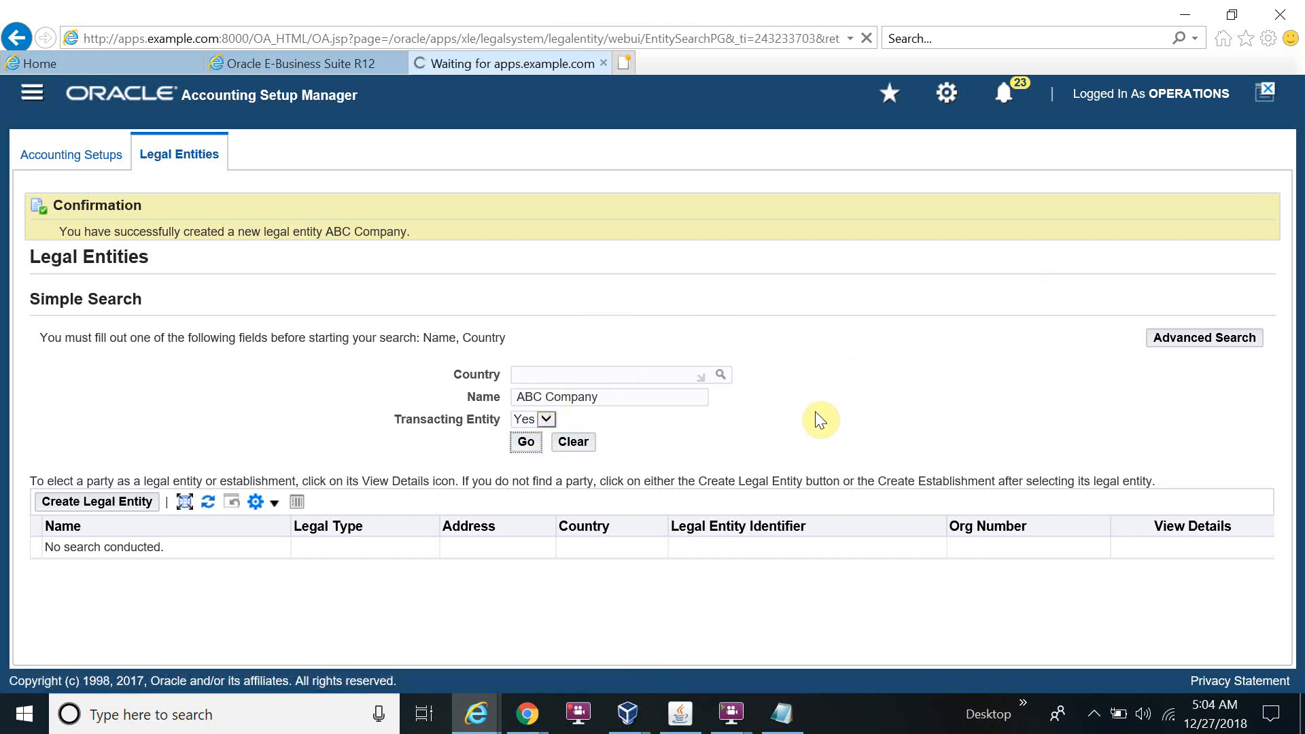
{"action": "left_click", "coordinate": [525, 441]}
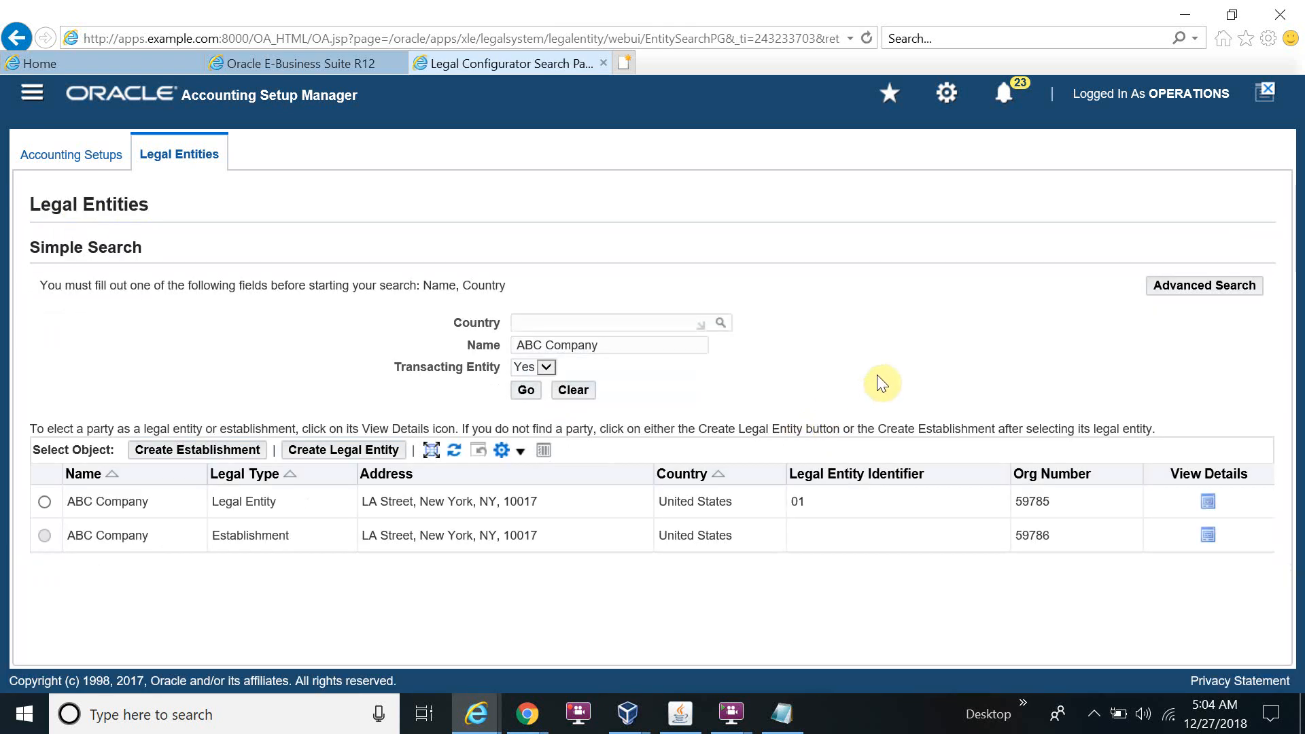
Step: Select the ABC Company Legal Entity row and view its details
{"action": "left_click", "coordinate": [44, 501]}
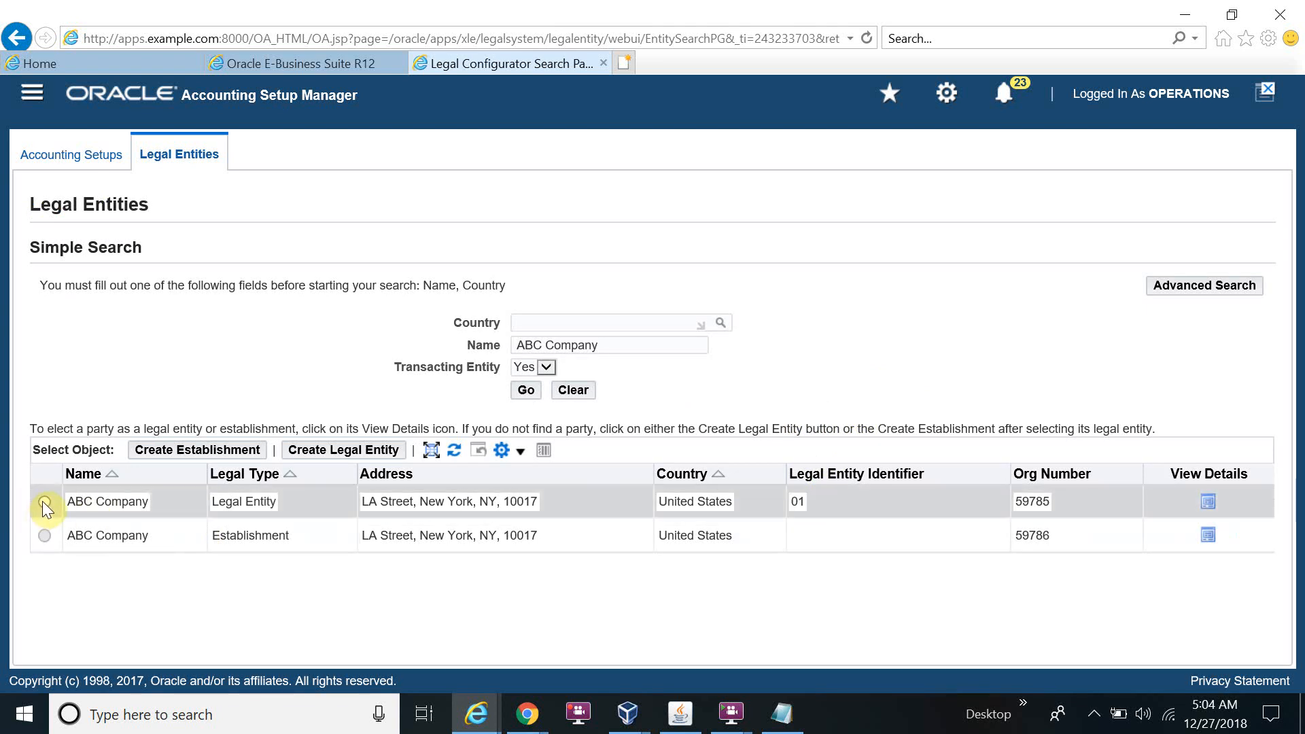
{"action": "left_click", "coordinate": [44, 505]}
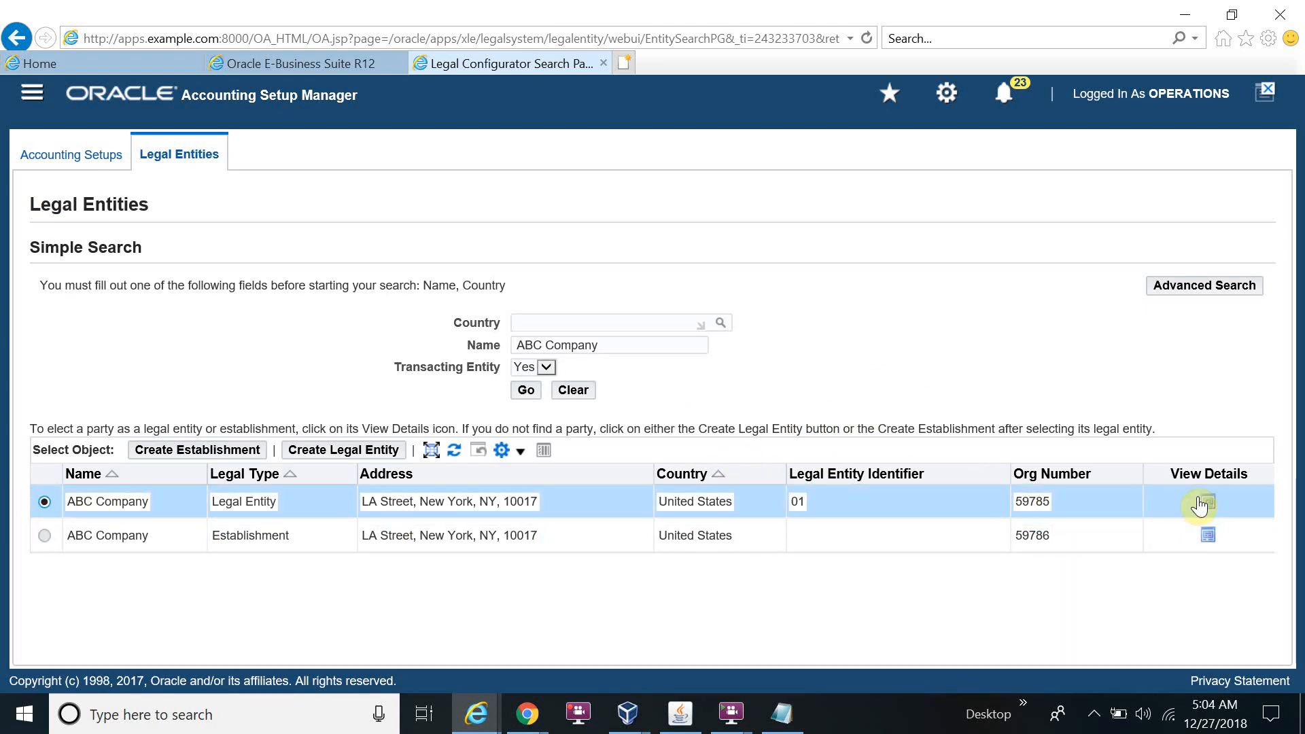
{"action": "left_click", "coordinate": [1208, 502]}
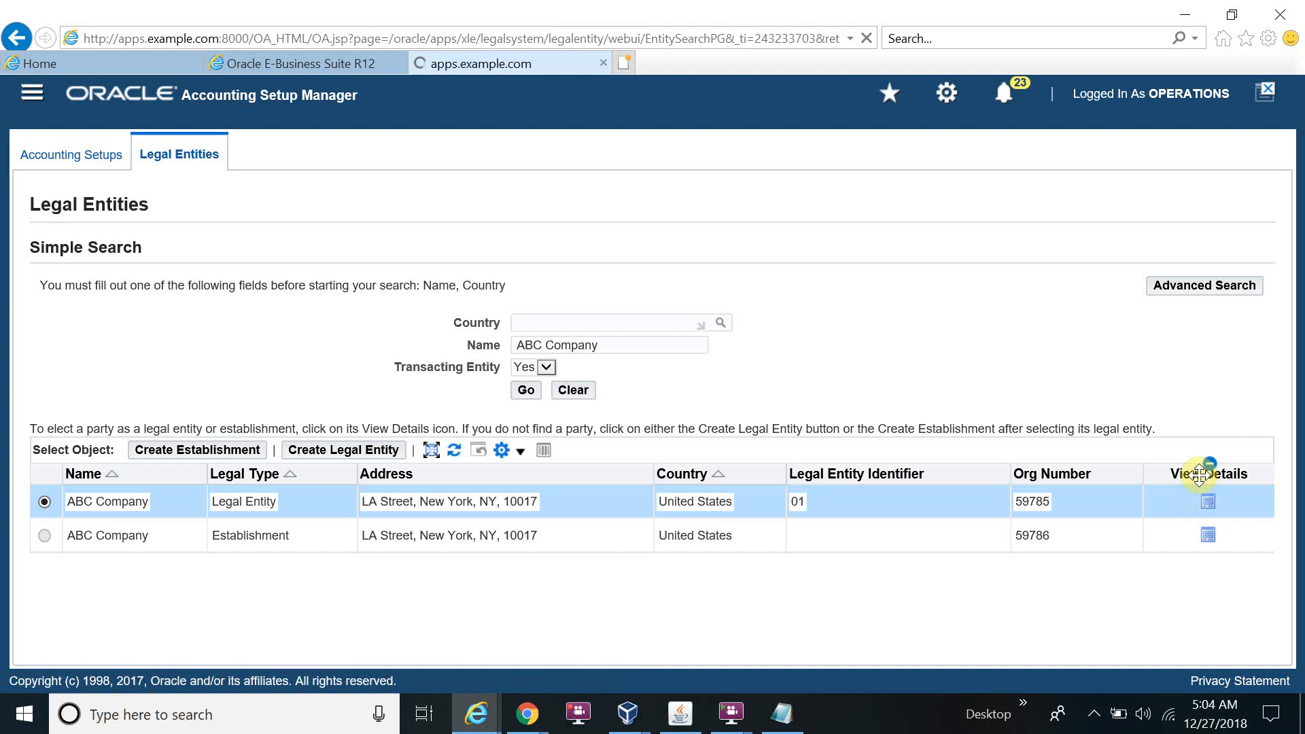
{"action": "left_click", "coordinate": [1209, 501]}
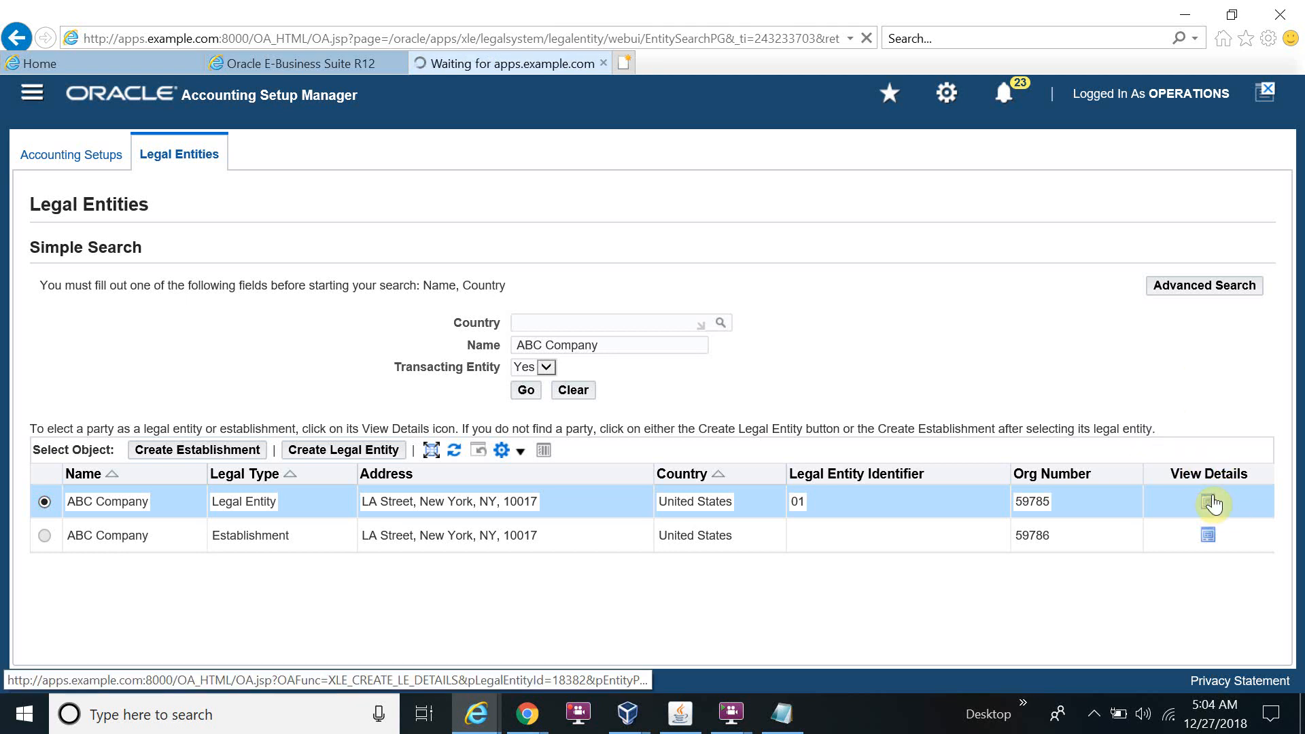
{"action": "mouse_move", "coordinate": [1213, 502]}
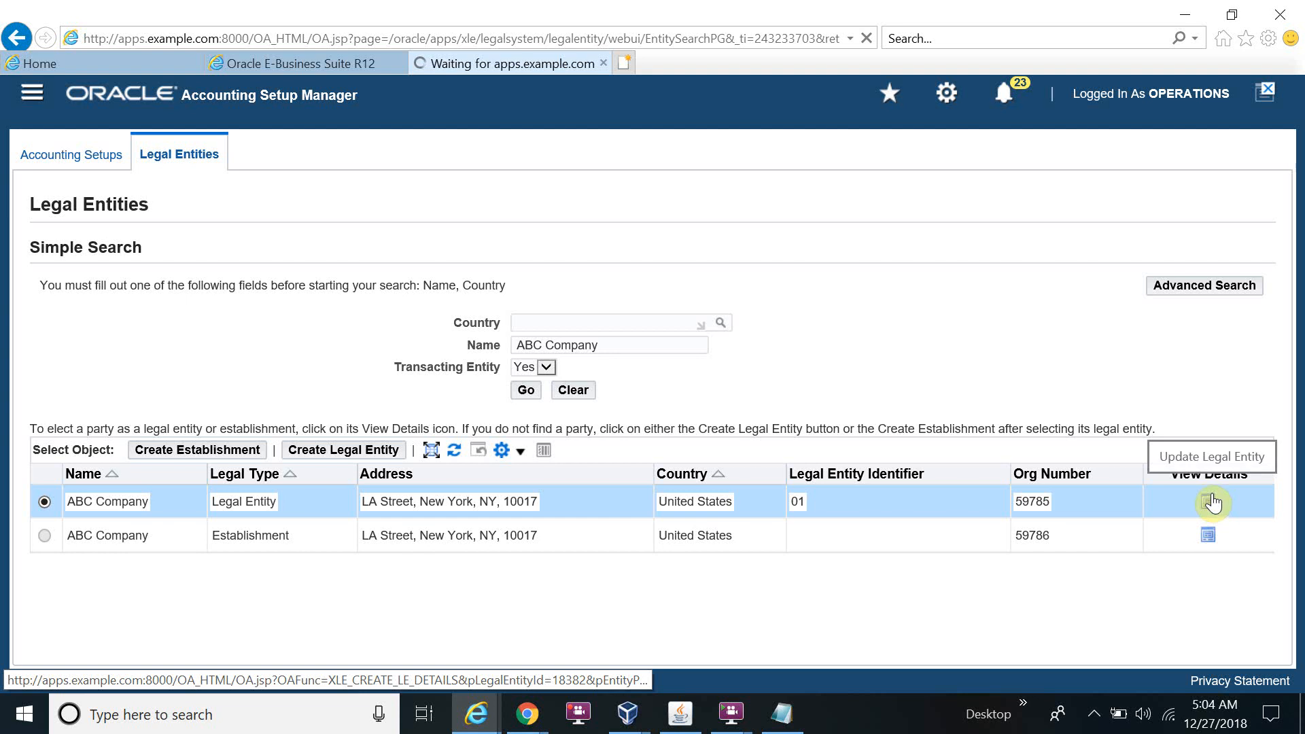
{"action": "left_click", "coordinate": [1212, 503]}
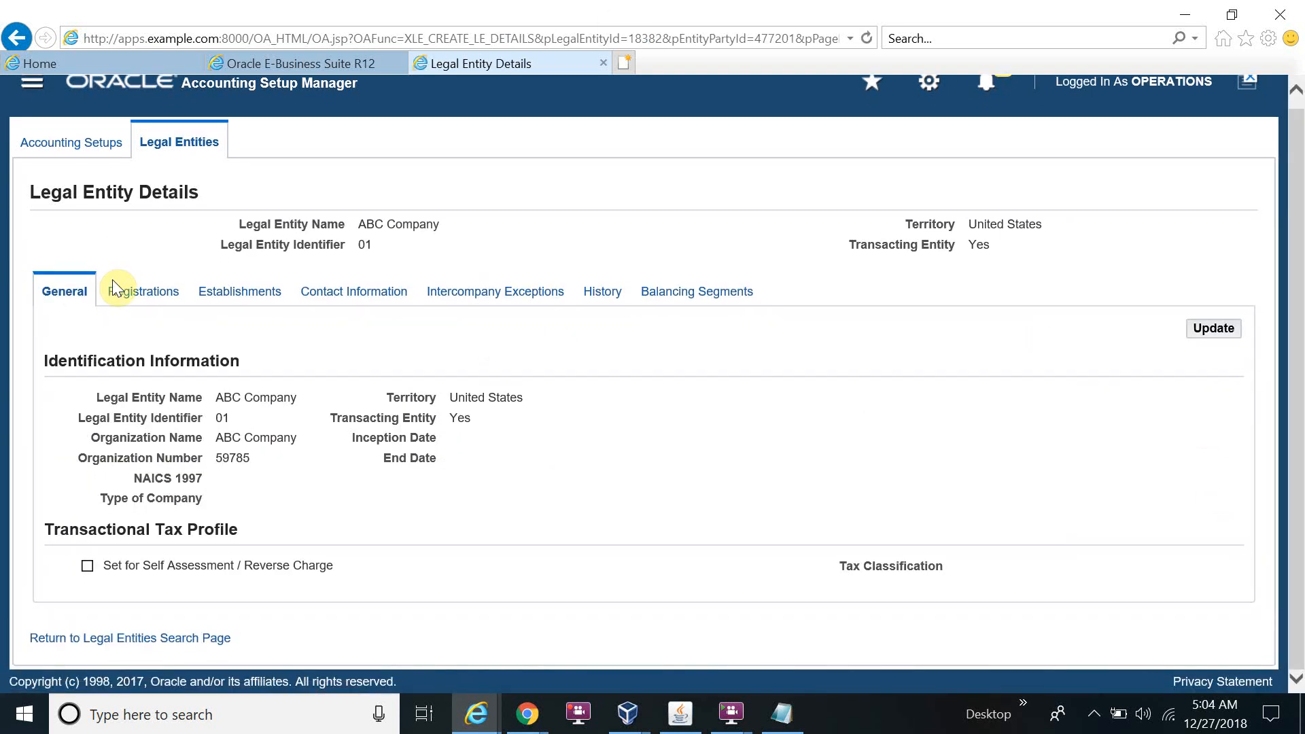
Step: Browse the Registrations, Establishments, Contact Information, Intercompany Exceptions, History and Balancing Segments tabs
{"action": "left_click", "coordinate": [240, 292]}
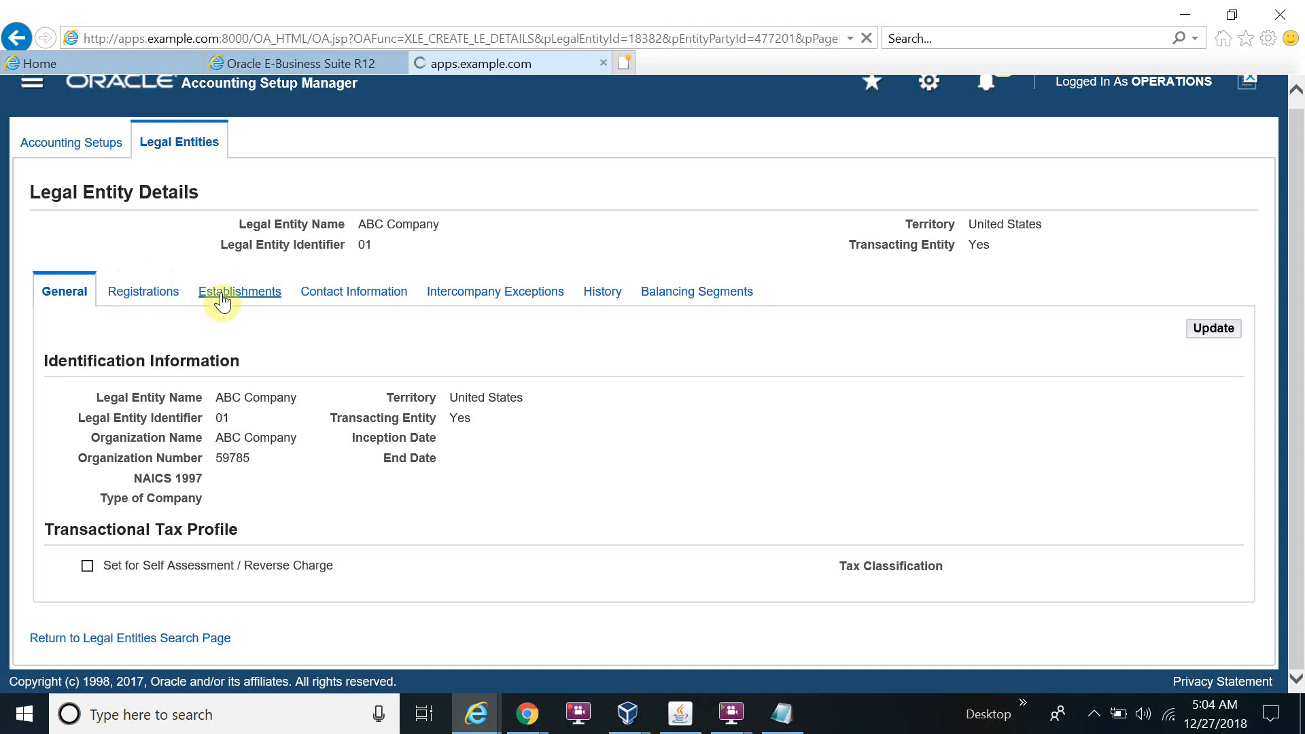
{"action": "left_click", "coordinate": [143, 292]}
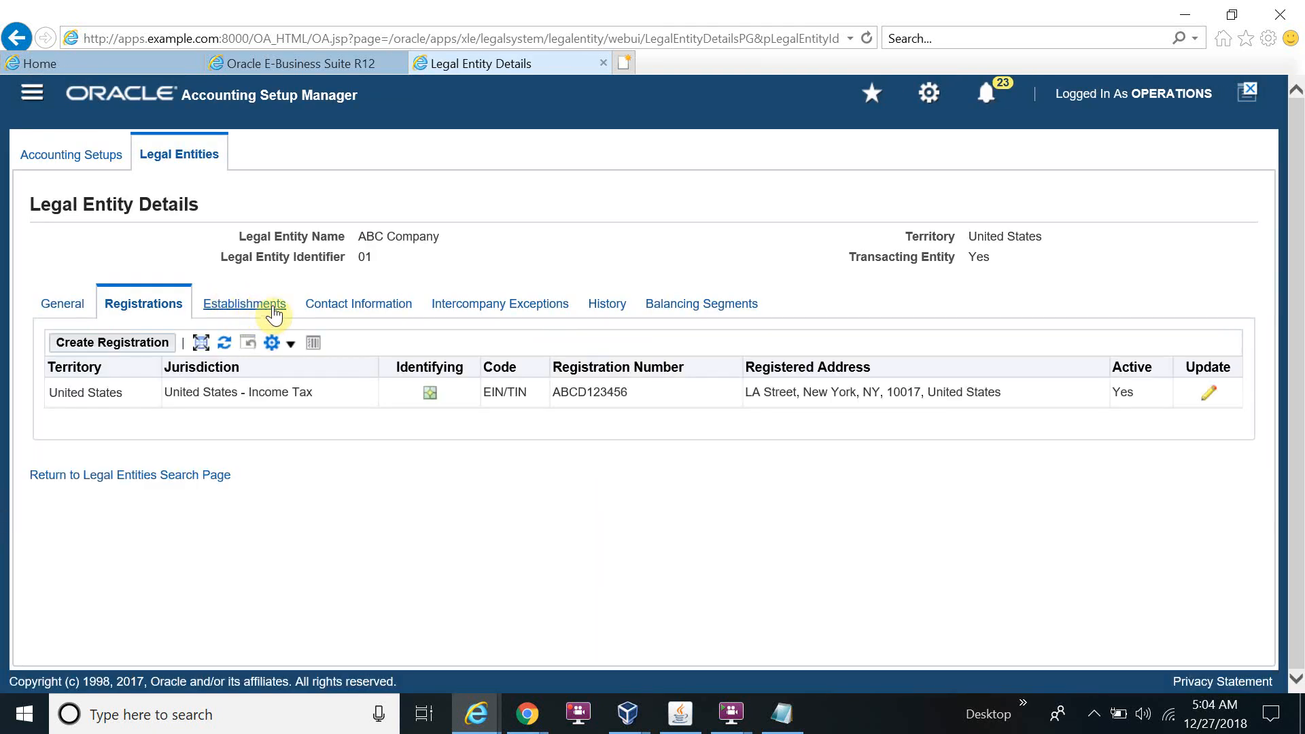
{"action": "left_click", "coordinate": [244, 303]}
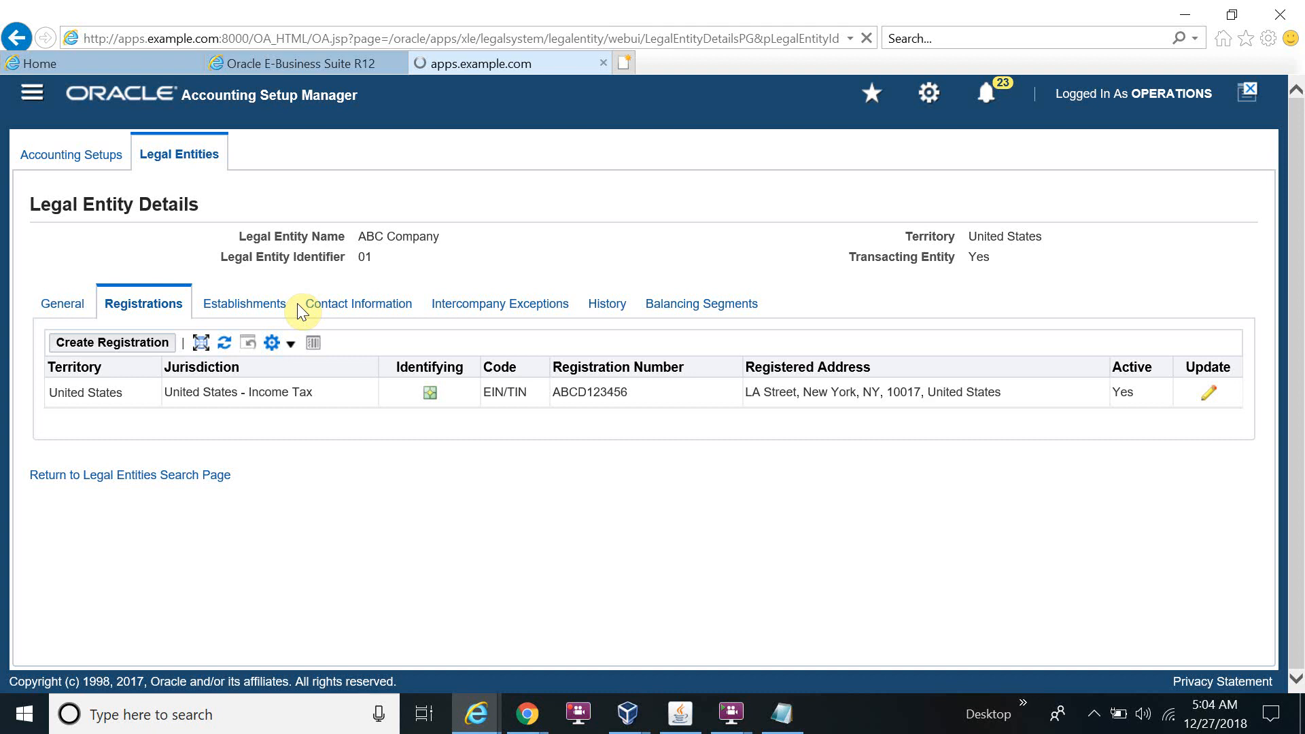
{"action": "left_click", "coordinate": [243, 303]}
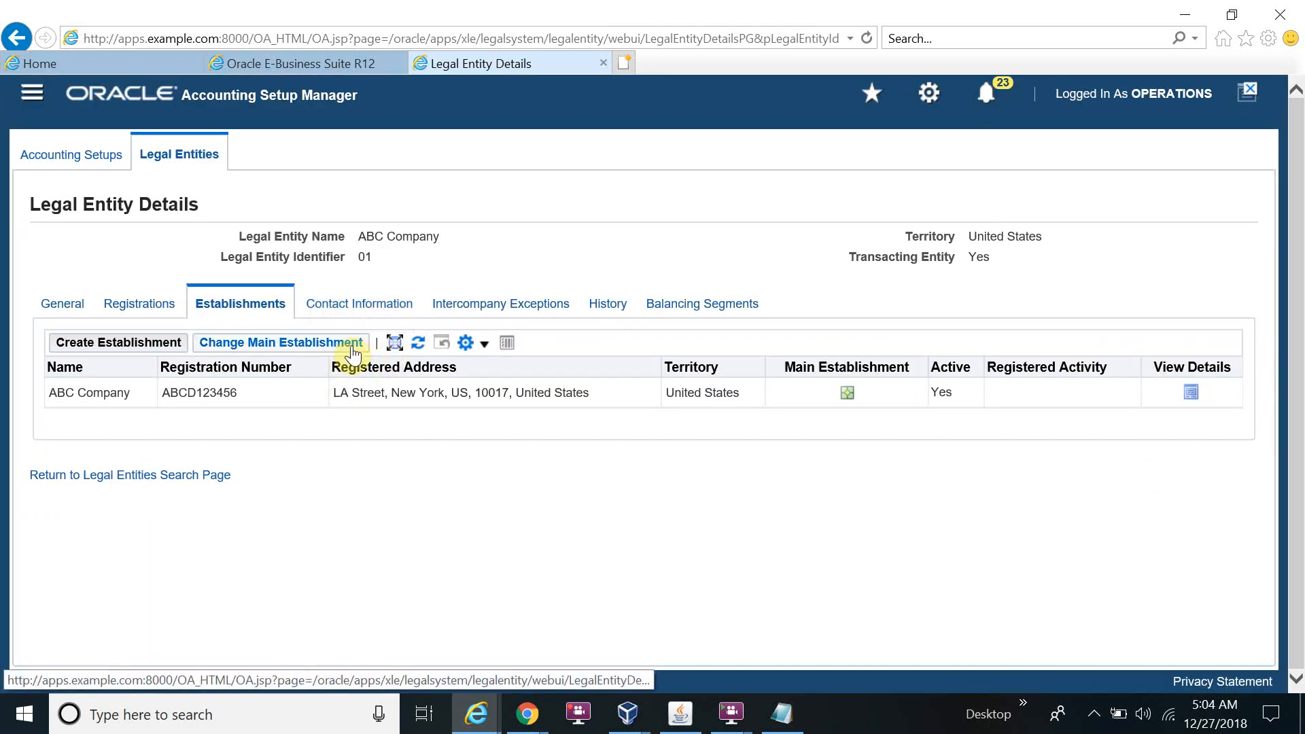
{"action": "mouse_move", "coordinate": [727, 366]}
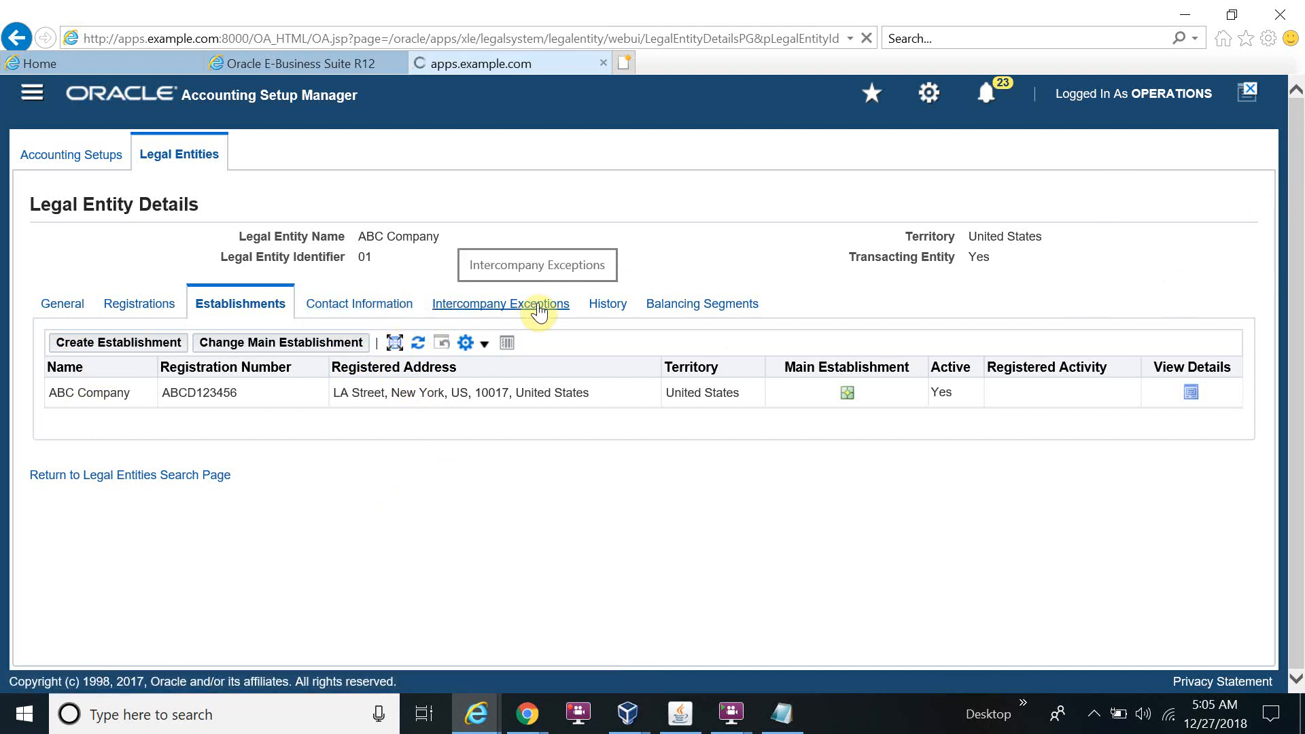
{"action": "left_click", "coordinate": [356, 303]}
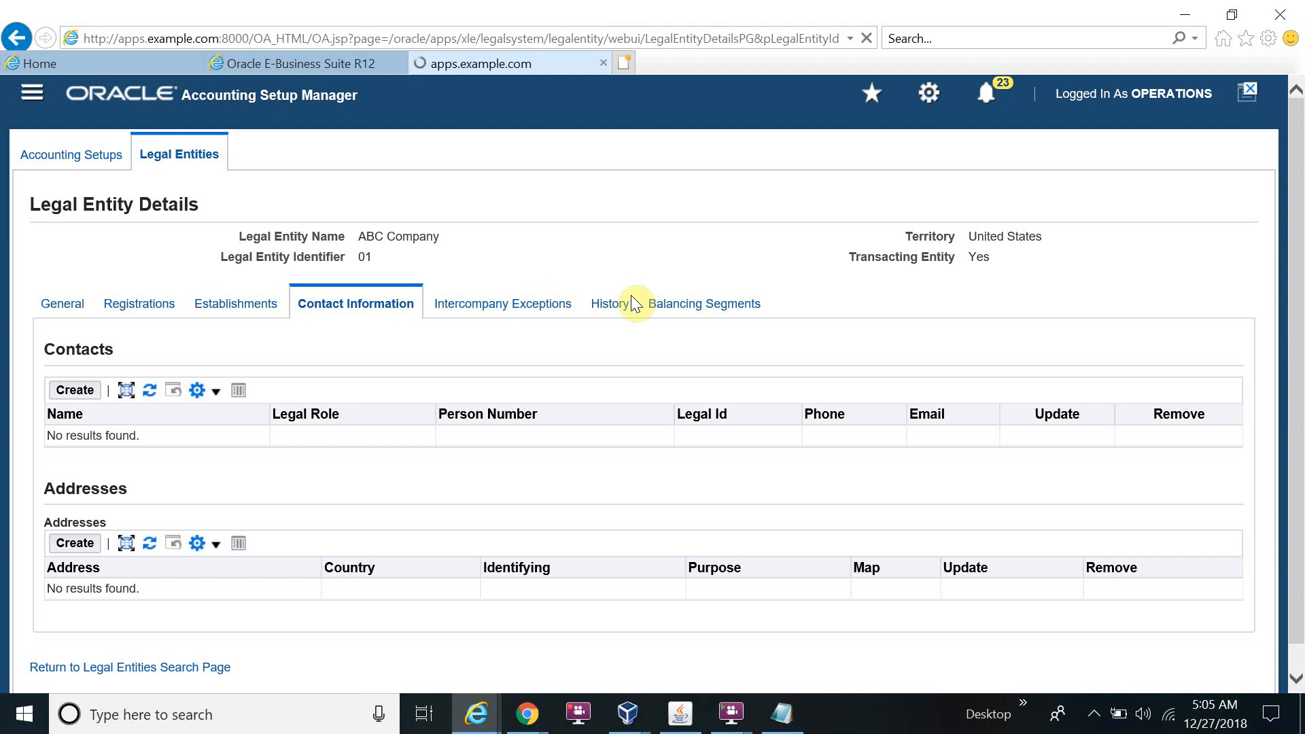
{"action": "left_click", "coordinate": [496, 303]}
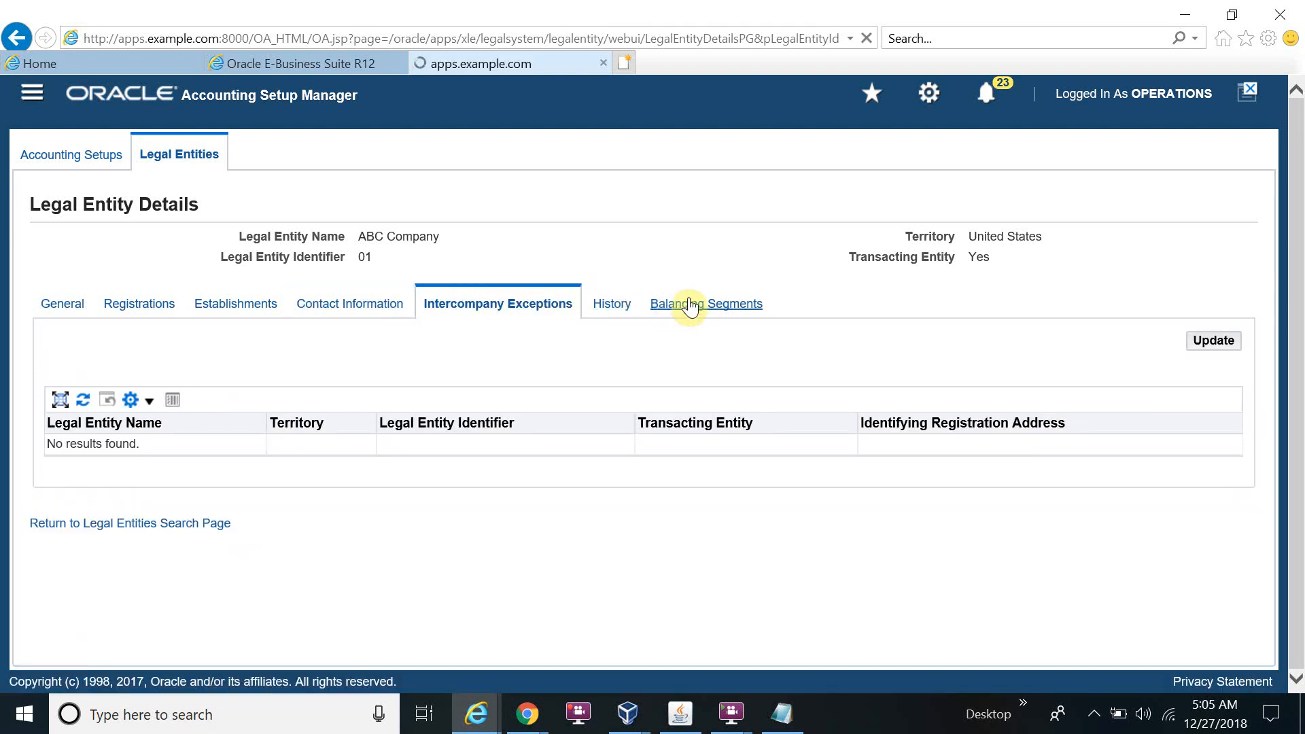
{"action": "left_click", "coordinate": [612, 303]}
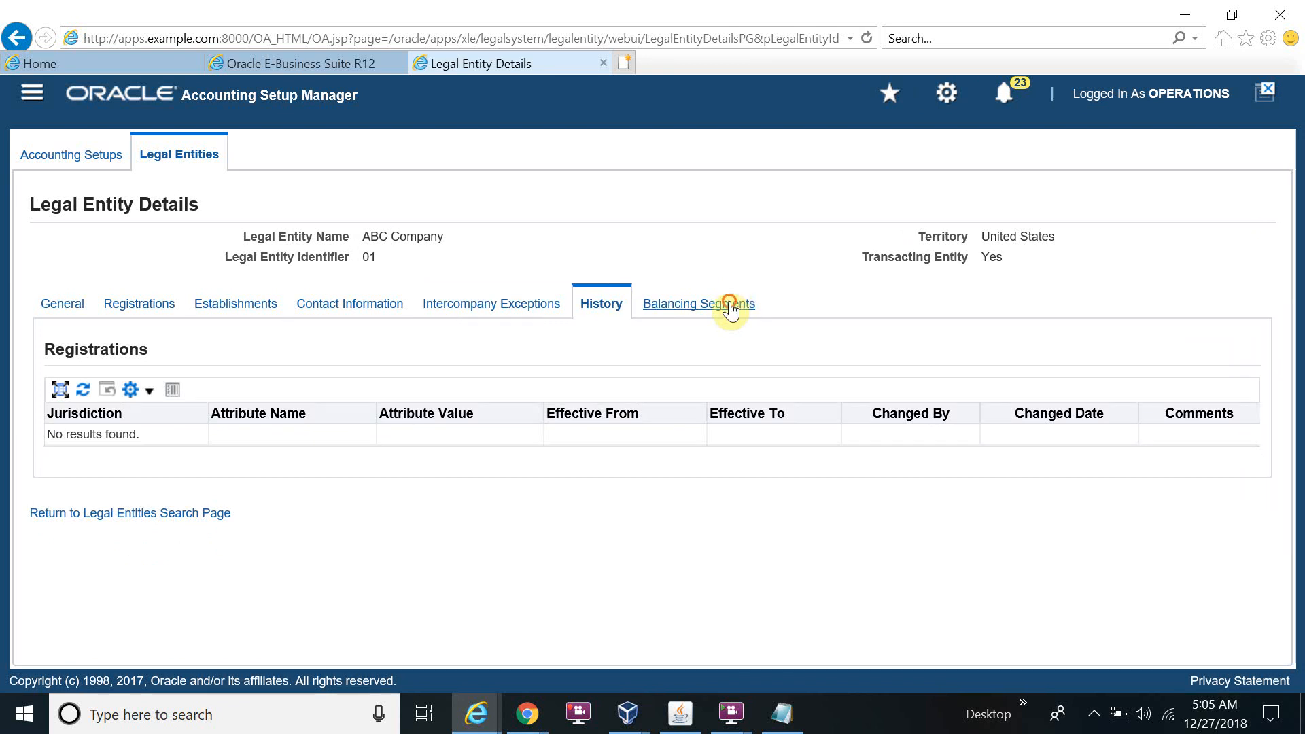
{"action": "left_click", "coordinate": [697, 303]}
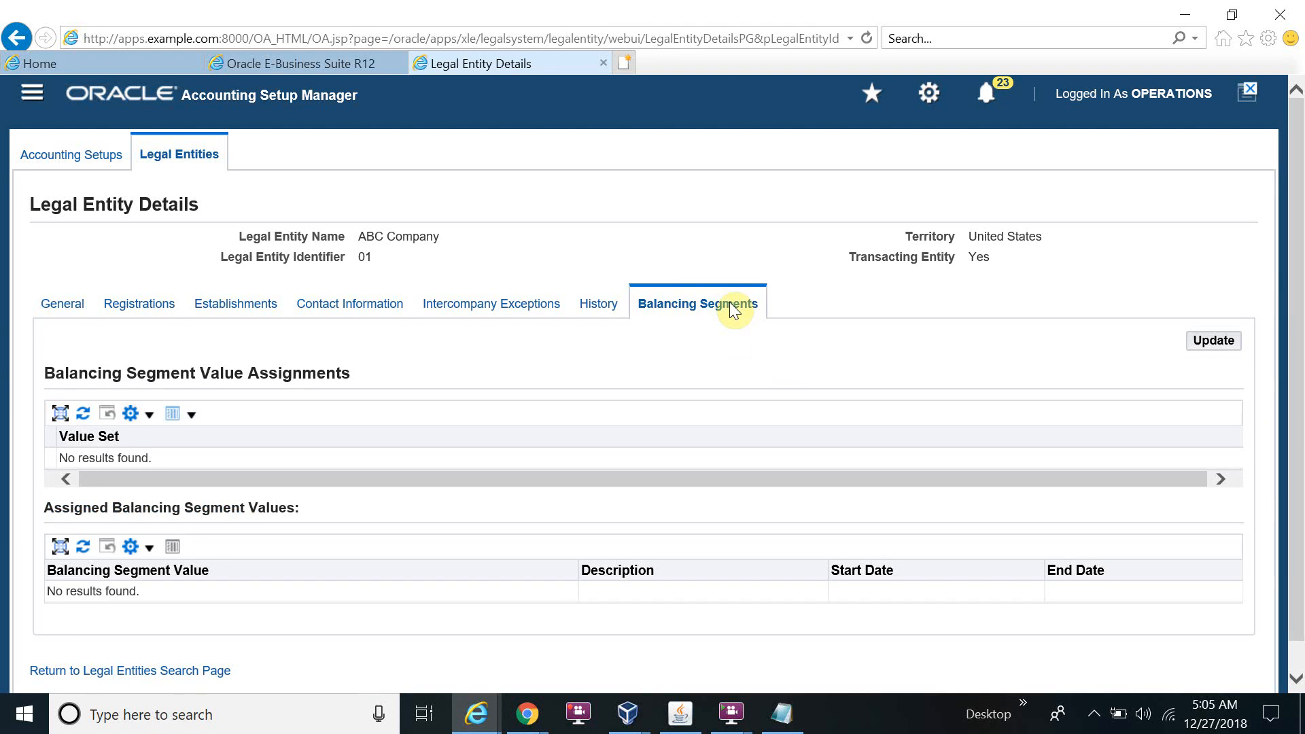
{"action": "mouse_move", "coordinate": [78, 222]}
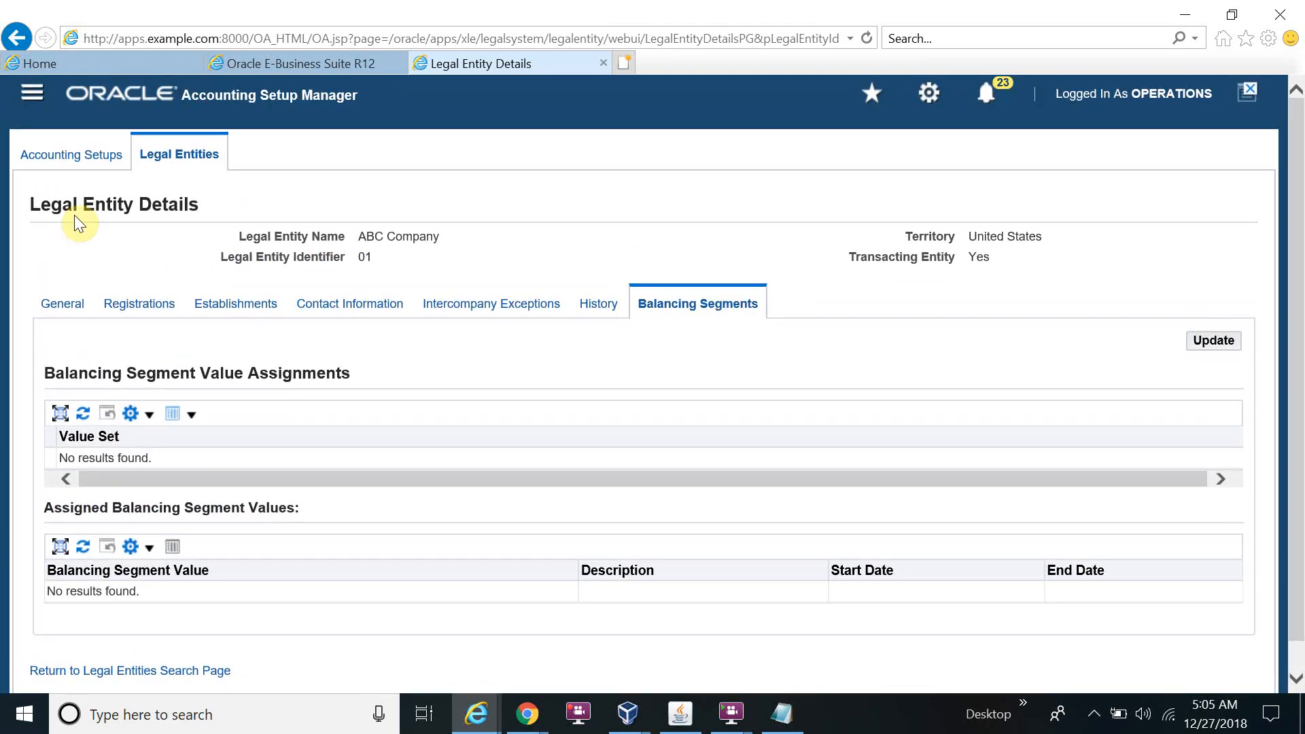
{"action": "mouse_move", "coordinate": [403, 316]}
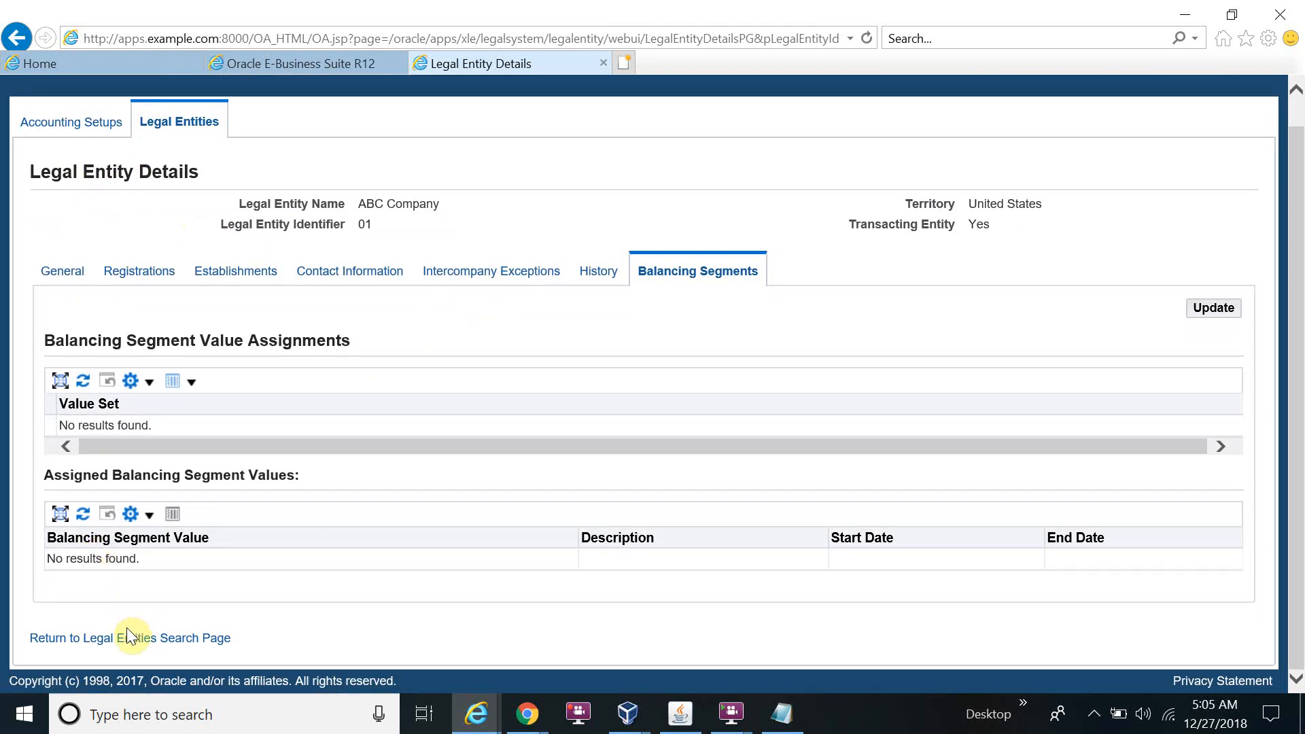
Step: Return to the Legal Entities Search Page from the details page
{"action": "left_click", "coordinate": [130, 638]}
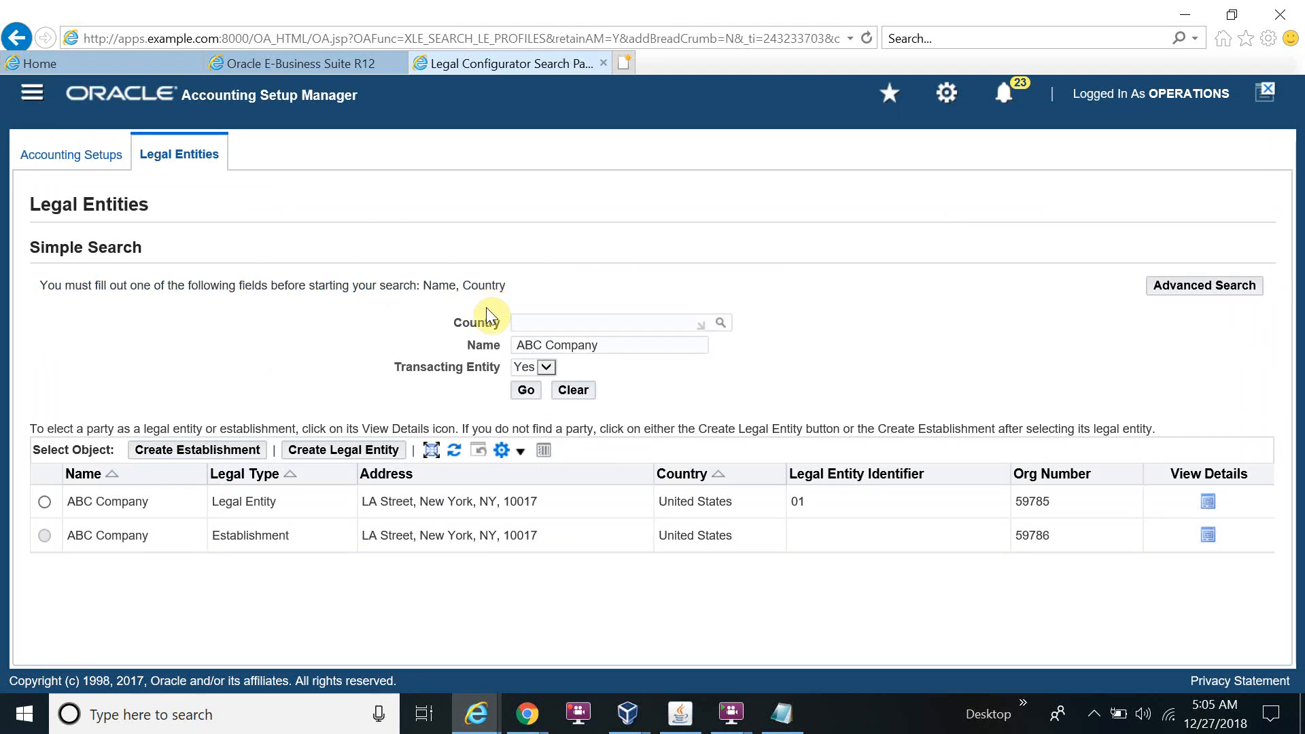
{"action": "mouse_move", "coordinate": [556, 390]}
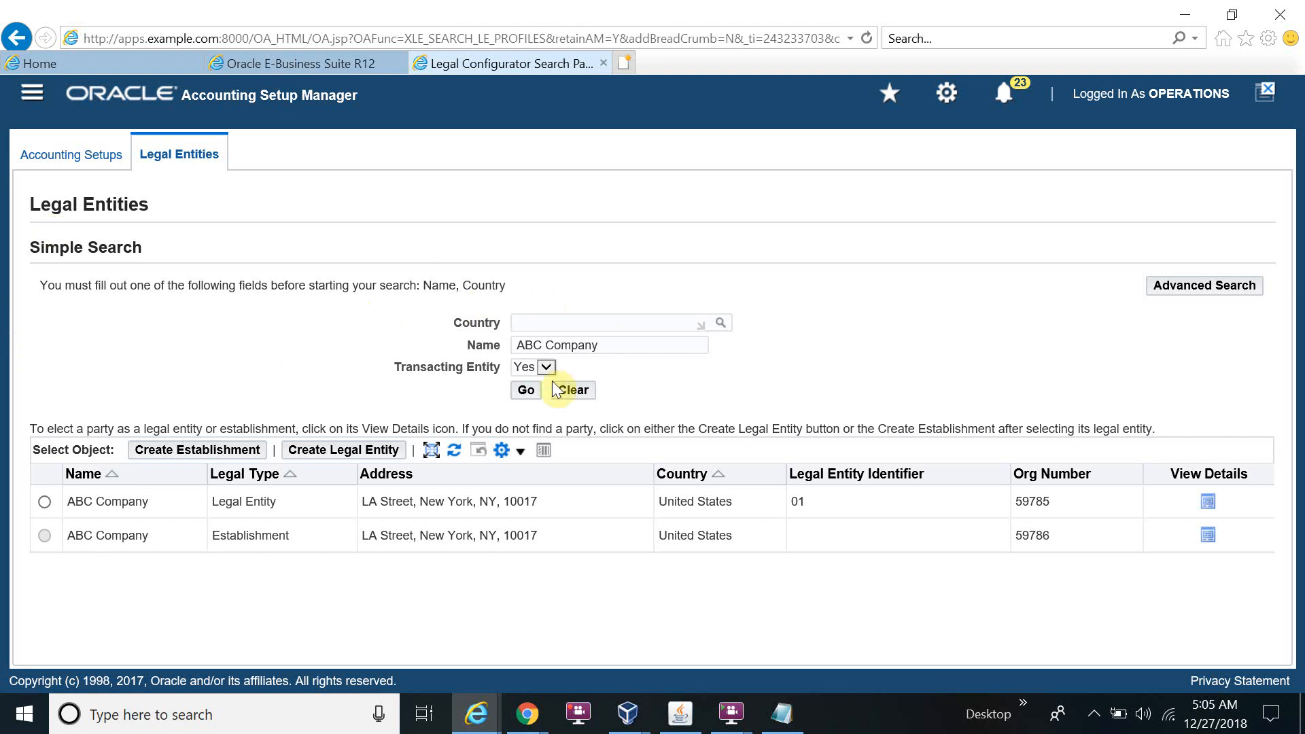
{"action": "mouse_move", "coordinate": [682, 439]}
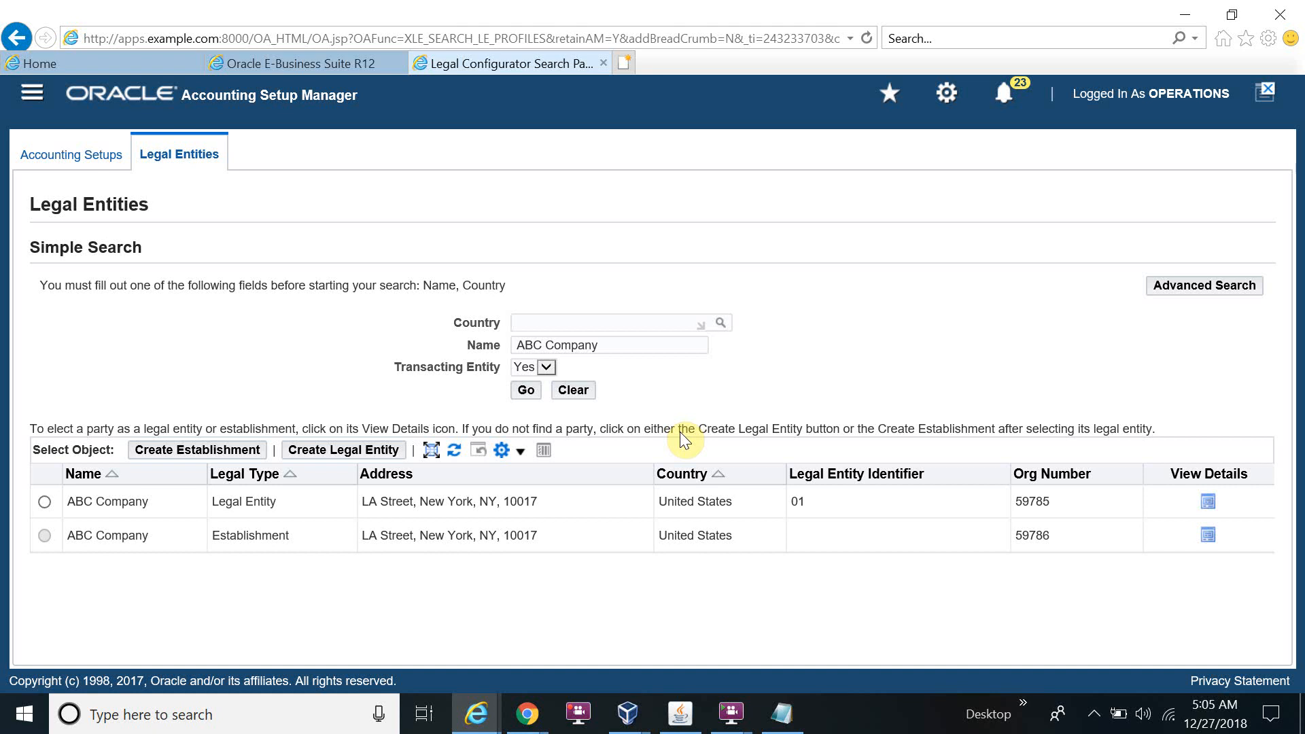
{"action": "mouse_move", "coordinate": [683, 440]}
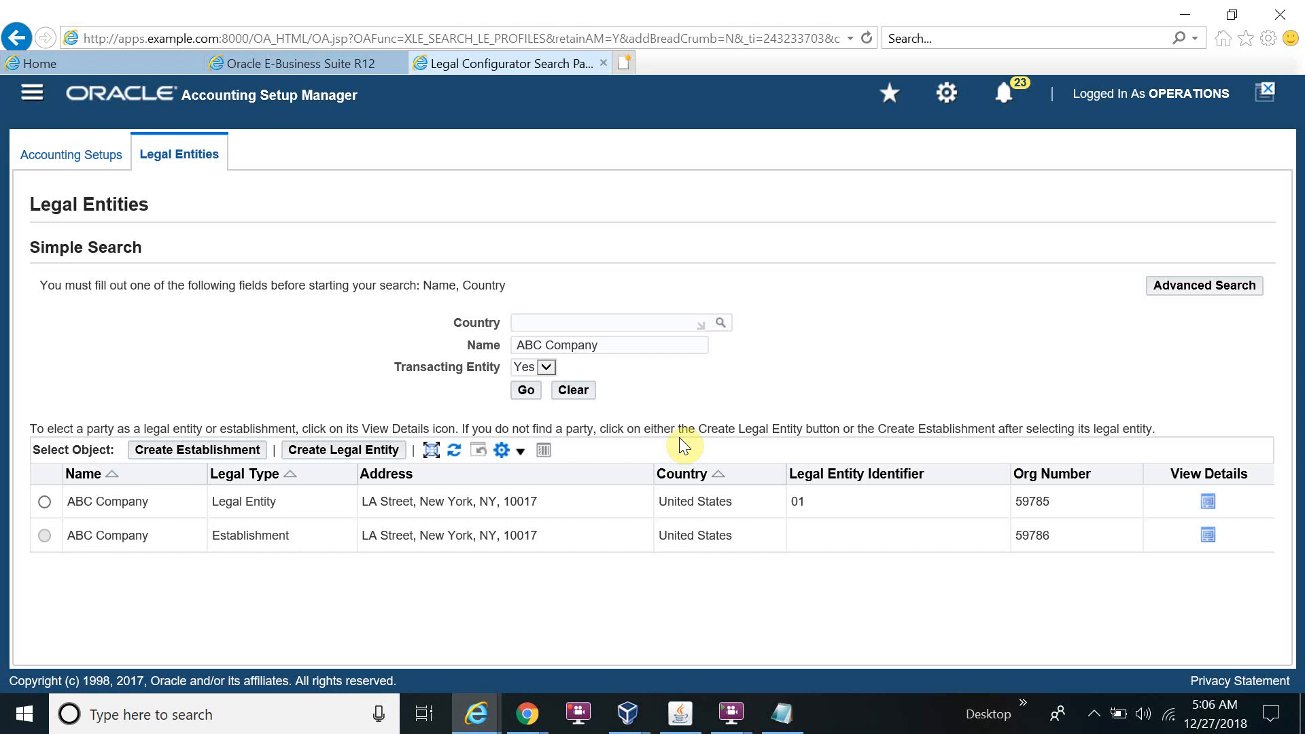
{"action": "mouse_move", "coordinate": [659, 463]}
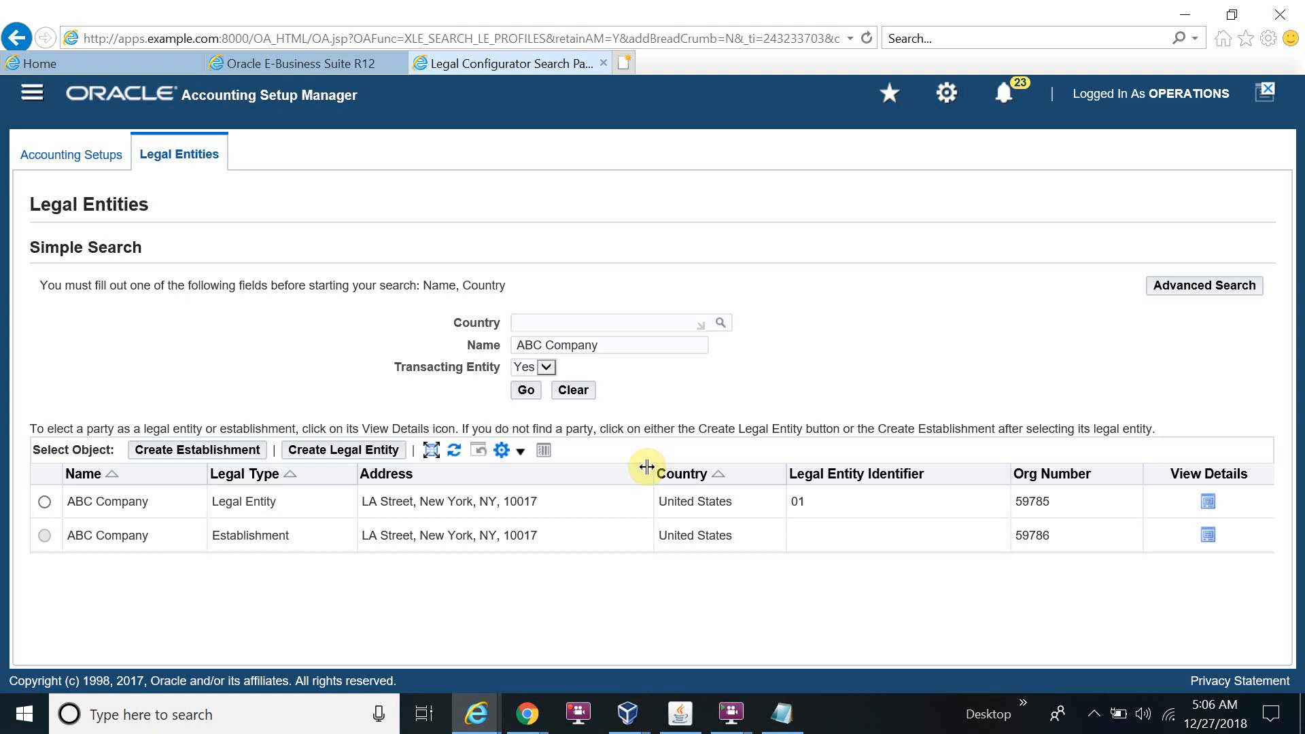
{"action": "mouse_move", "coordinate": [645, 468]}
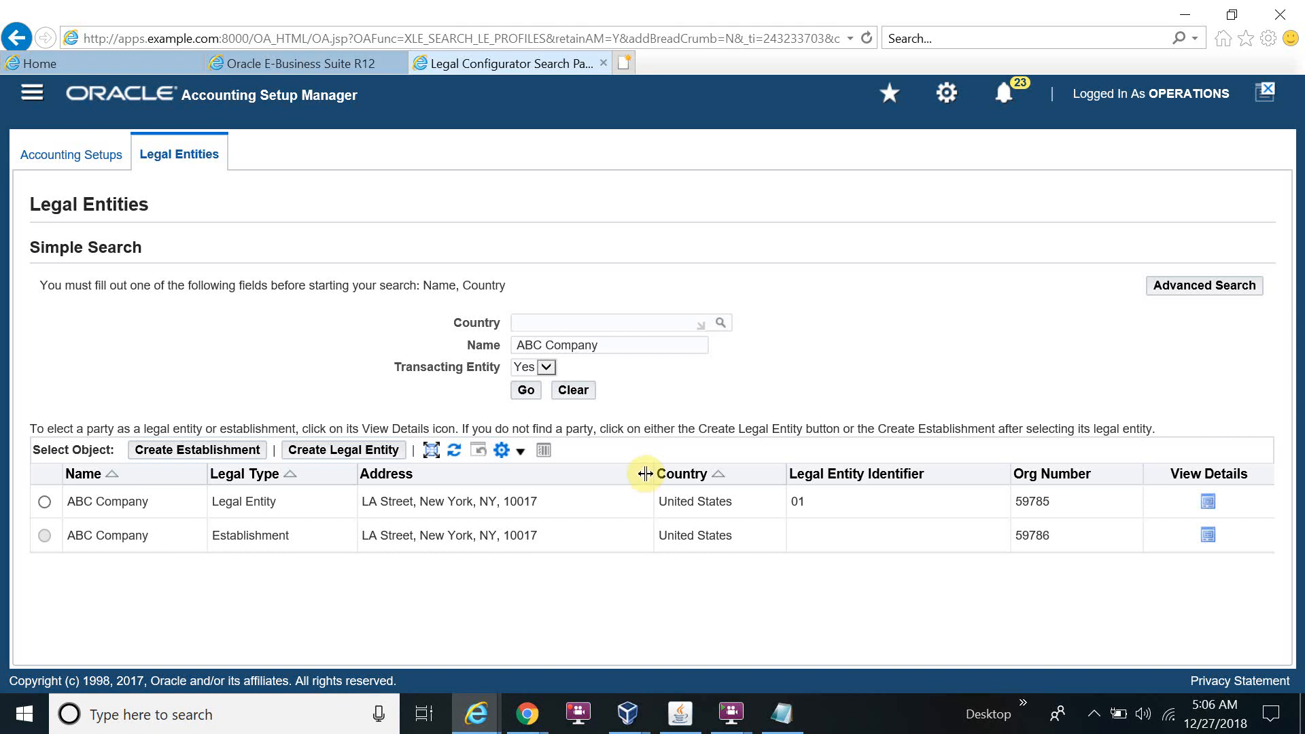
{"action": "mouse_move", "coordinate": [648, 480]}
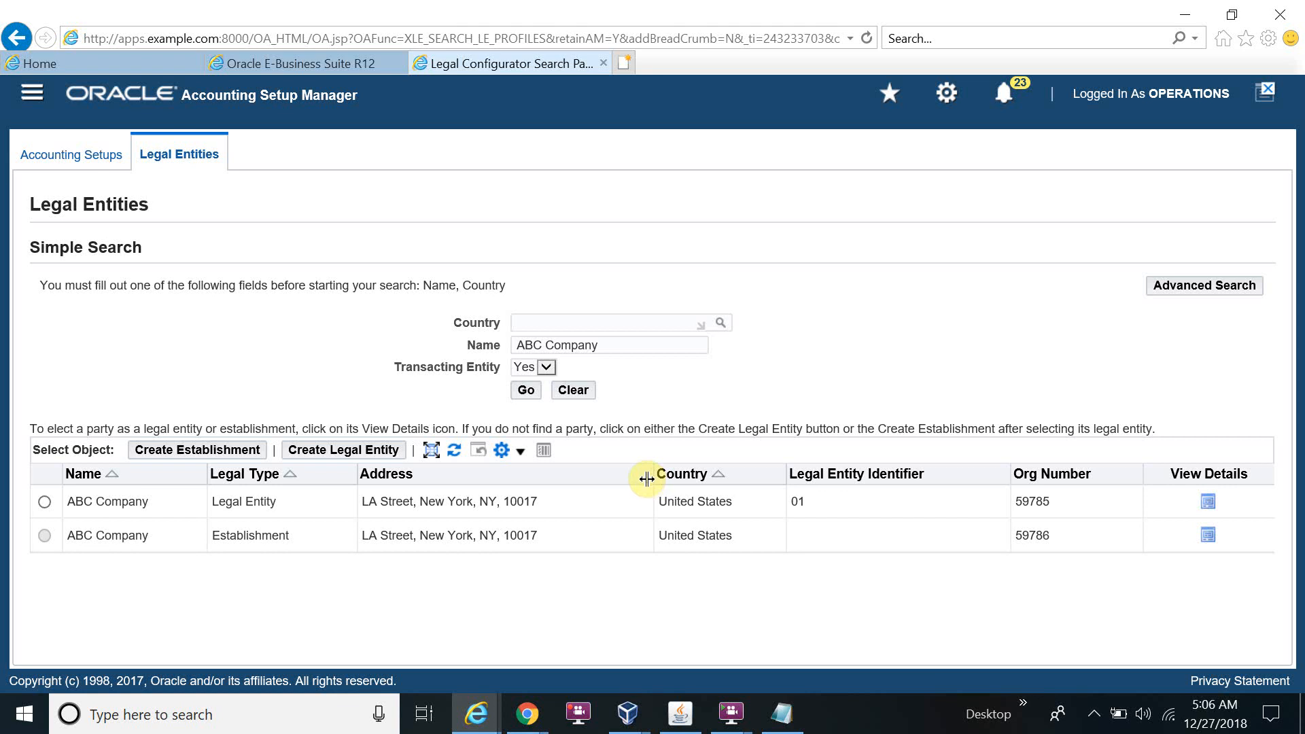
{"action": "mouse_move", "coordinate": [640, 479]}
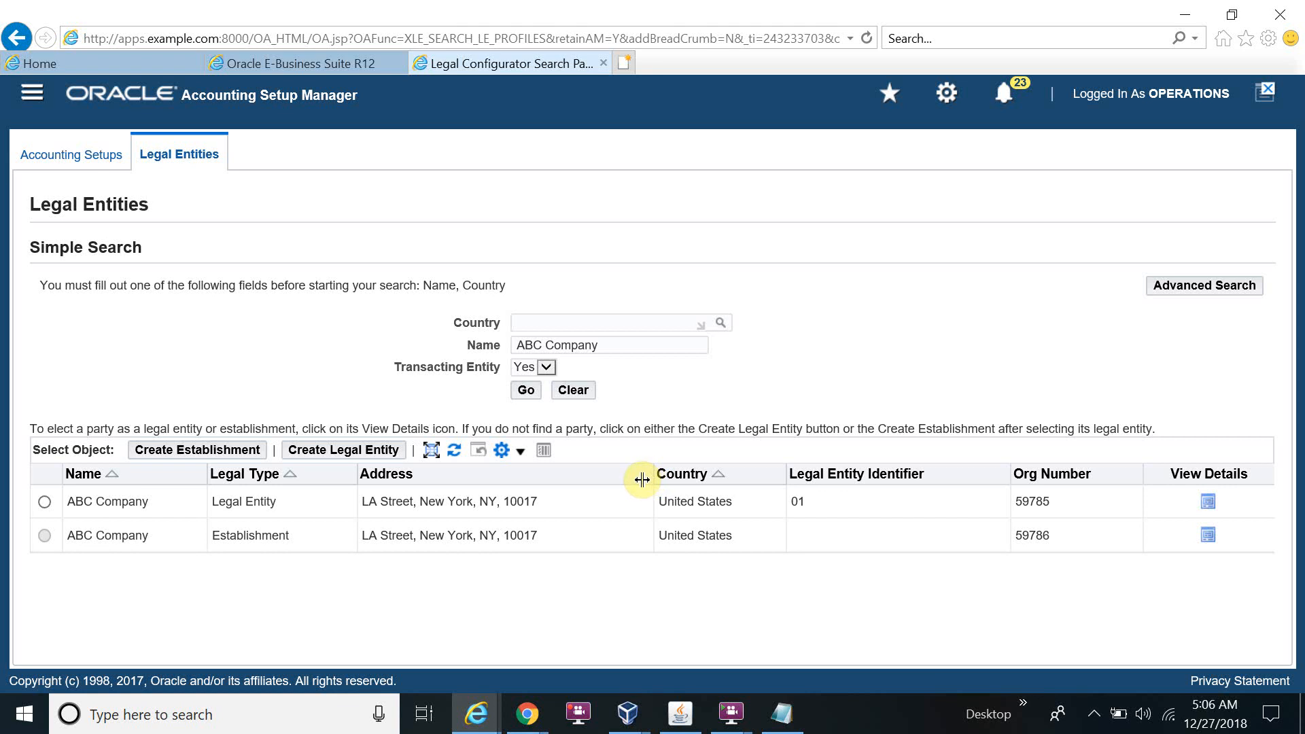
{"action": "mouse_move", "coordinate": [696, 460]}
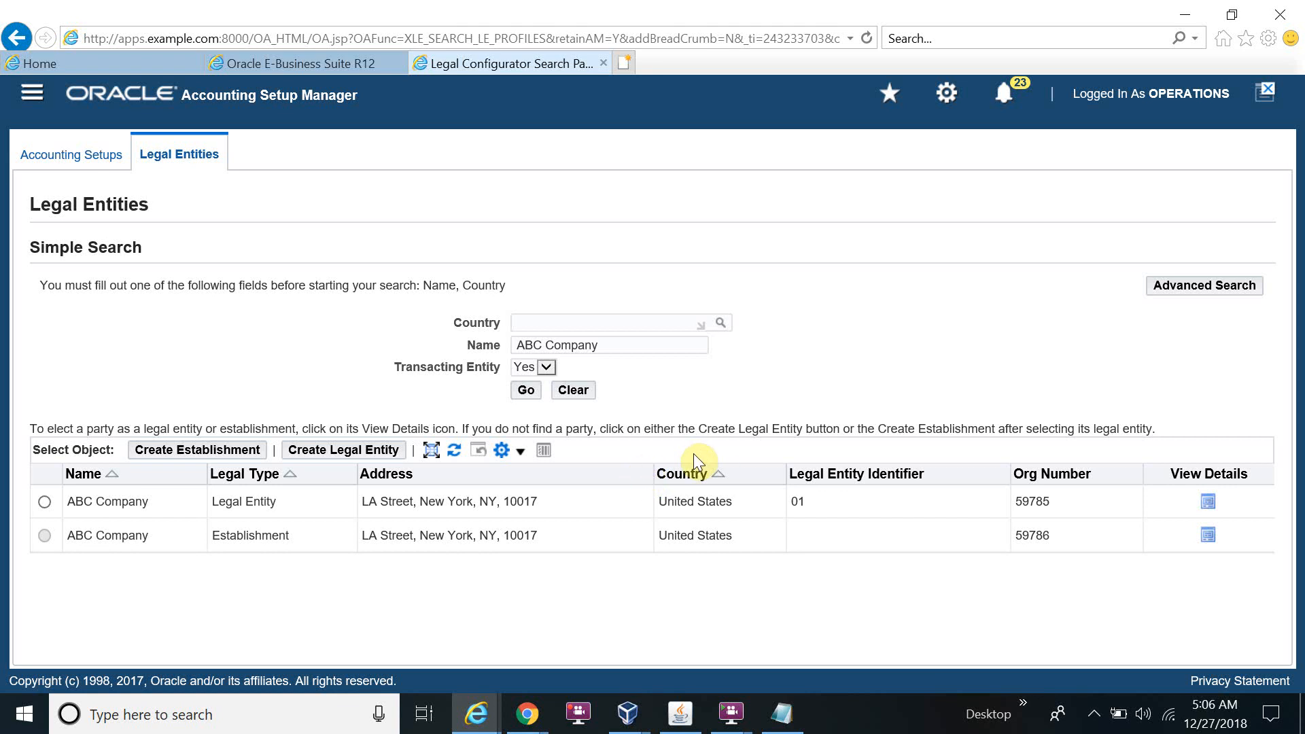